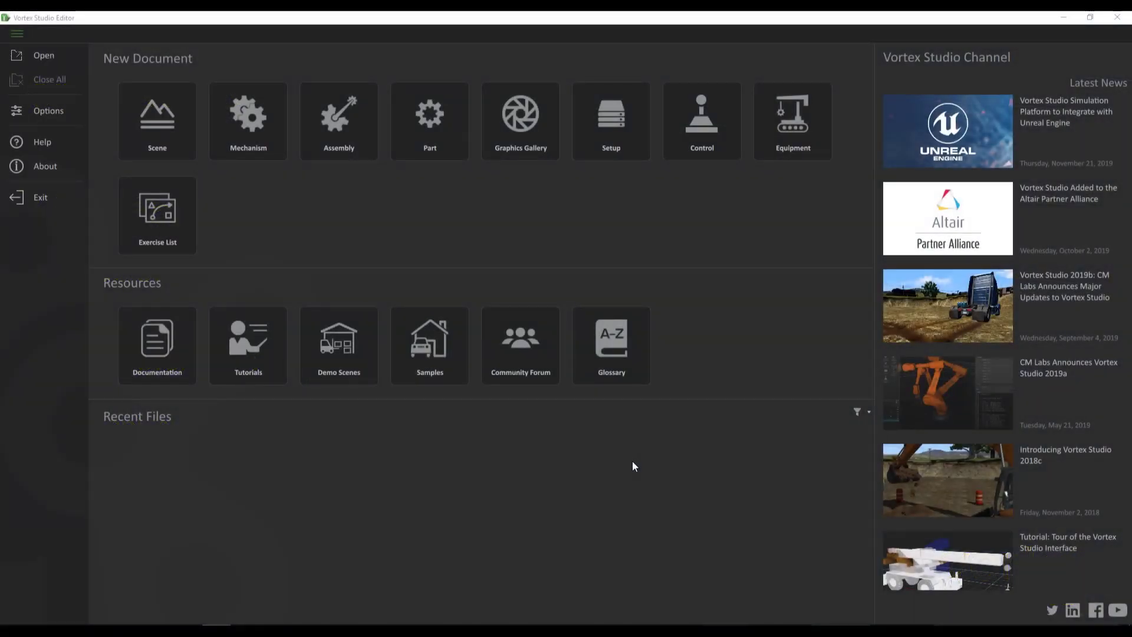
{"action": "mouse_move", "coordinate": [314, 223]}
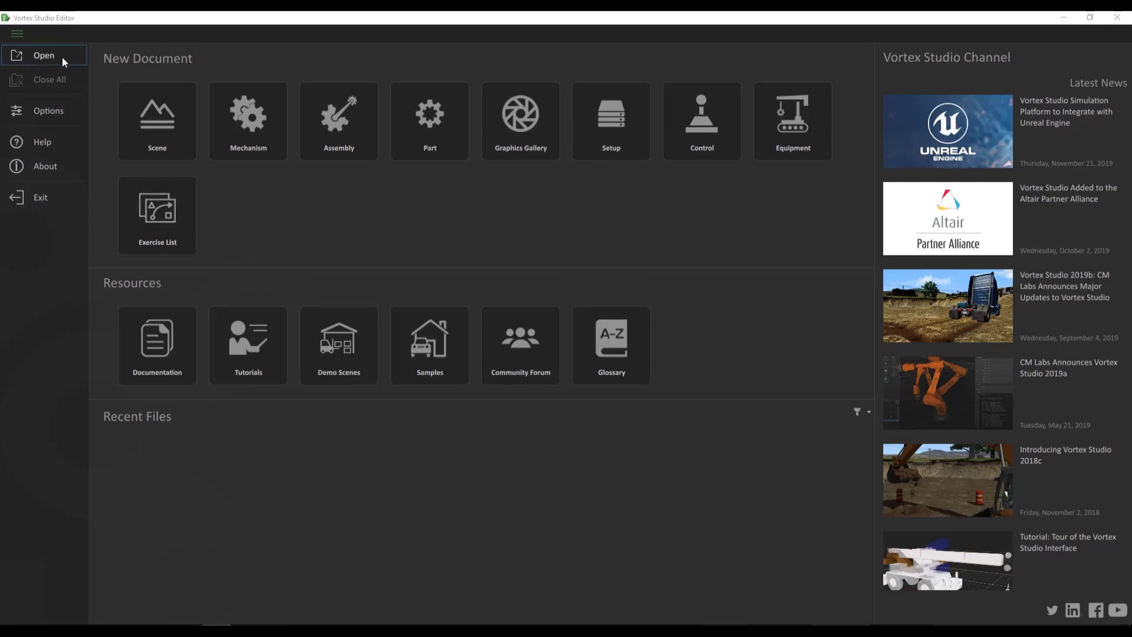
Open the 'mobile crane no cable.vxmechanism' file from the MobileCrane Dynamic Design folder
{"action": "left_click", "coordinate": [44, 55]}
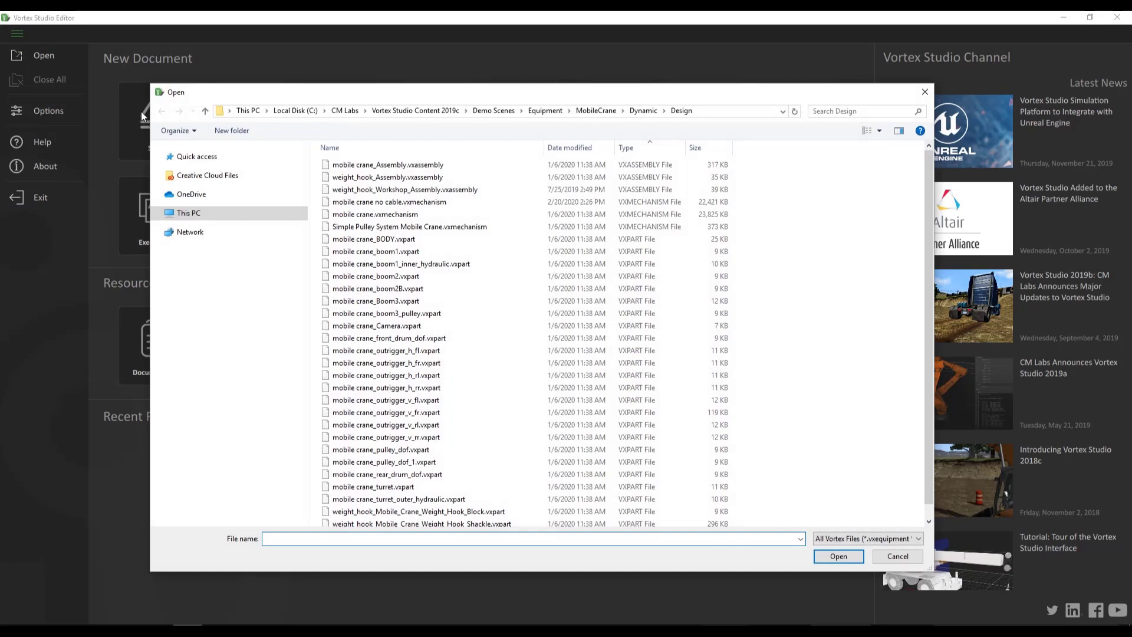
{"action": "mouse_move", "coordinate": [545, 142]}
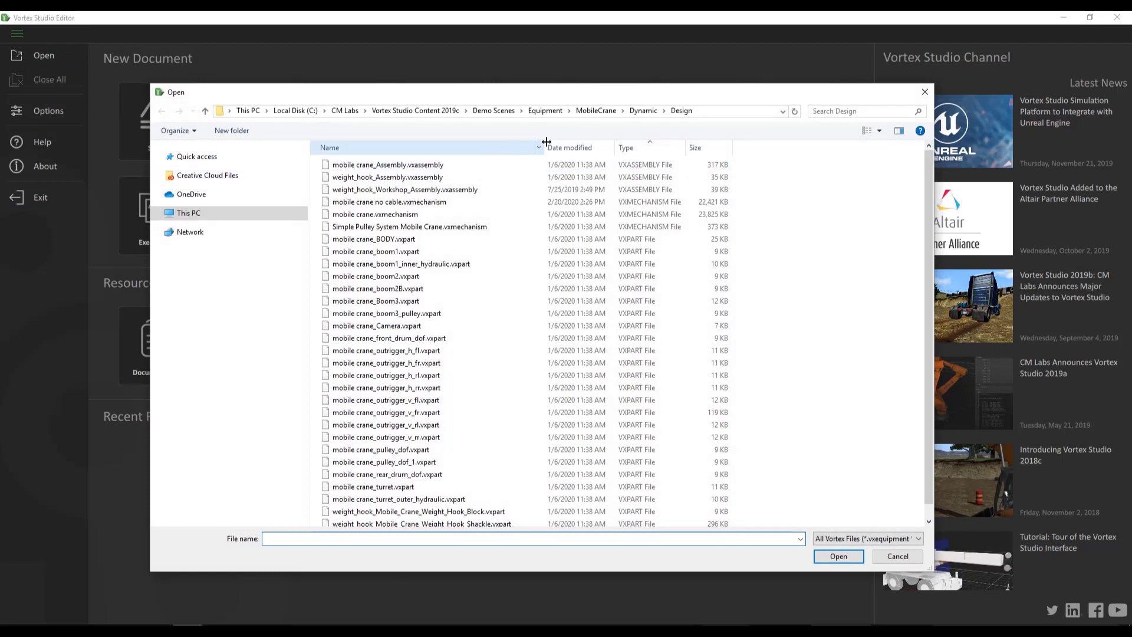
{"action": "mouse_move", "coordinate": [525, 142]}
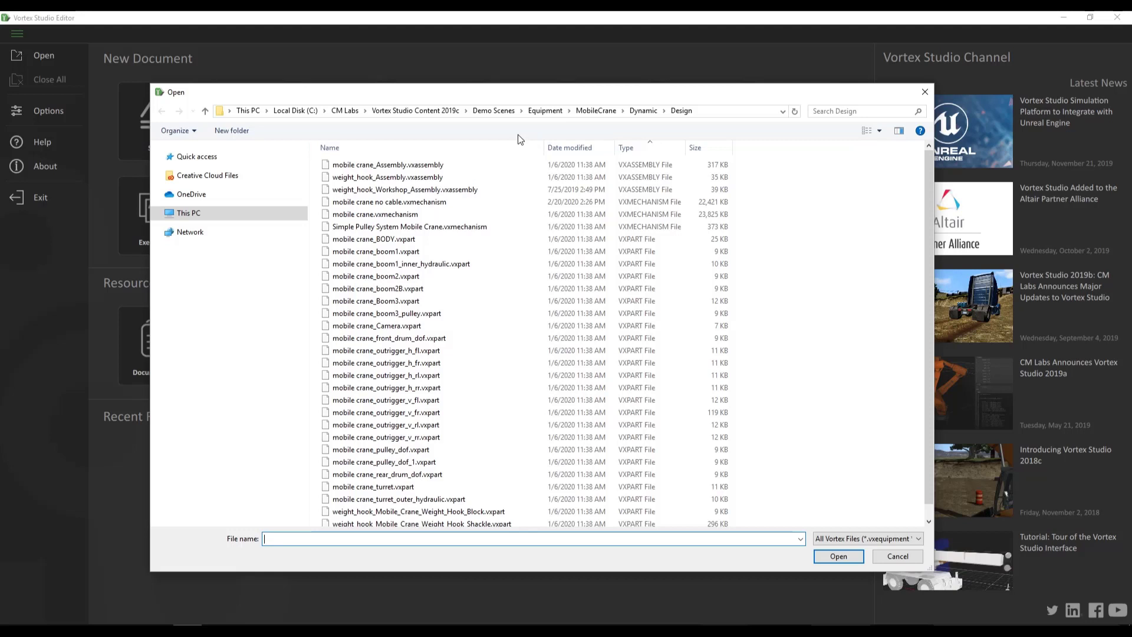
{"action": "mouse_move", "coordinate": [502, 137]}
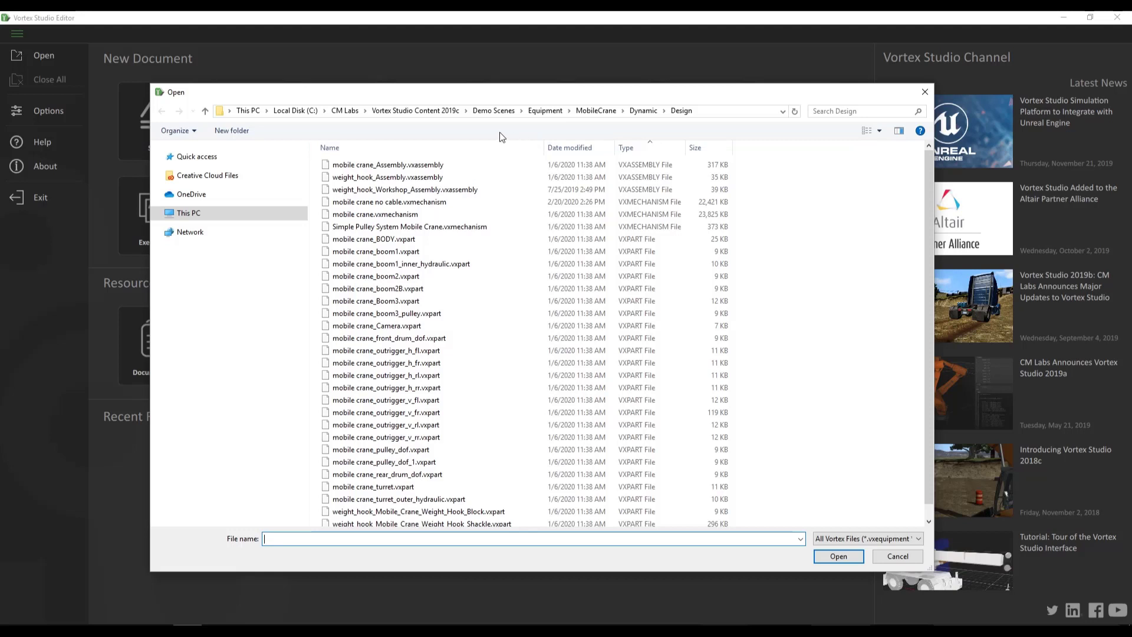
{"action": "mouse_move", "coordinate": [323, 138]}
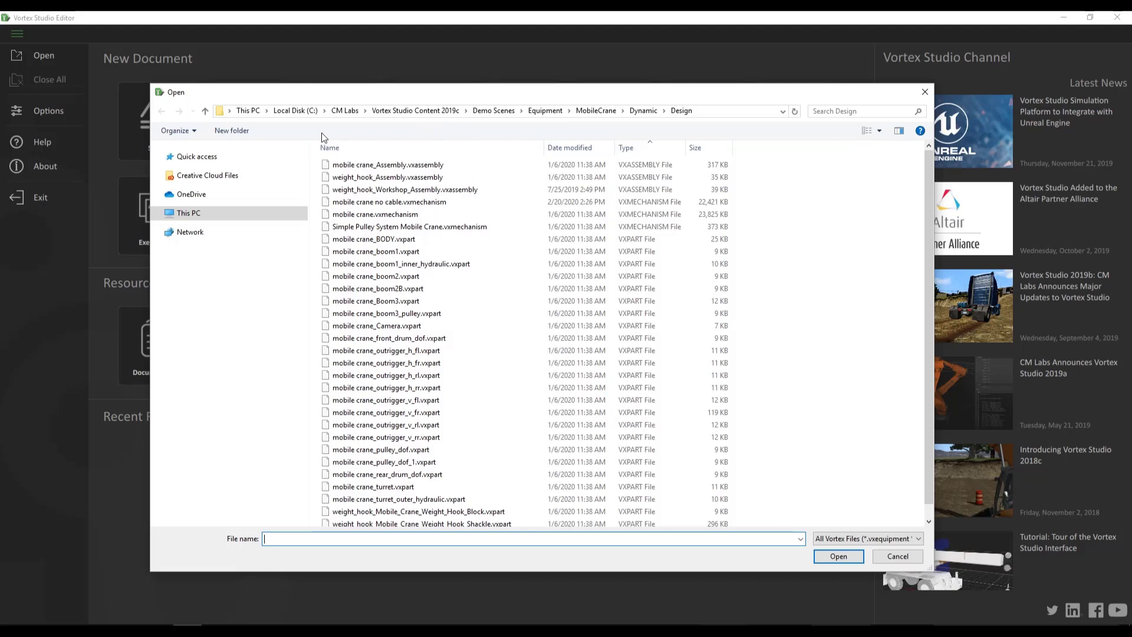
{"action": "mouse_move", "coordinate": [352, 116]}
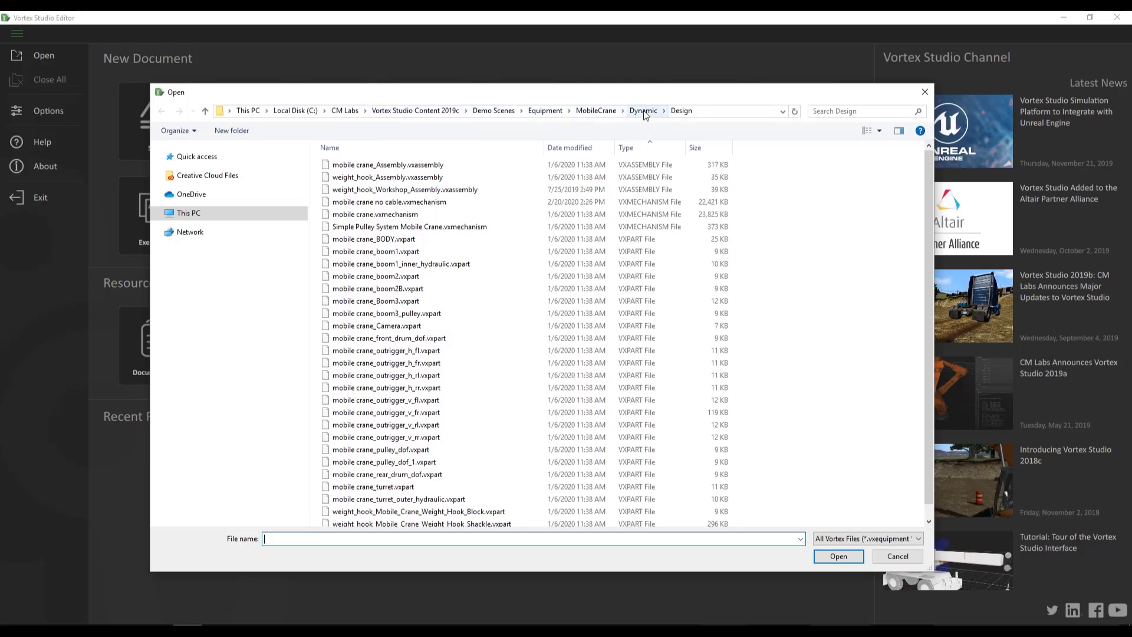
{"action": "mouse_move", "coordinate": [389, 202]}
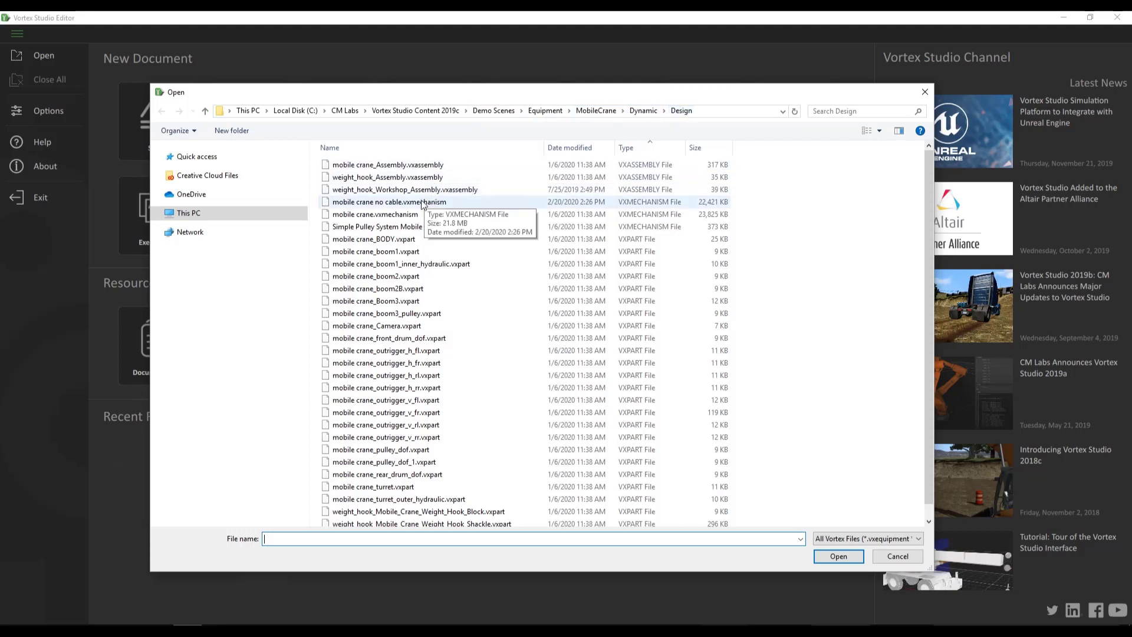
{"action": "left_click", "coordinate": [390, 201]}
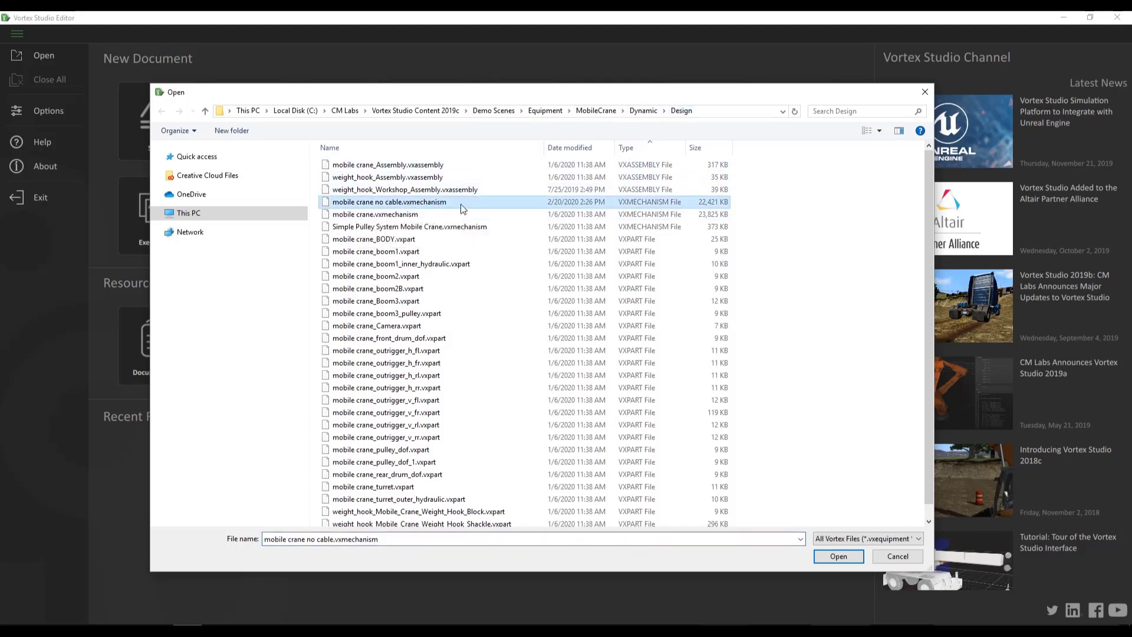
{"action": "mouse_move", "coordinate": [479, 207]}
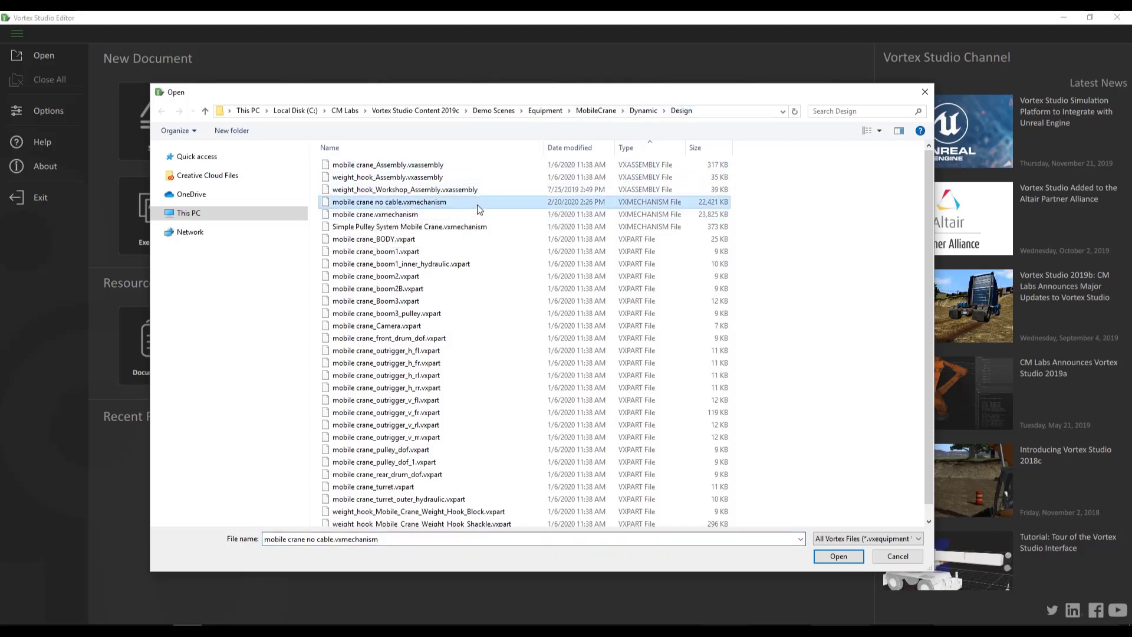
{"action": "left_click", "coordinate": [837, 555]}
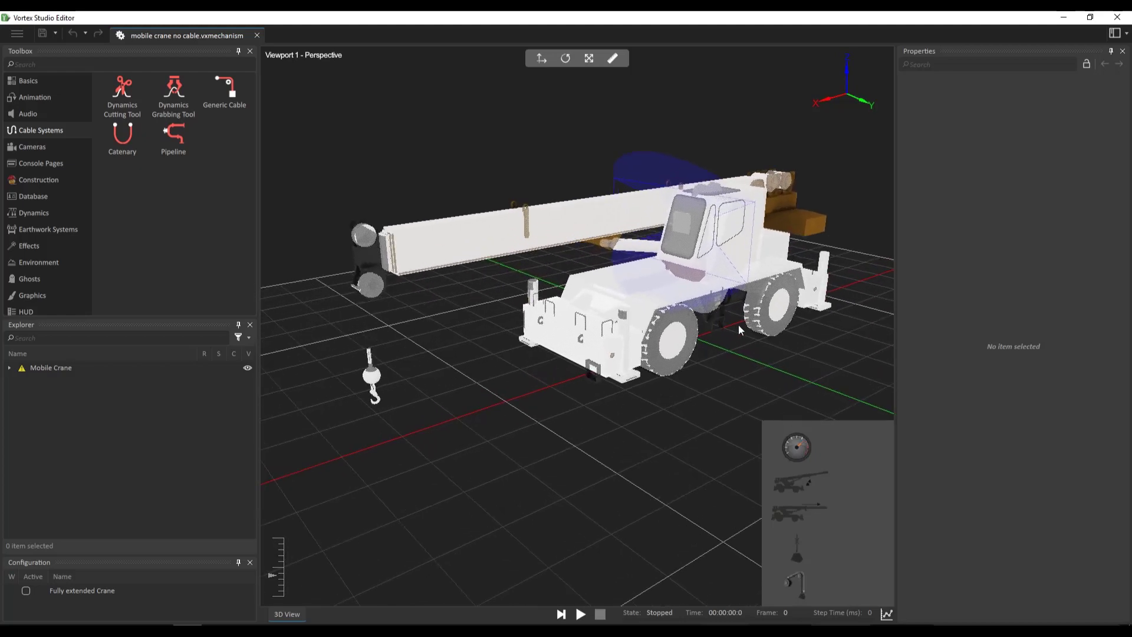
{"action": "mouse_move", "coordinate": [505, 179]}
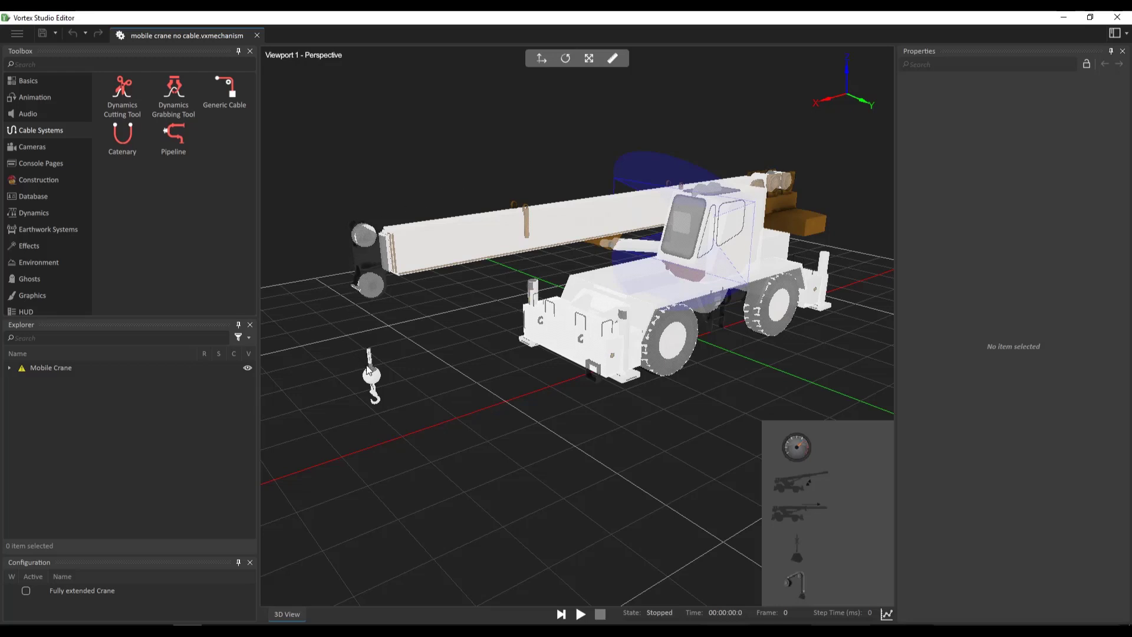
{"action": "mouse_move", "coordinate": [770, 184]}
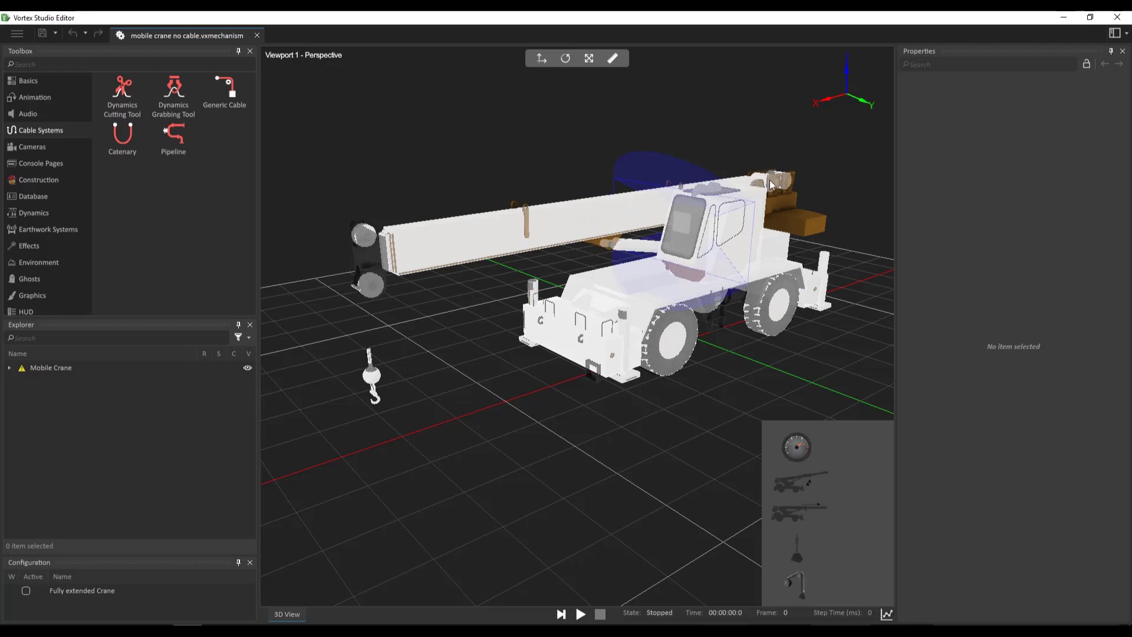
{"action": "mouse_move", "coordinate": [771, 180]}
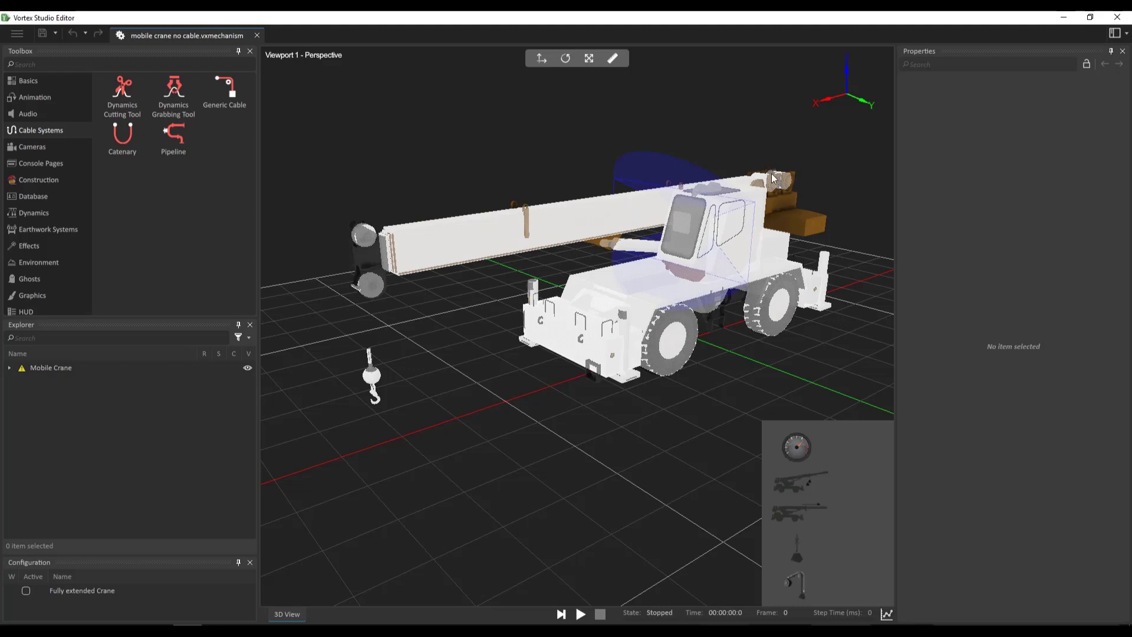
{"action": "mouse_move", "coordinate": [527, 205]}
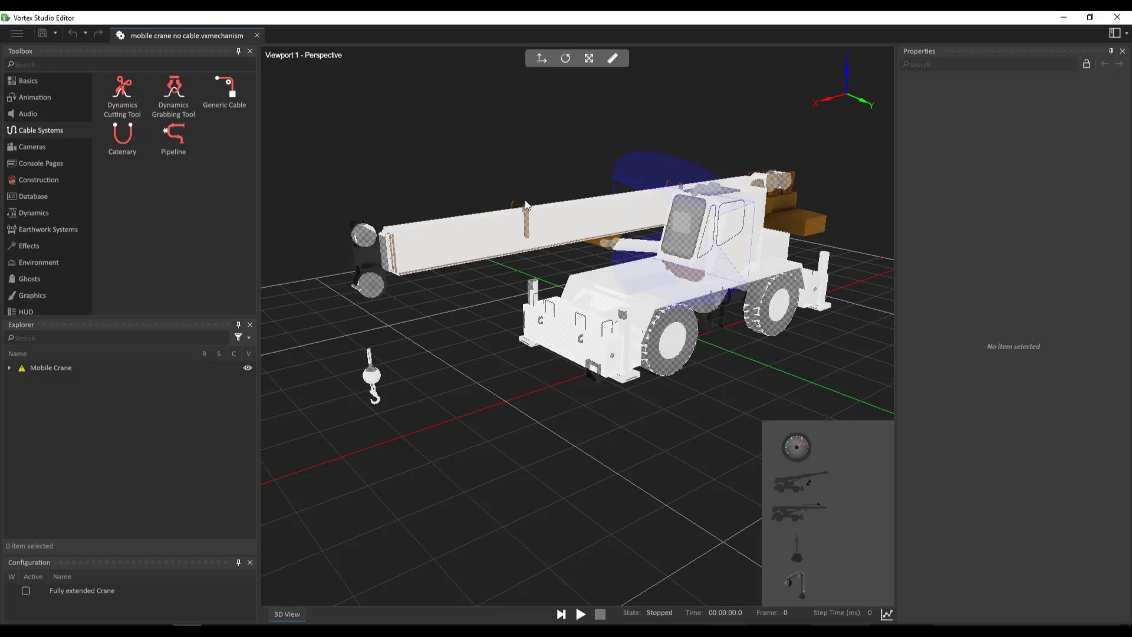
{"action": "mouse_move", "coordinate": [352, 240]}
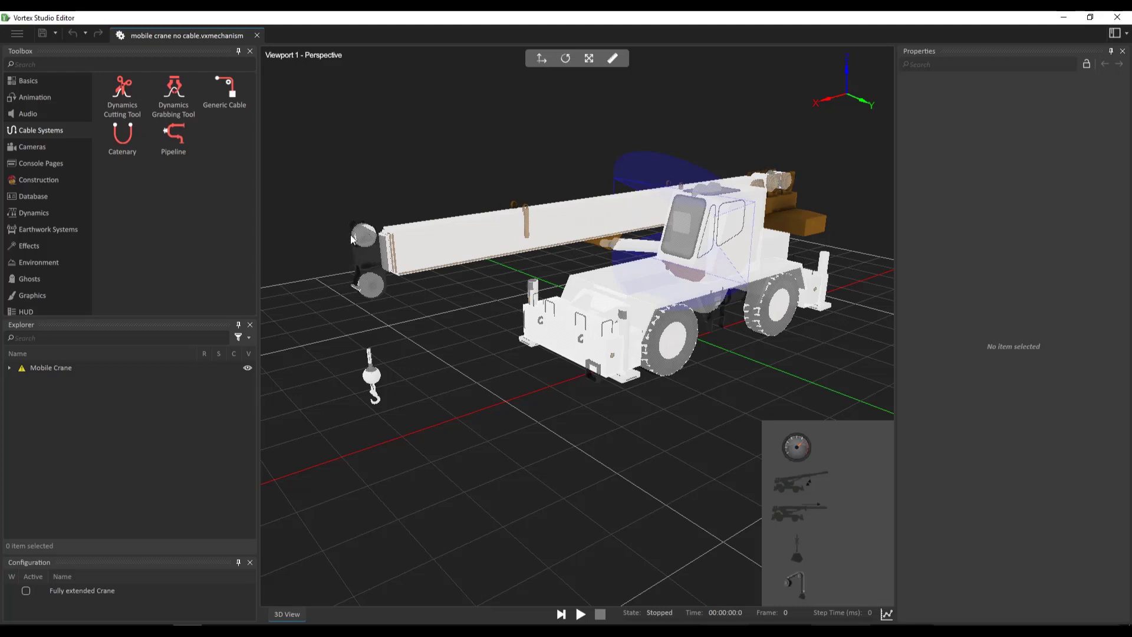
{"action": "mouse_move", "coordinate": [367, 298]}
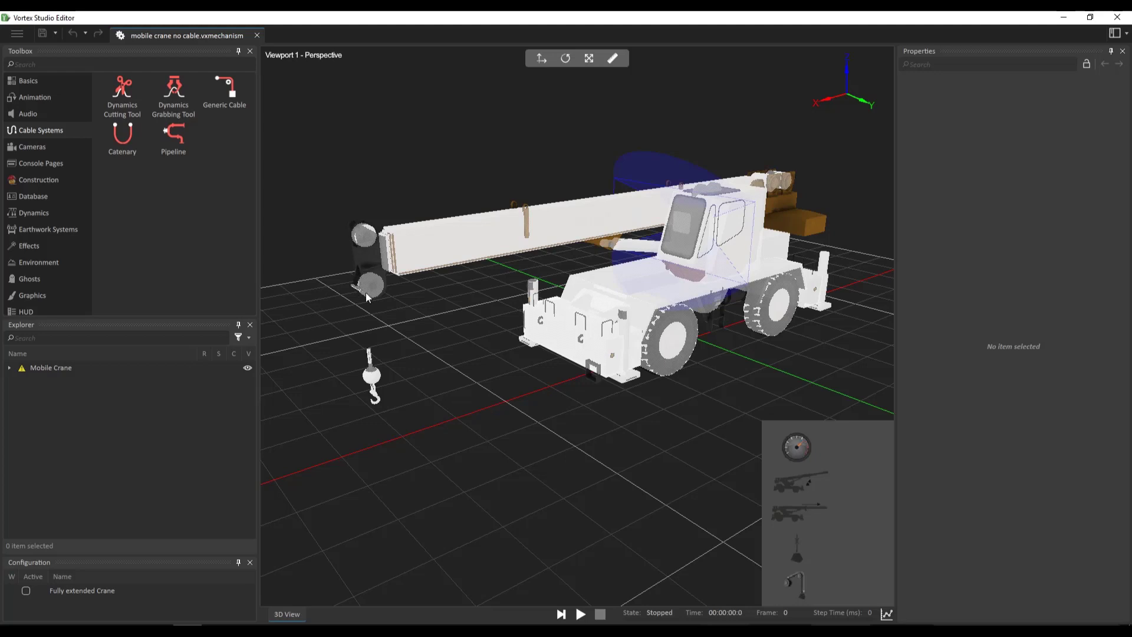
{"action": "mouse_move", "coordinate": [370, 367]}
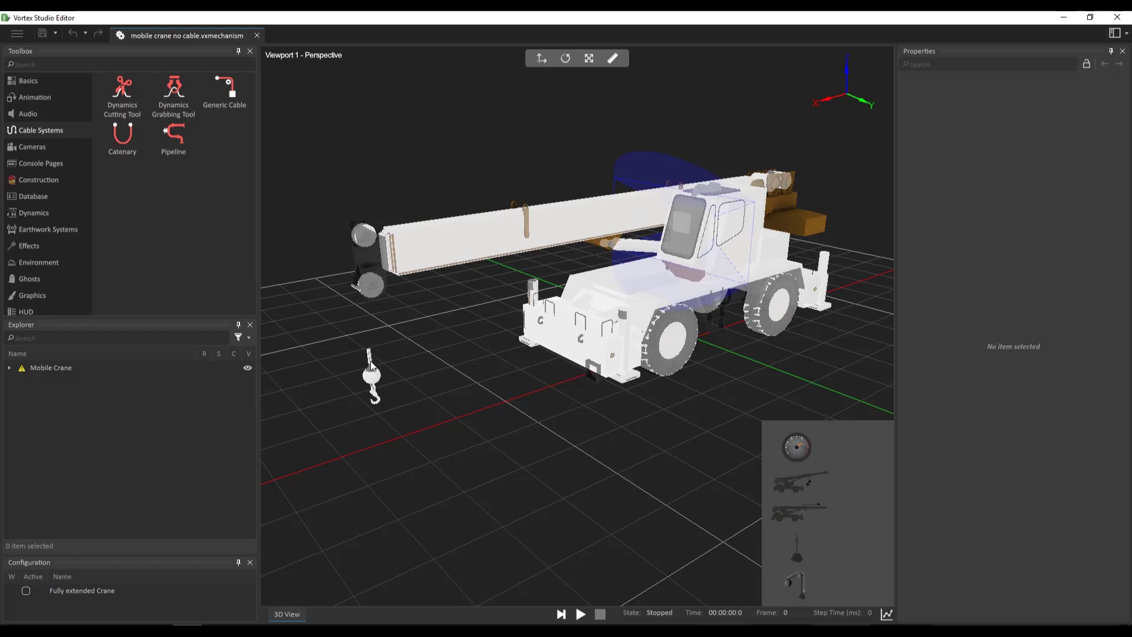
{"action": "mouse_move", "coordinate": [371, 294]}
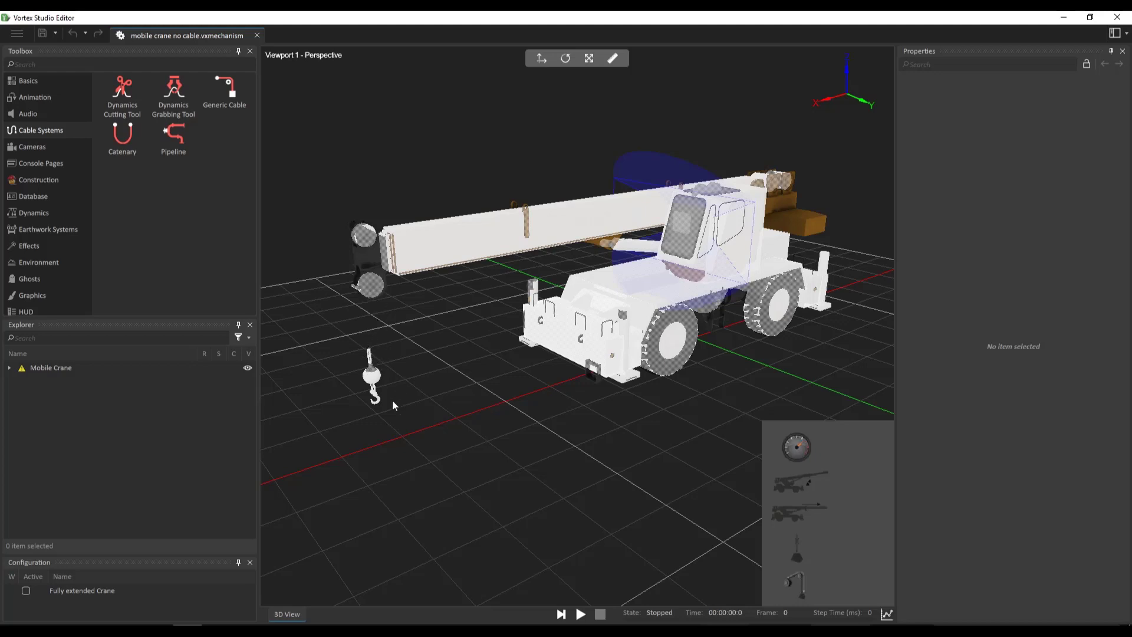
{"action": "mouse_move", "coordinate": [468, 431]}
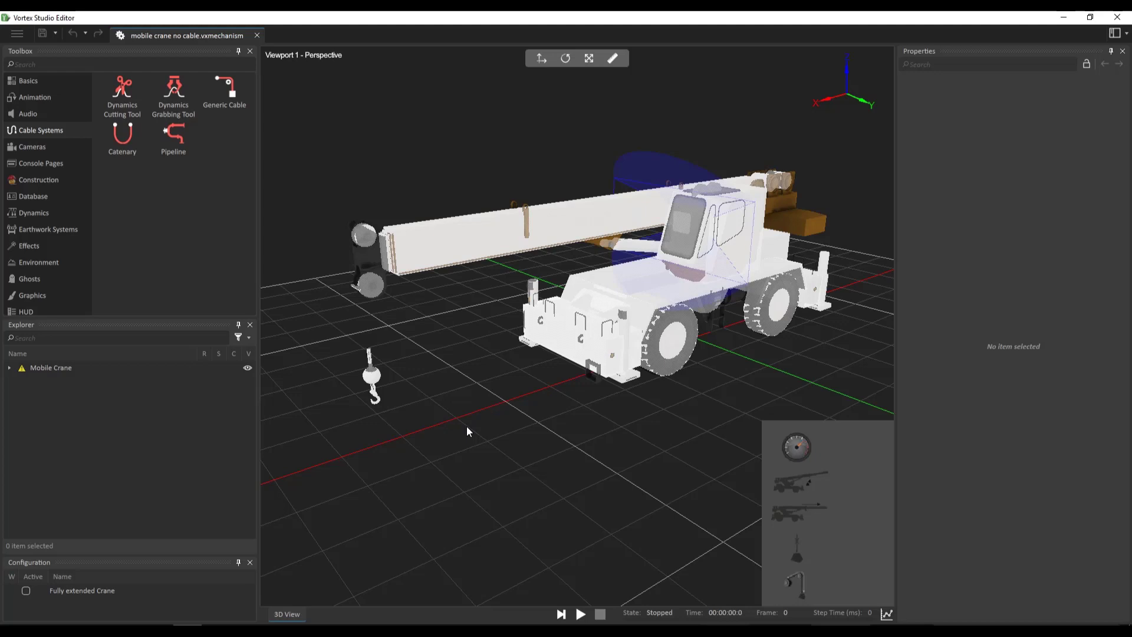
{"action": "mouse_move", "coordinate": [55, 78]}
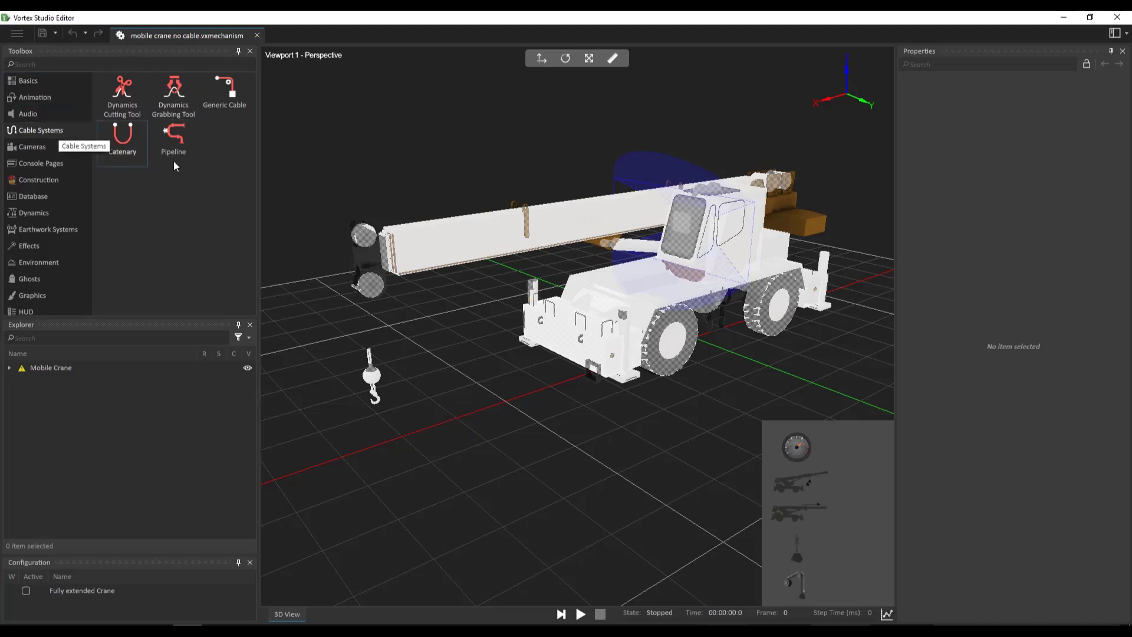
{"action": "mouse_move", "coordinate": [232, 98]}
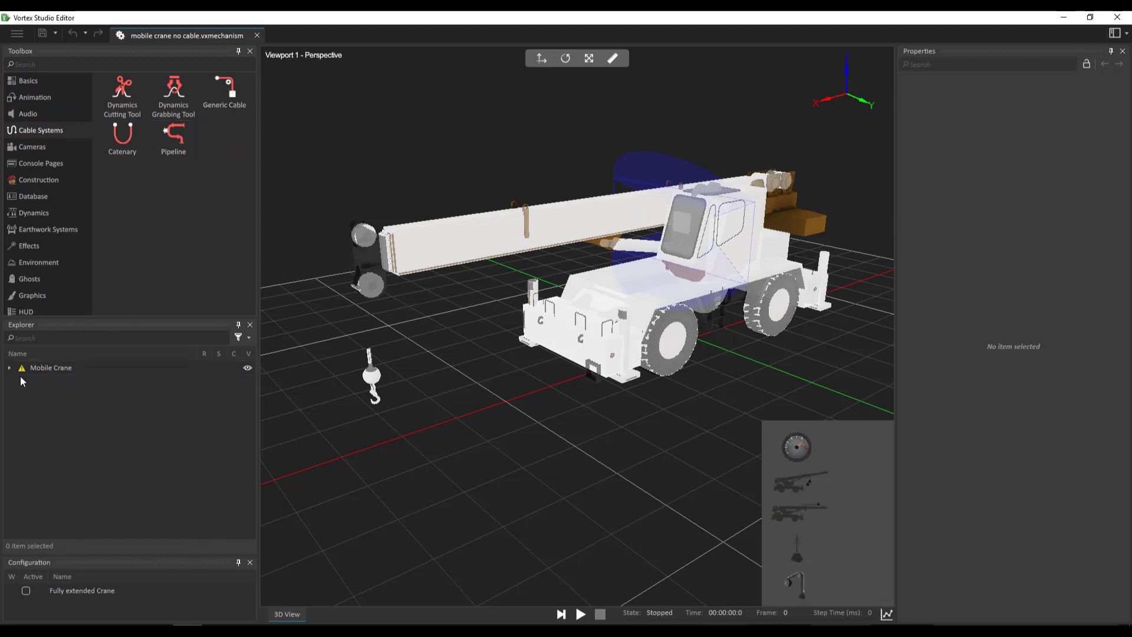
Expand Mobile Crane > Cable Systems and show the SteelCable_Diffuse texture's properties
{"action": "left_click", "coordinate": [9, 368]}
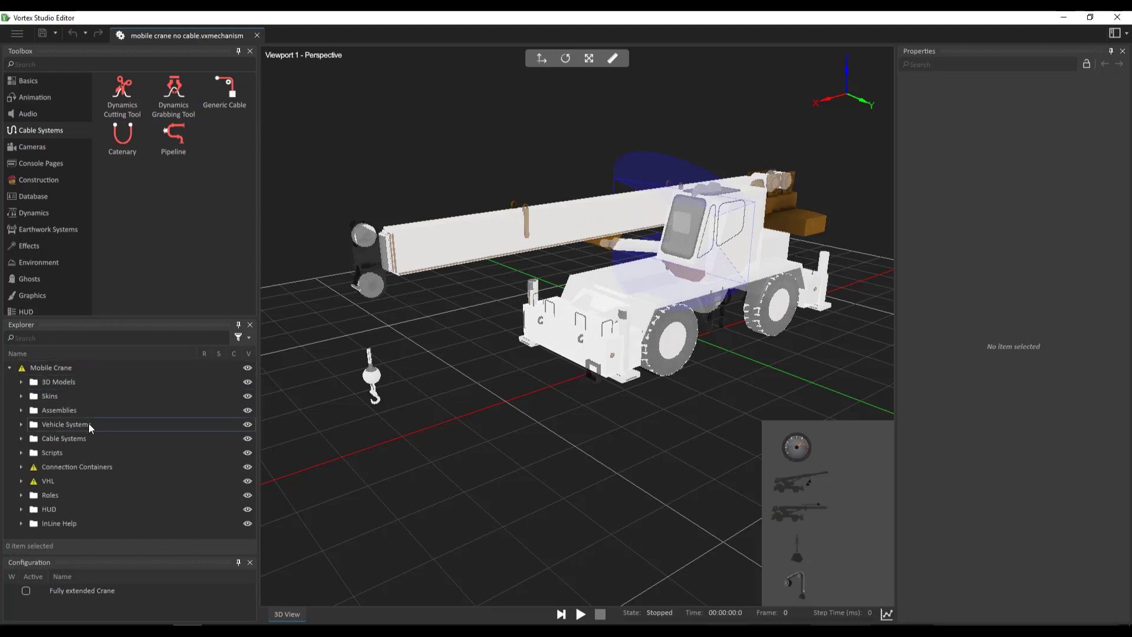
{"action": "left_click", "coordinate": [21, 439]}
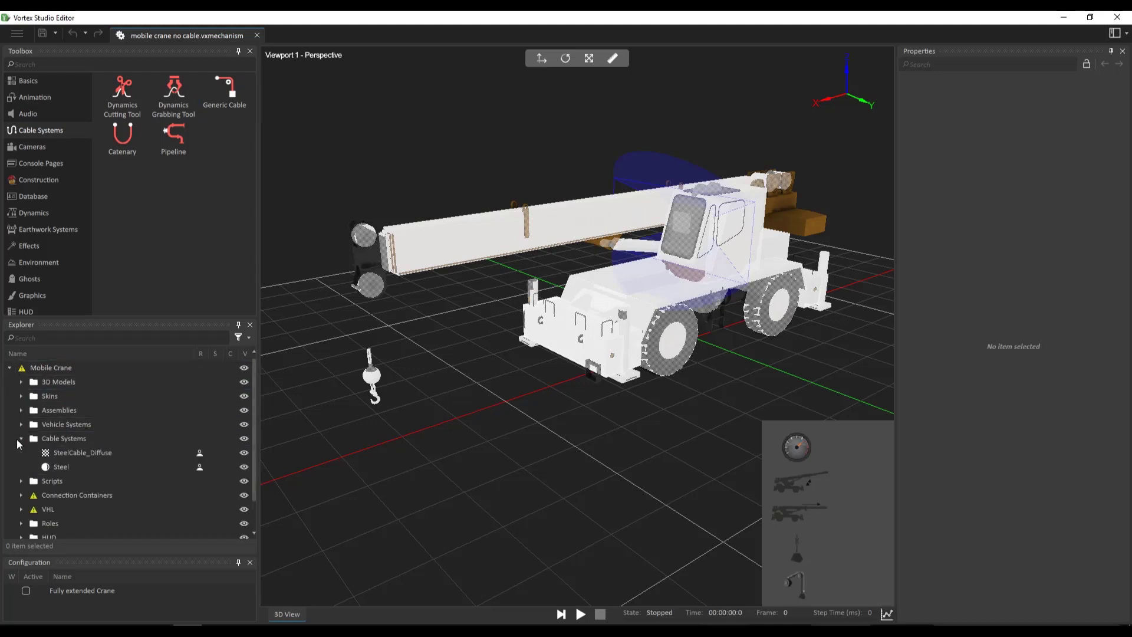
{"action": "left_click", "coordinate": [64, 439]}
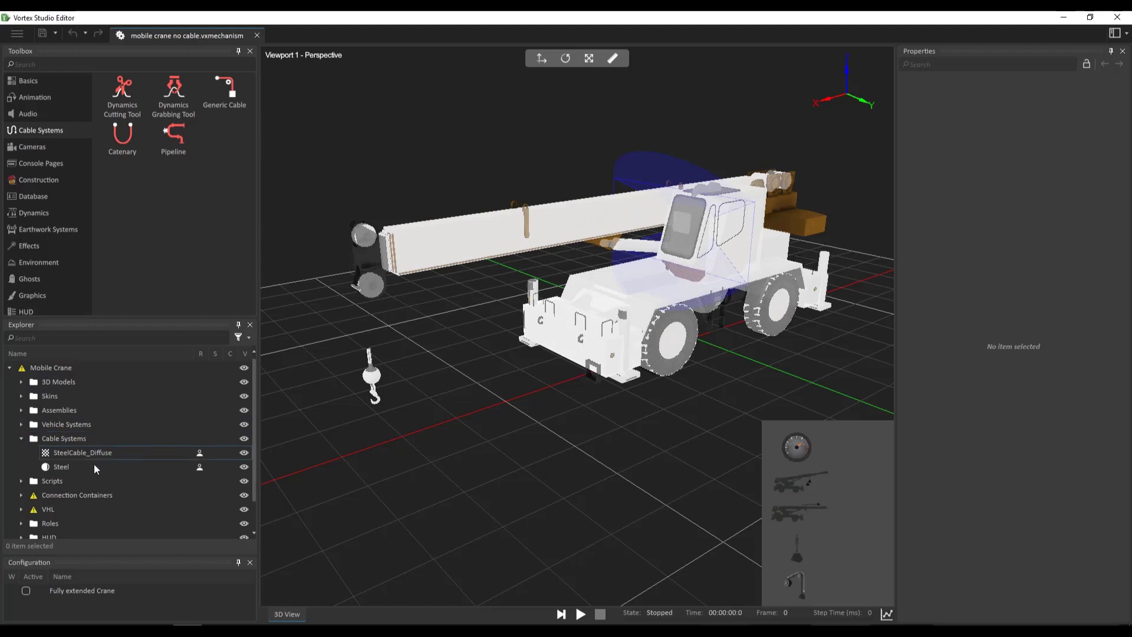
{"action": "left_click", "coordinate": [60, 467]}
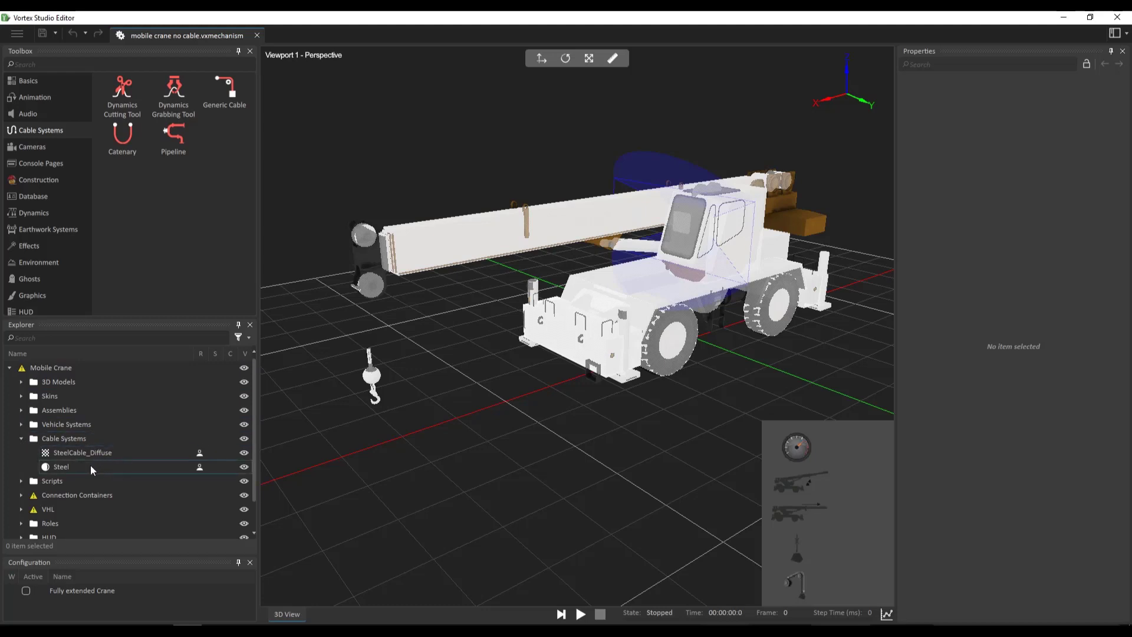
{"action": "left_click", "coordinate": [81, 452]}
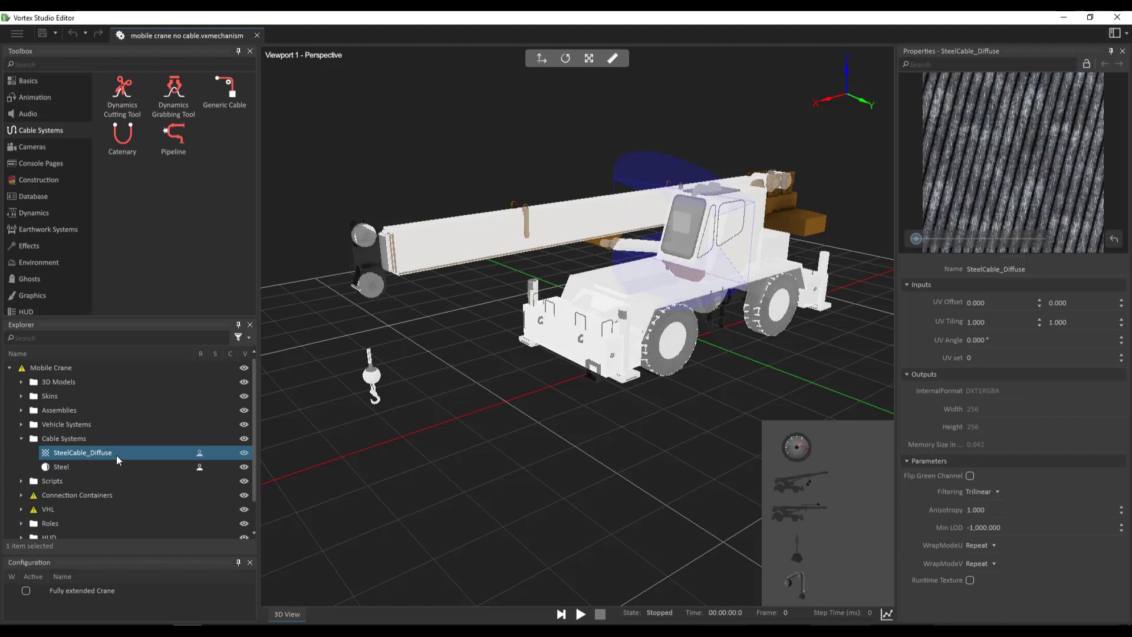
{"action": "mouse_move", "coordinate": [238, 98]}
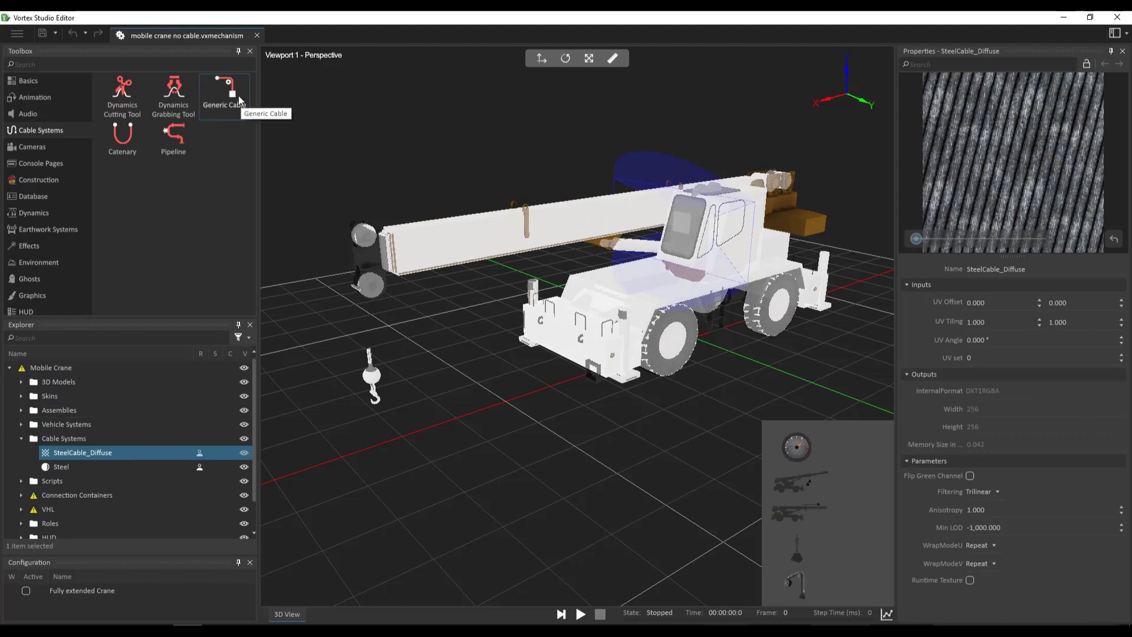
Add a Generic Cable to the crane and inspect its dynamics, graphics and dynamics-properties components
{"action": "left_click", "coordinate": [224, 94]}
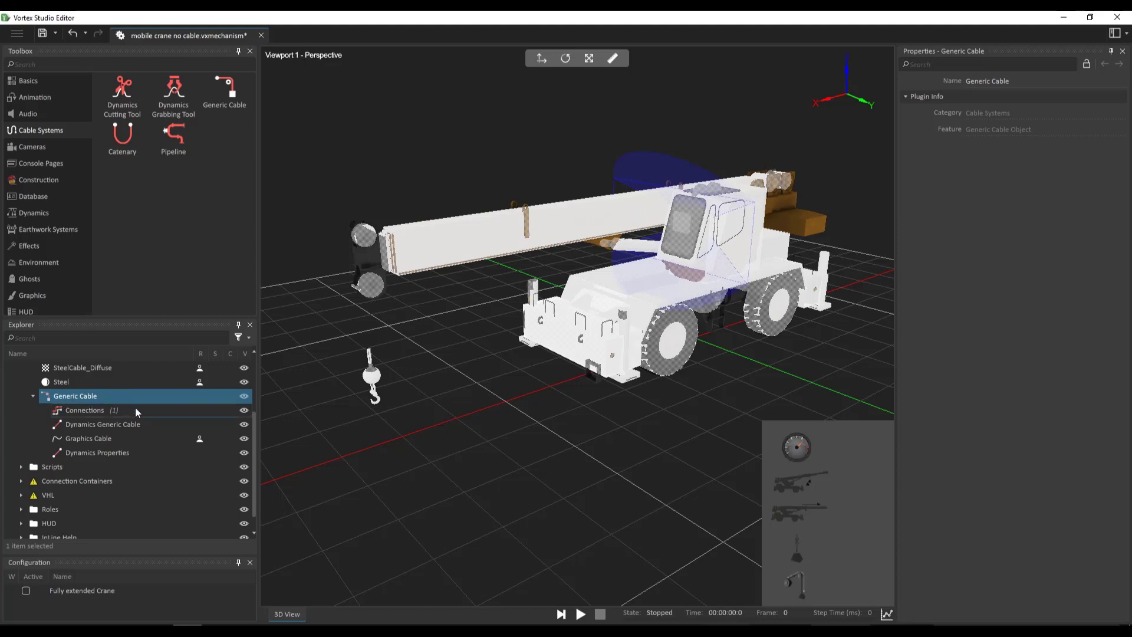
{"action": "mouse_move", "coordinate": [161, 439]}
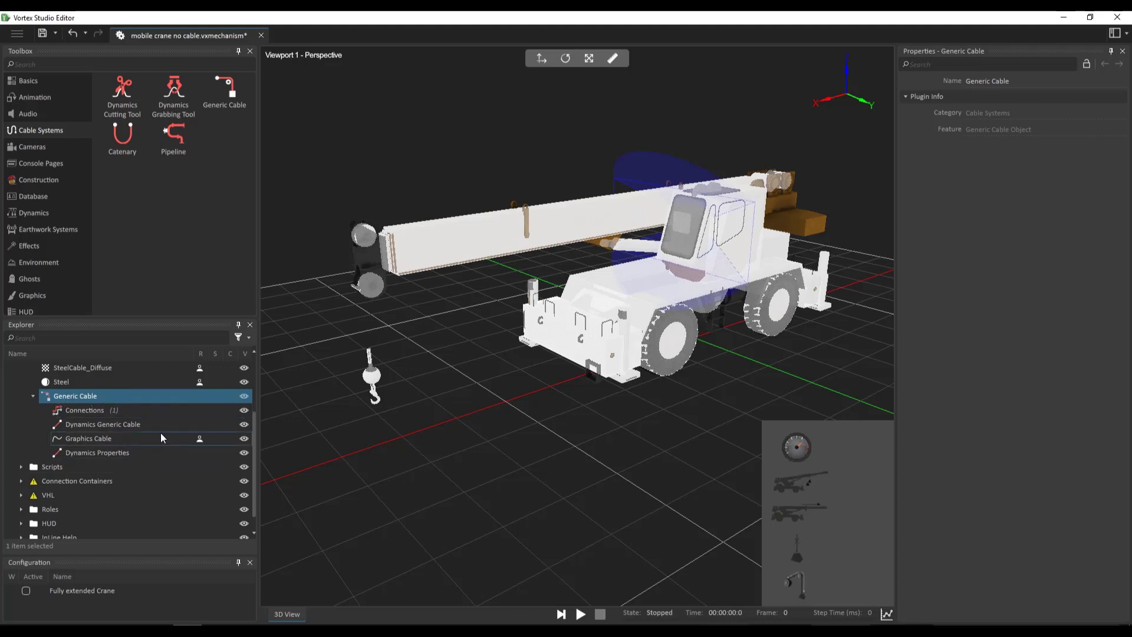
{"action": "left_click", "coordinate": [103, 424]}
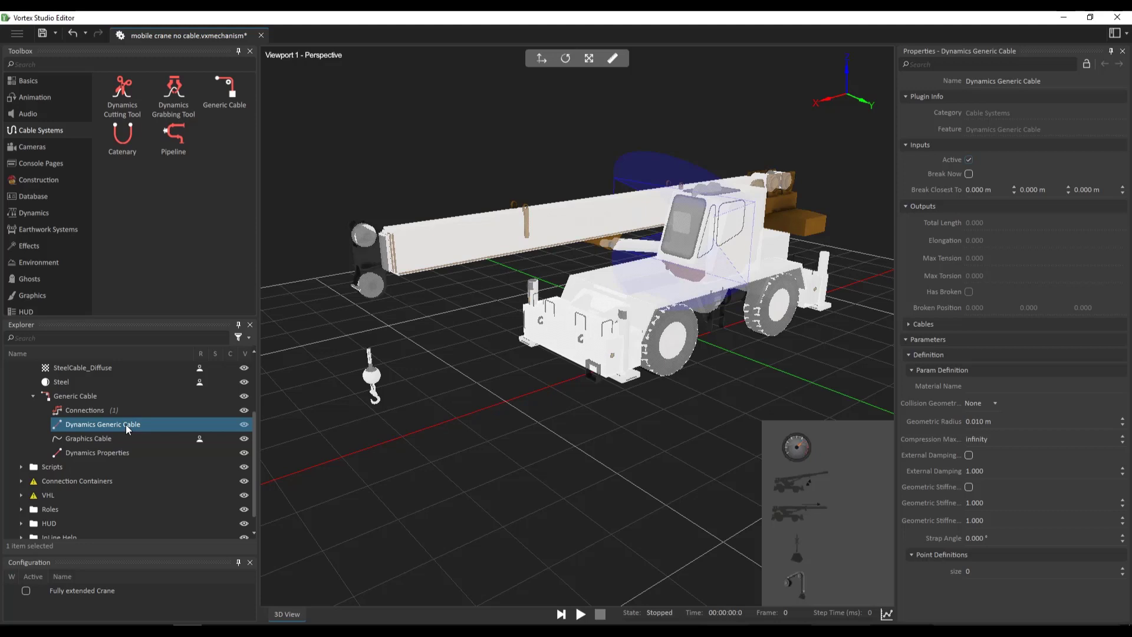
{"action": "left_click", "coordinate": [88, 439]}
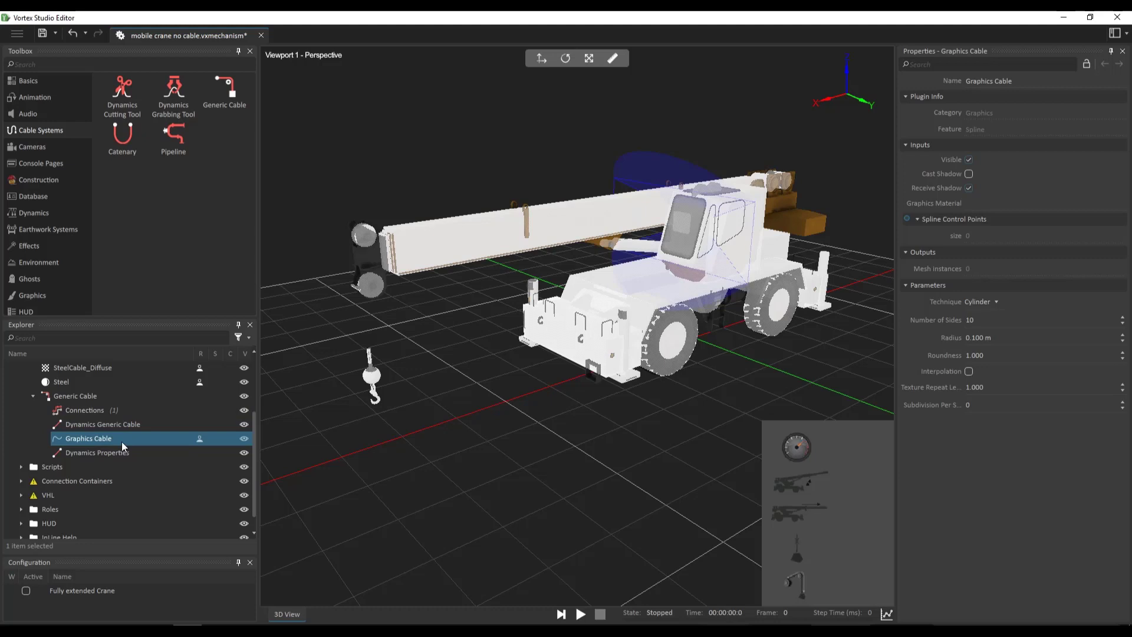
{"action": "left_click", "coordinate": [97, 451]}
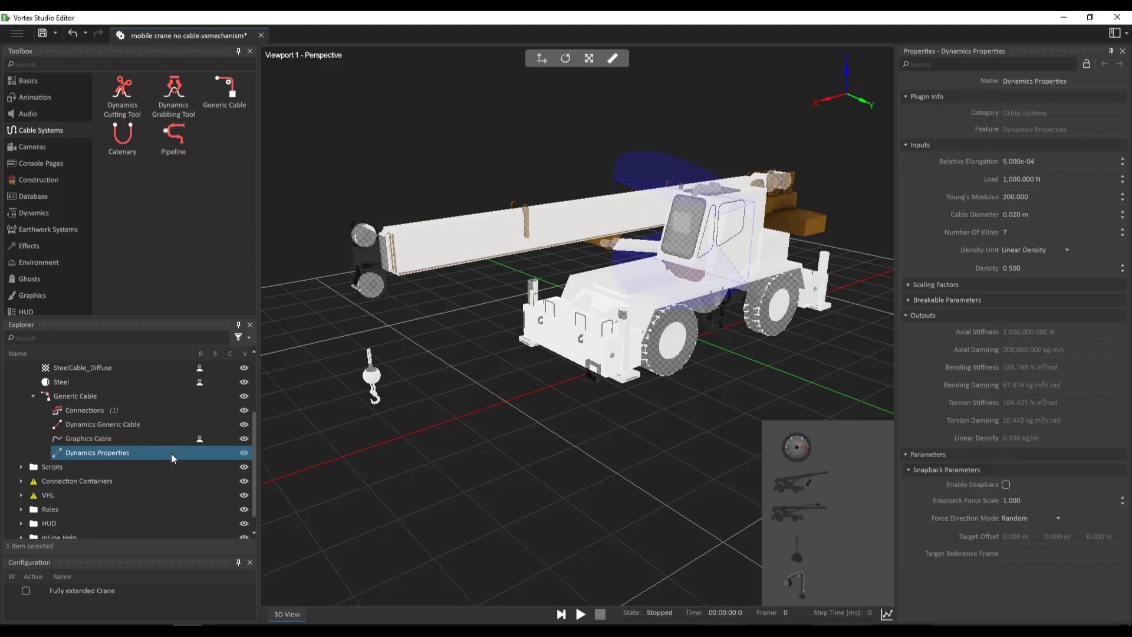
Set the dynamic cable to material Chassis, capsule collision geometry and geometric stiffness enabled
{"action": "left_click", "coordinate": [103, 423]}
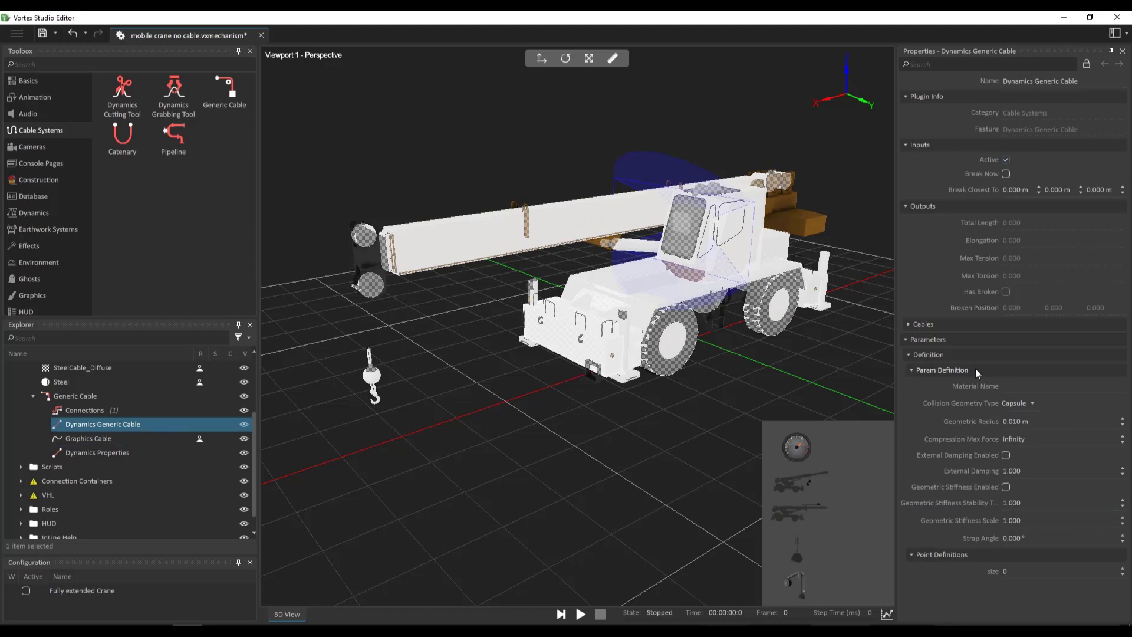
{"action": "mouse_move", "coordinate": [947, 393]}
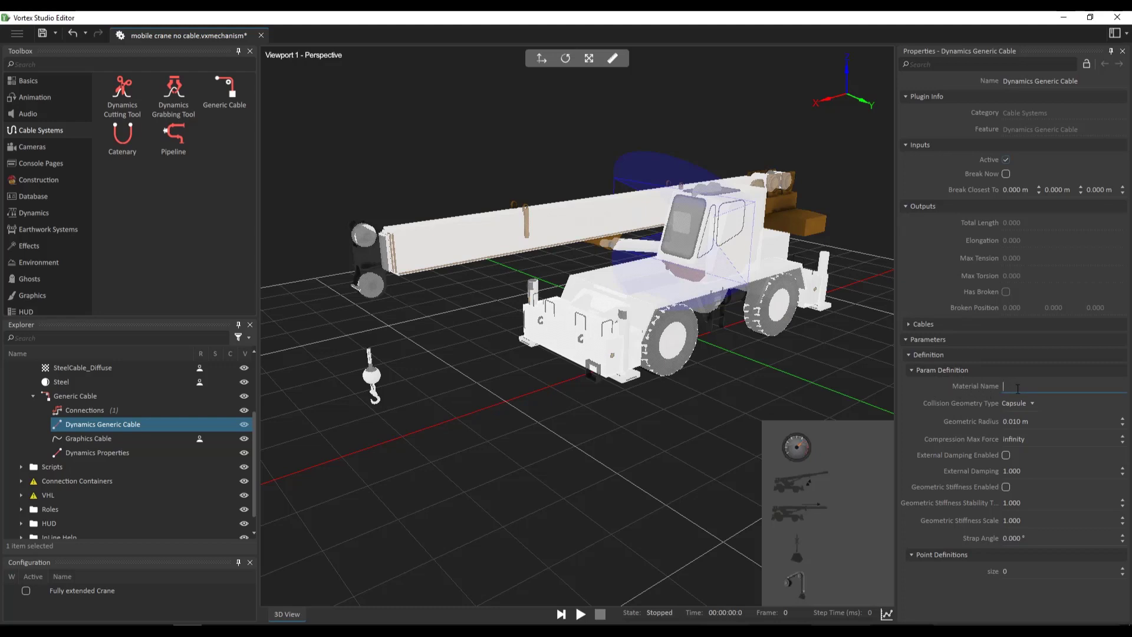
{"action": "type", "text": "Chassis"}
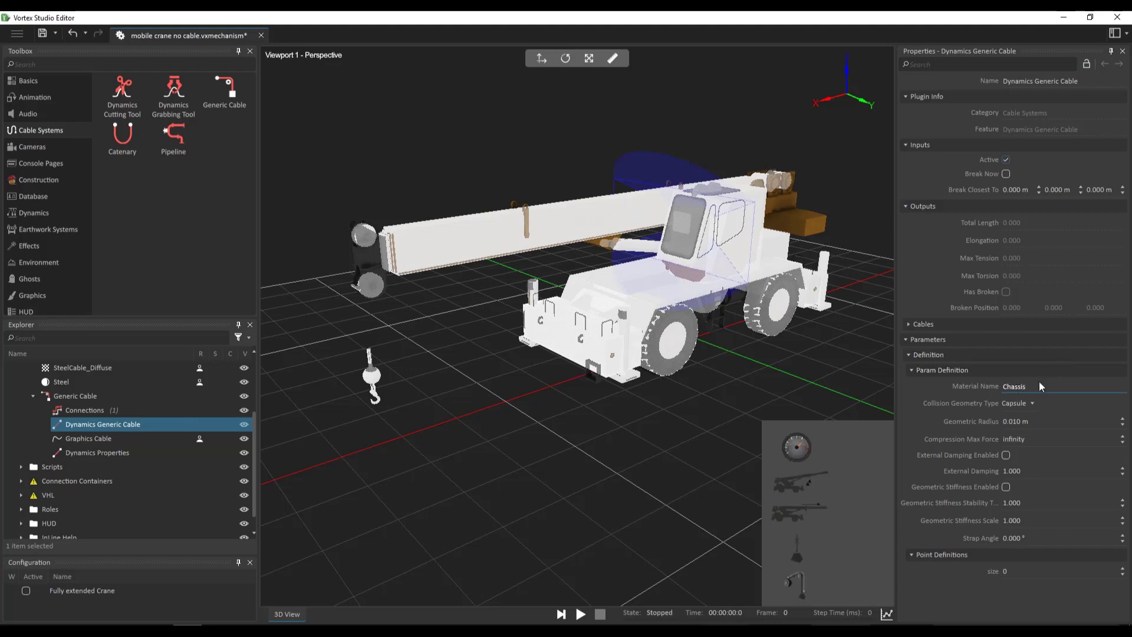
{"action": "left_click", "coordinate": [1017, 403]}
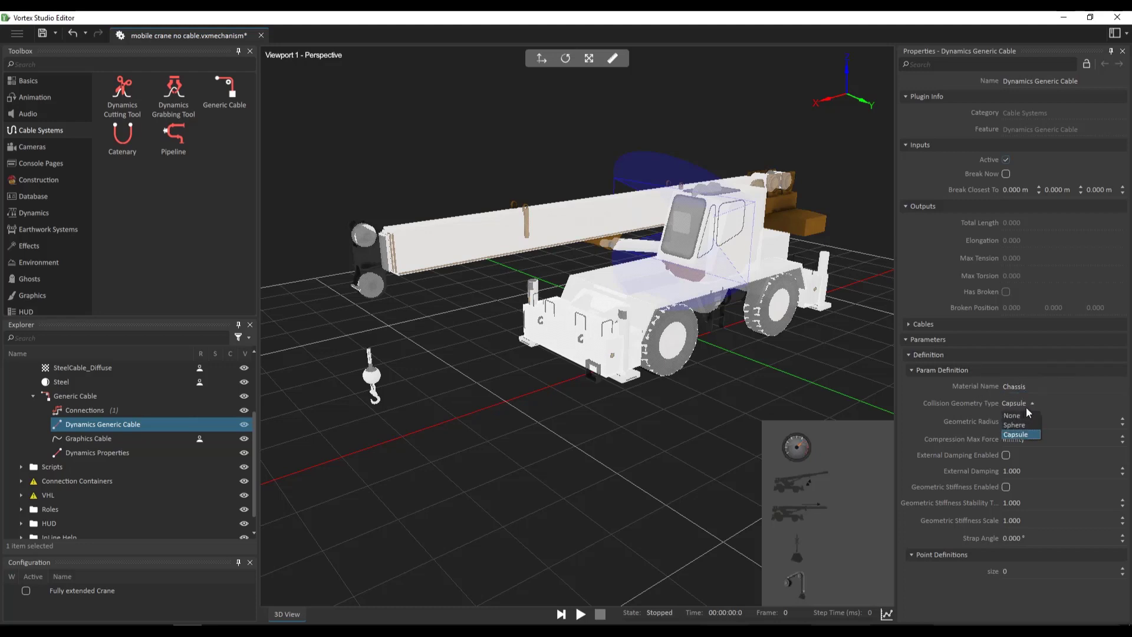
{"action": "mouse_move", "coordinate": [1029, 440]}
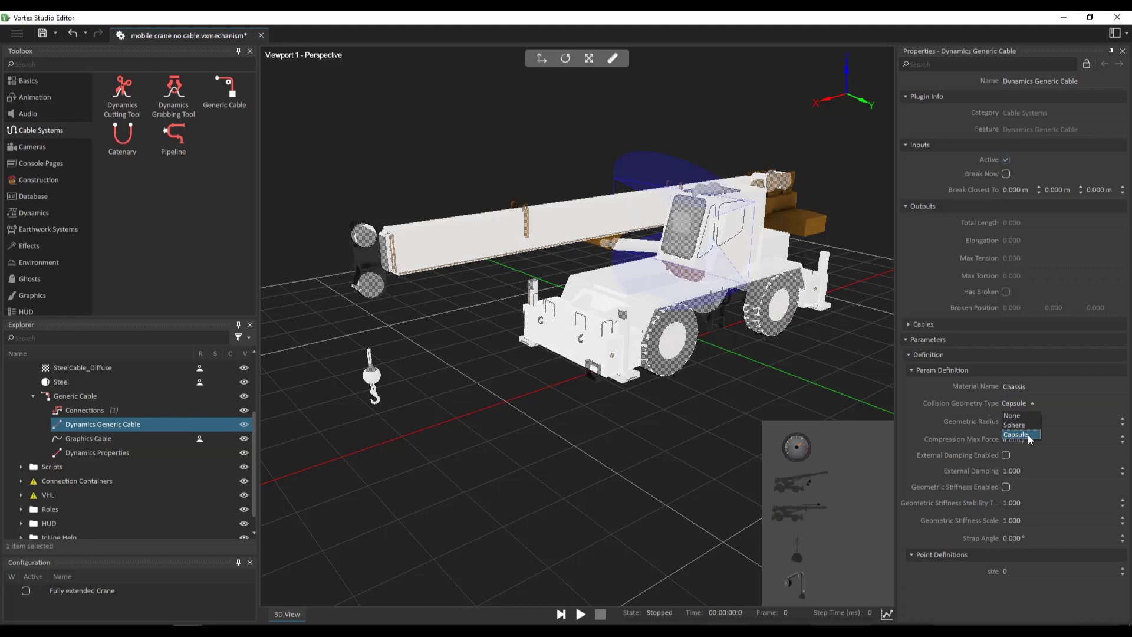
{"action": "left_click", "coordinate": [1015, 434]}
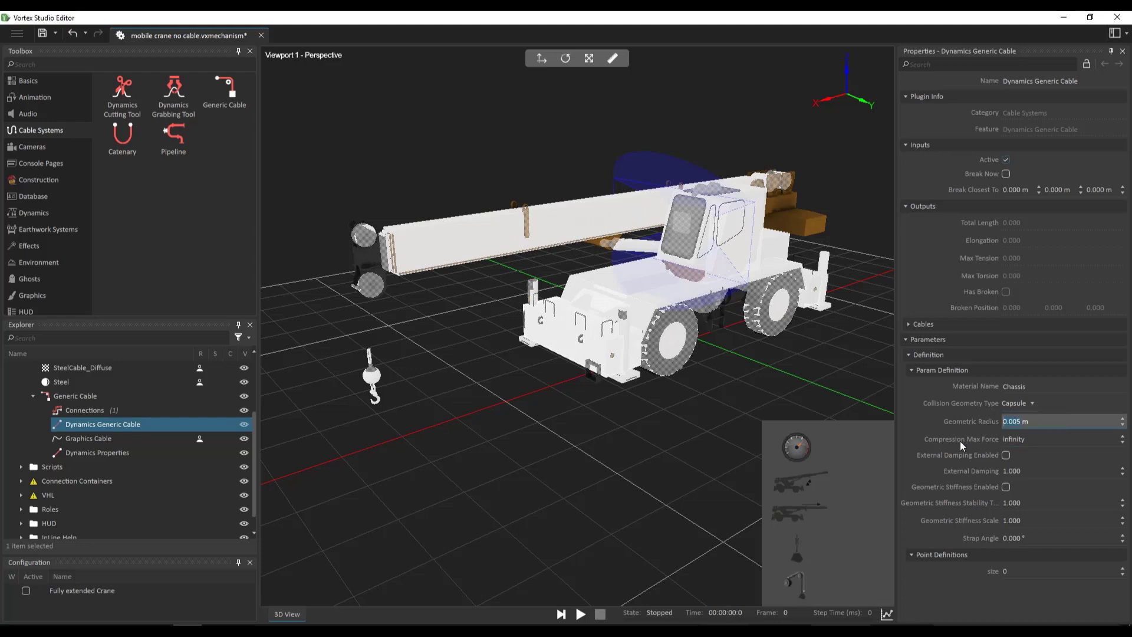
{"action": "mouse_move", "coordinate": [935, 494]}
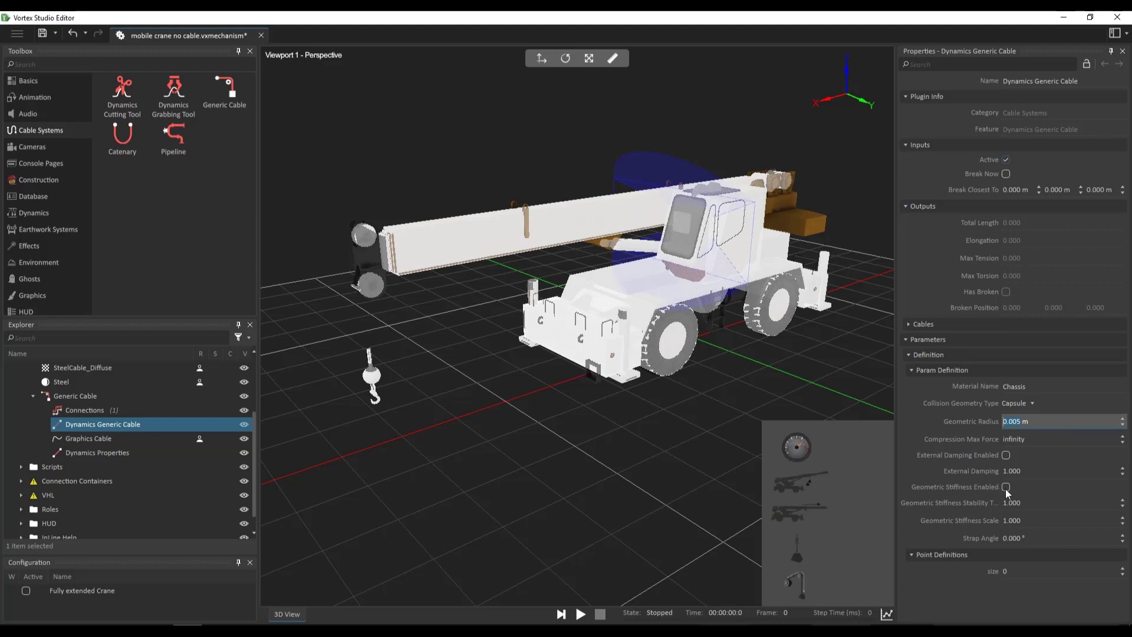
{"action": "left_click", "coordinate": [1005, 486]}
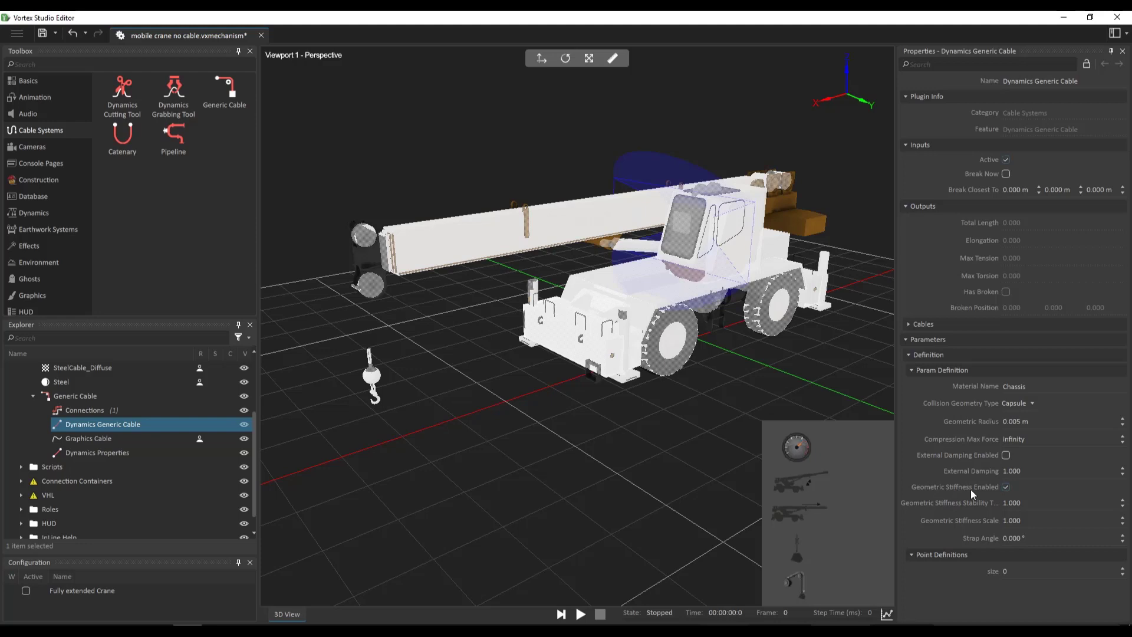
{"action": "mouse_move", "coordinate": [972, 490]}
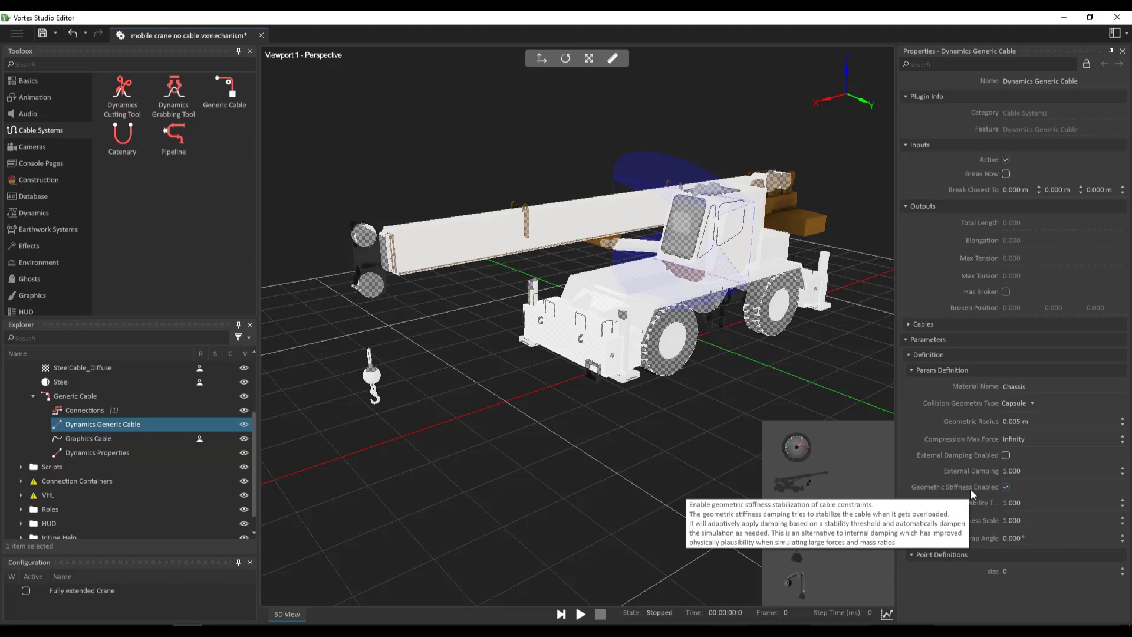
{"action": "mouse_move", "coordinate": [975, 494]}
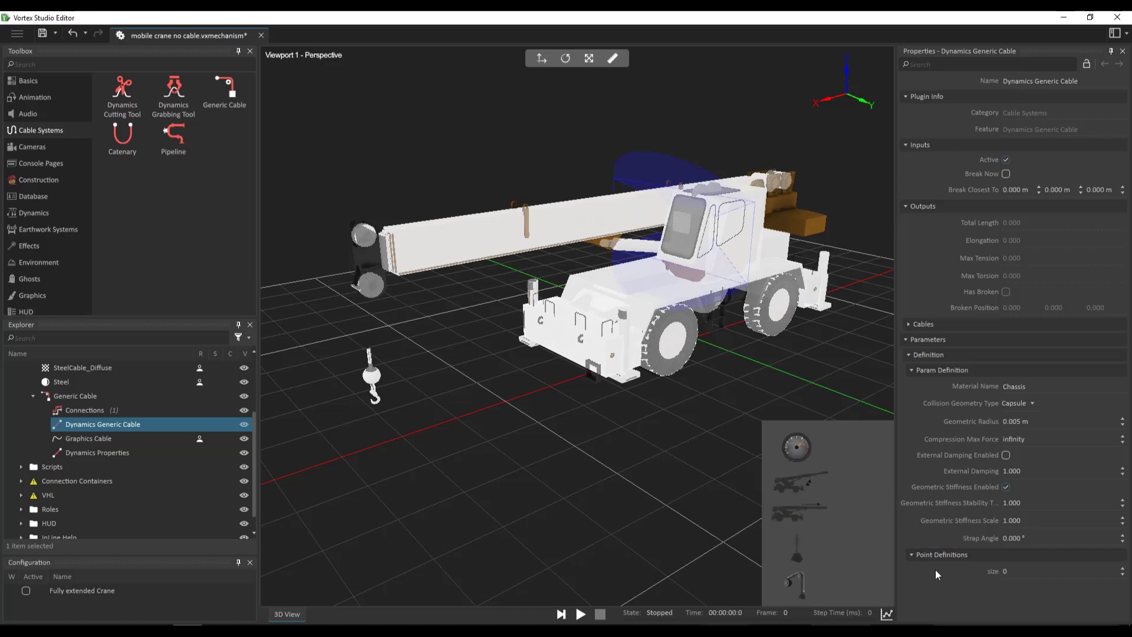
{"action": "mouse_move", "coordinate": [934, 510]}
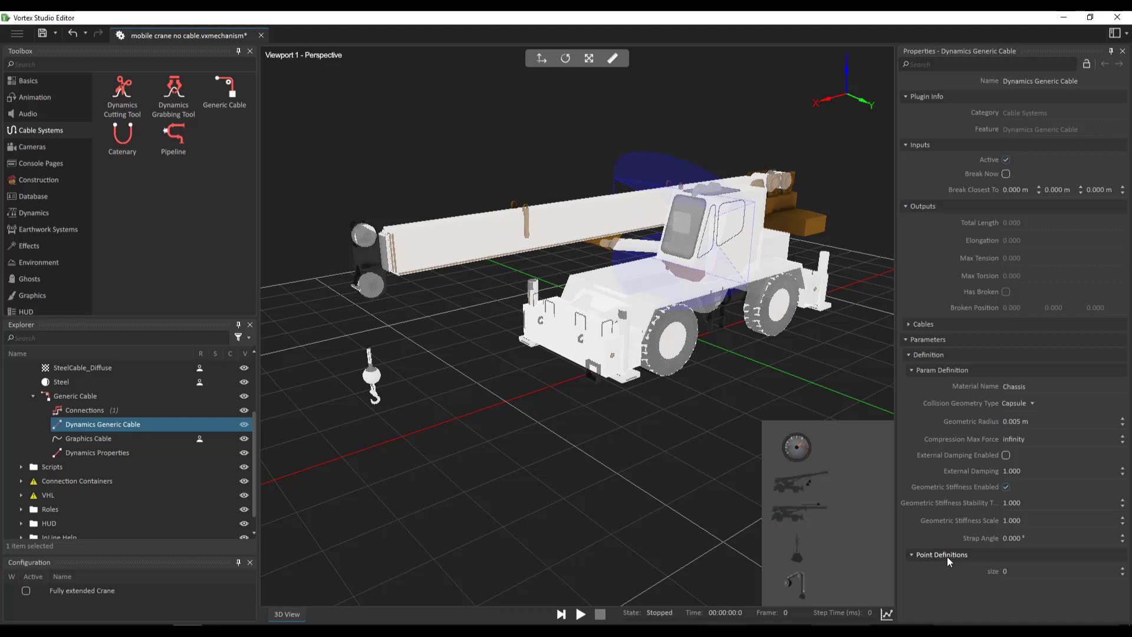
{"action": "mouse_move", "coordinate": [952, 585]}
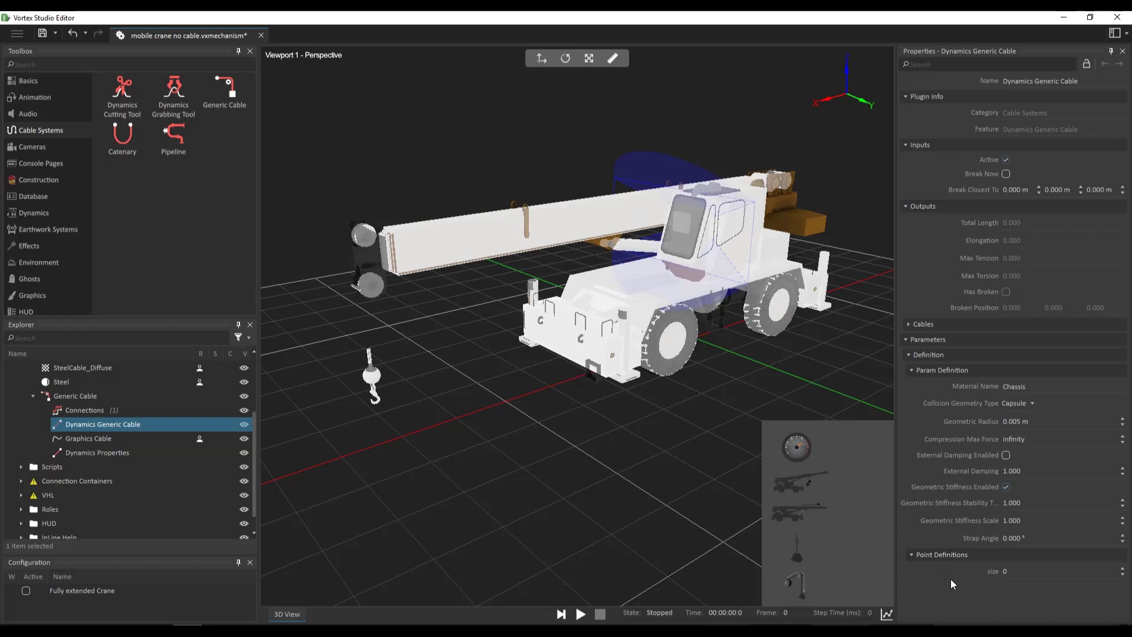
{"action": "mouse_move", "coordinate": [374, 230]}
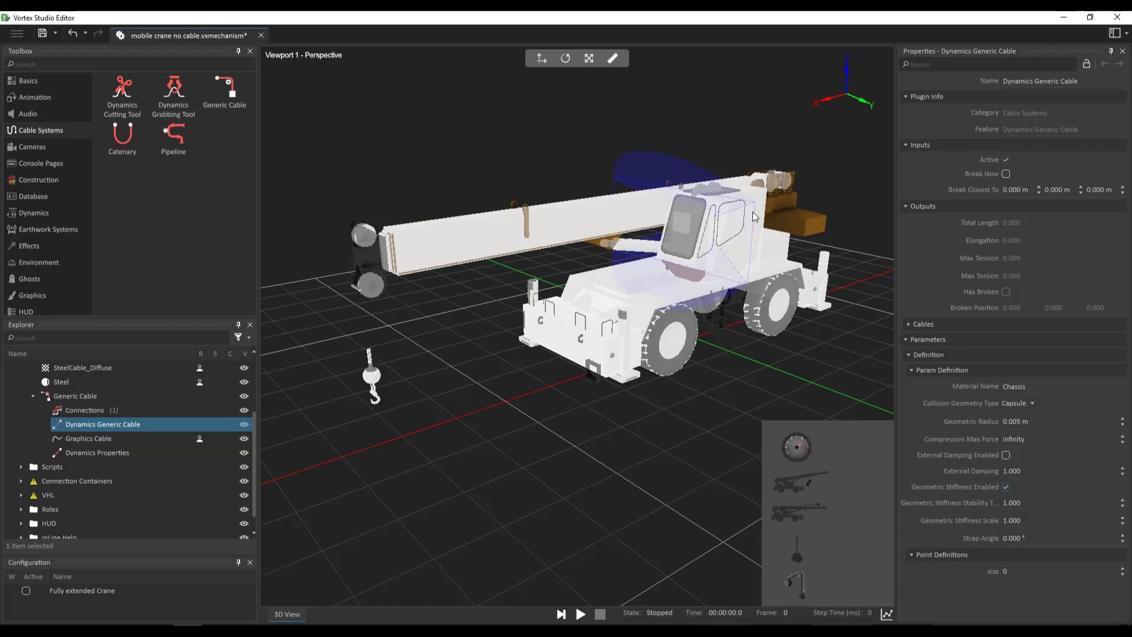
{"action": "mouse_move", "coordinate": [378, 227]}
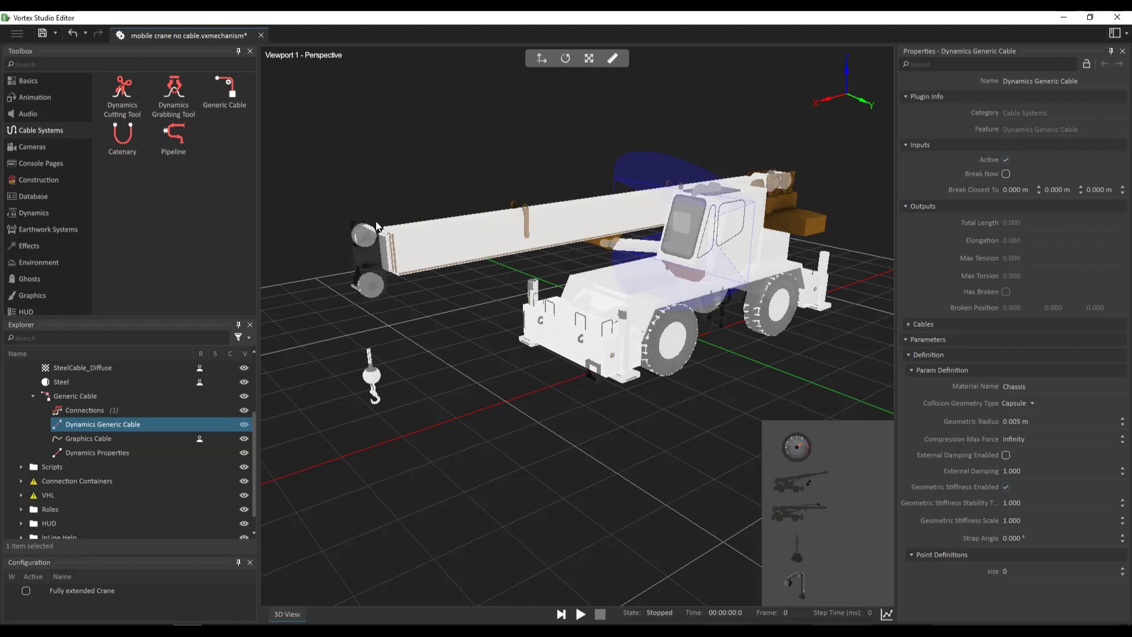
Set the cable's Point Definitions count to 4
{"action": "left_click", "coordinate": [1061, 571]}
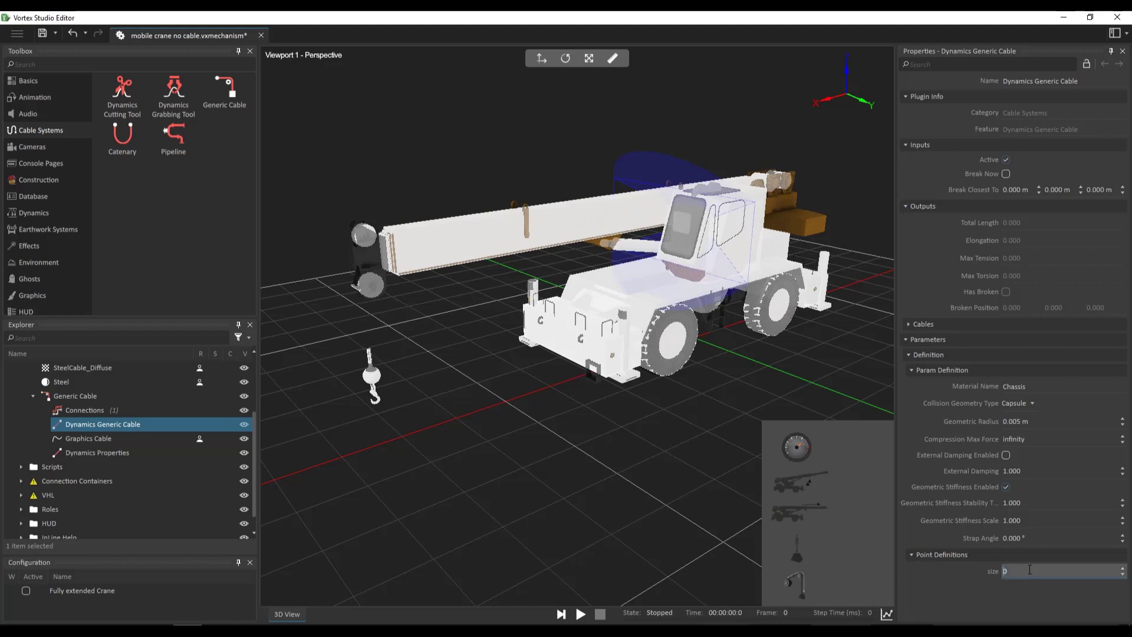
{"action": "type", "text": "4"}
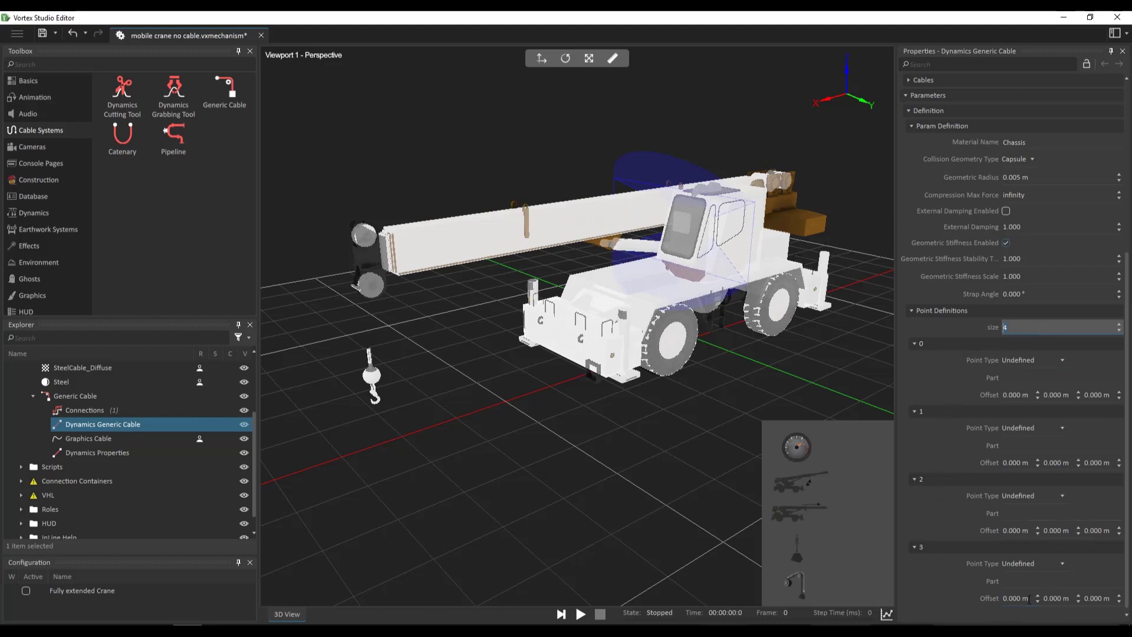
{"action": "mouse_move", "coordinate": [975, 394]}
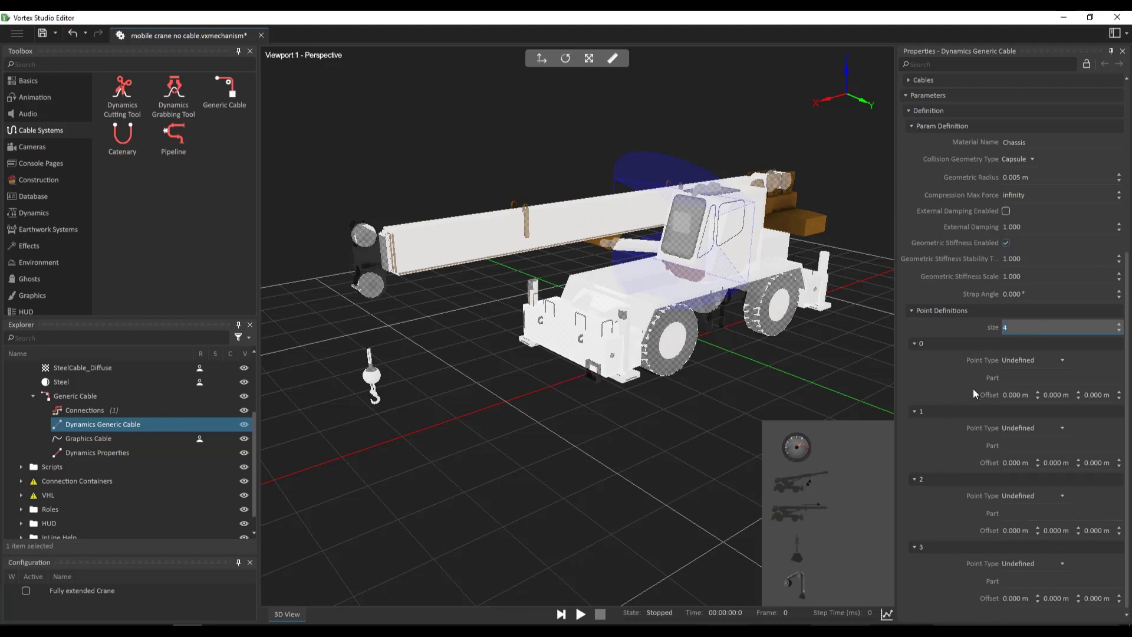
{"action": "mouse_move", "coordinate": [932, 349]}
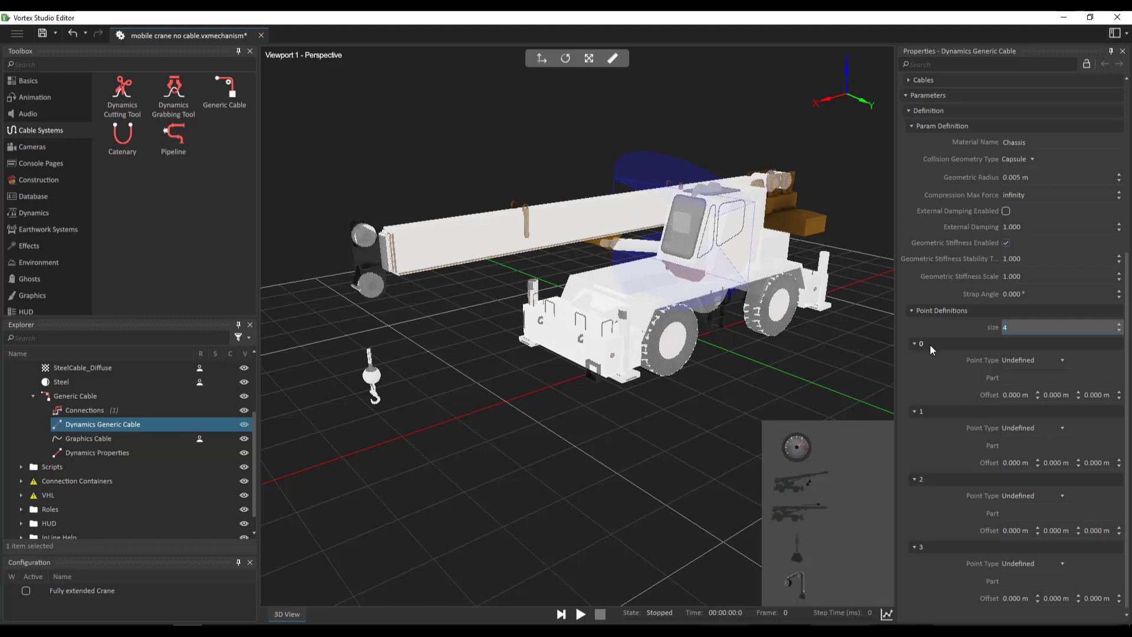
Make point 0 a Winch attached to the Drum Front part
{"action": "left_click", "coordinate": [1061, 360]}
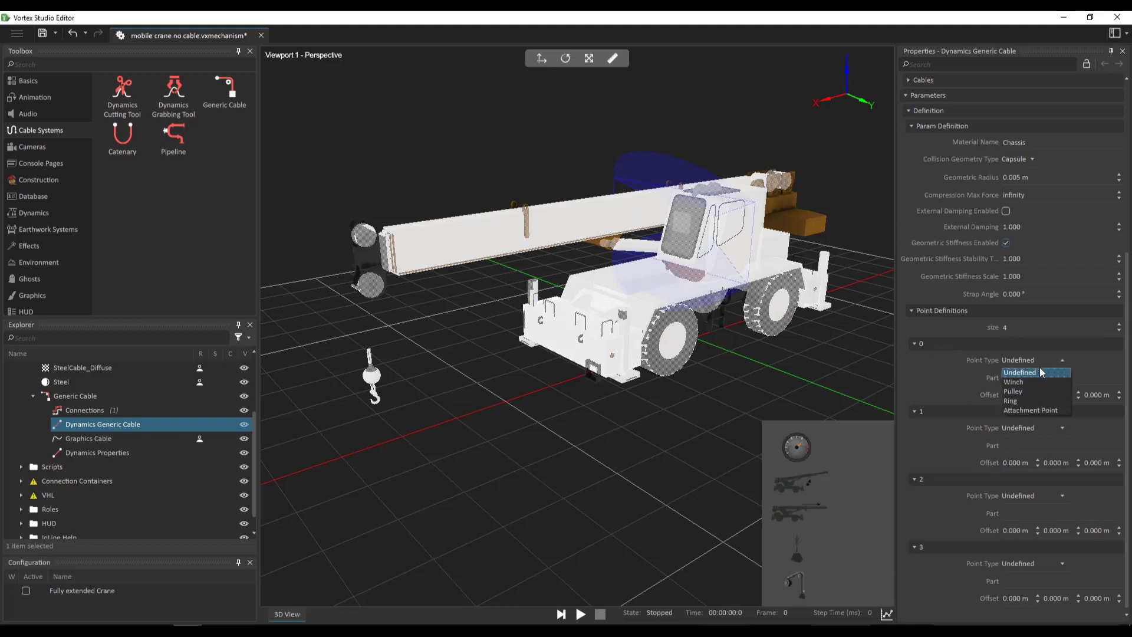
{"action": "left_click", "coordinate": [1013, 381]}
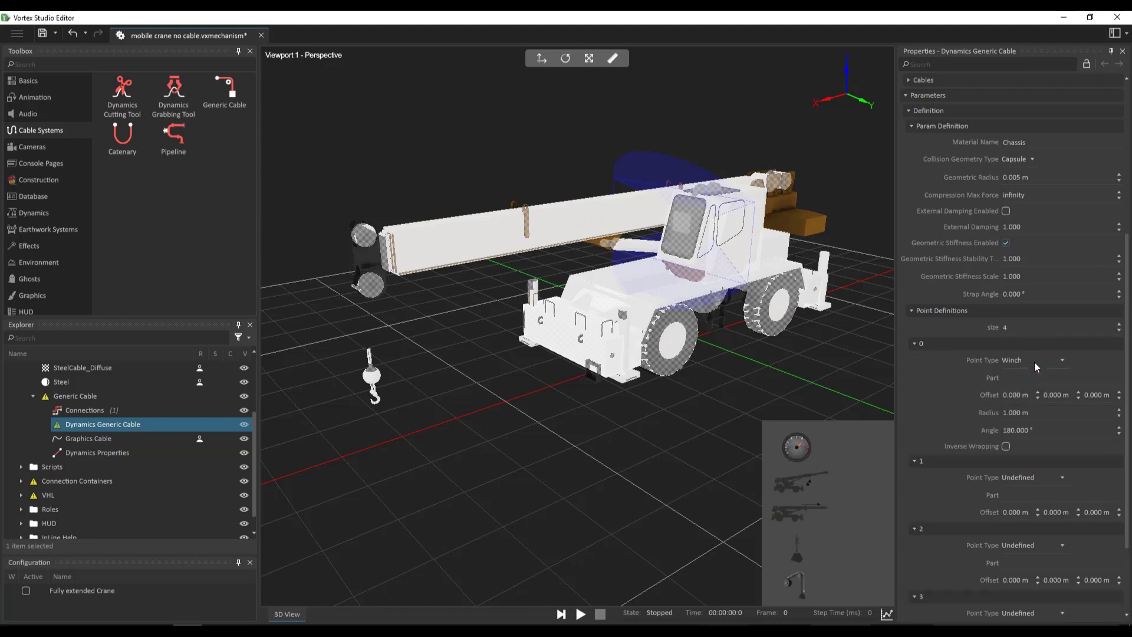
{"action": "mouse_move", "coordinate": [985, 390]}
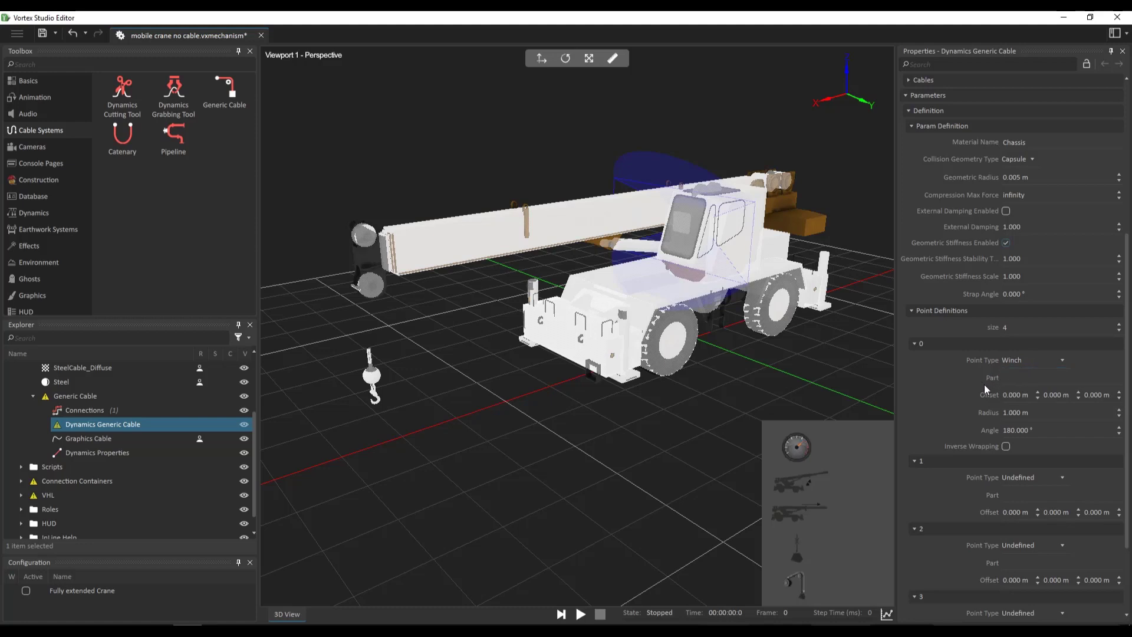
{"action": "mouse_move", "coordinate": [995, 383]}
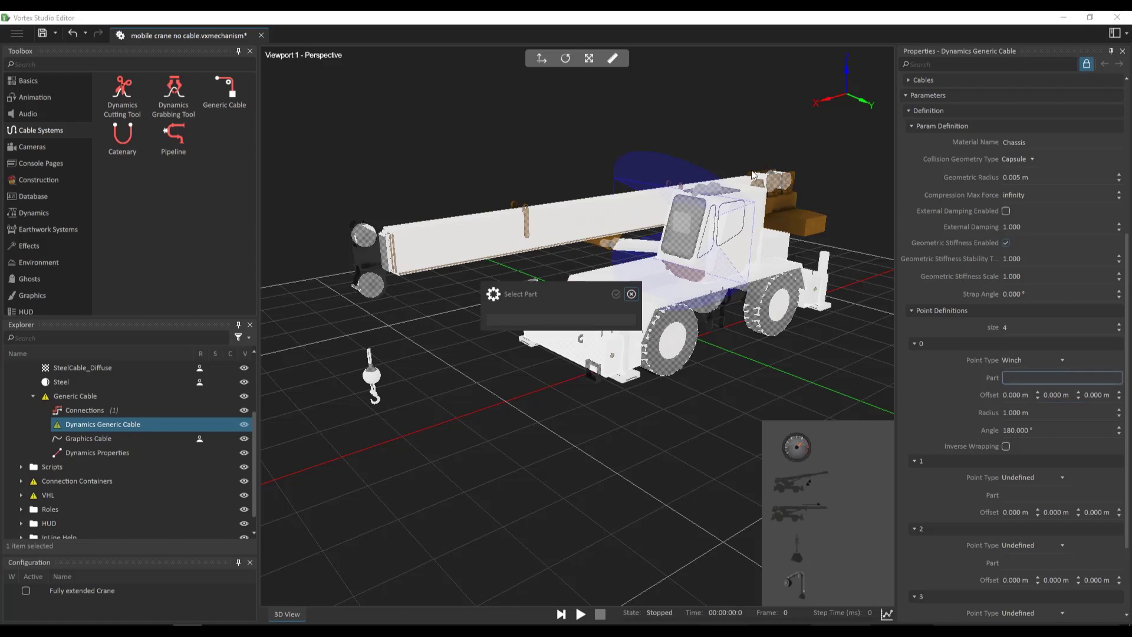
{"action": "mouse_move", "coordinate": [762, 189]}
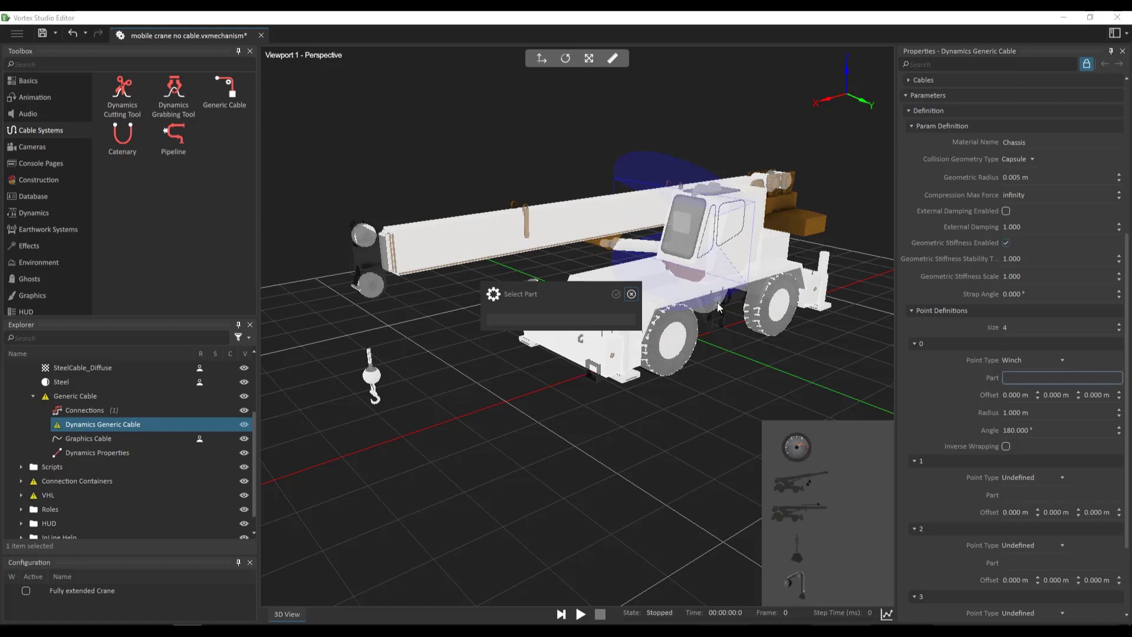
{"action": "mouse_move", "coordinate": [718, 309]}
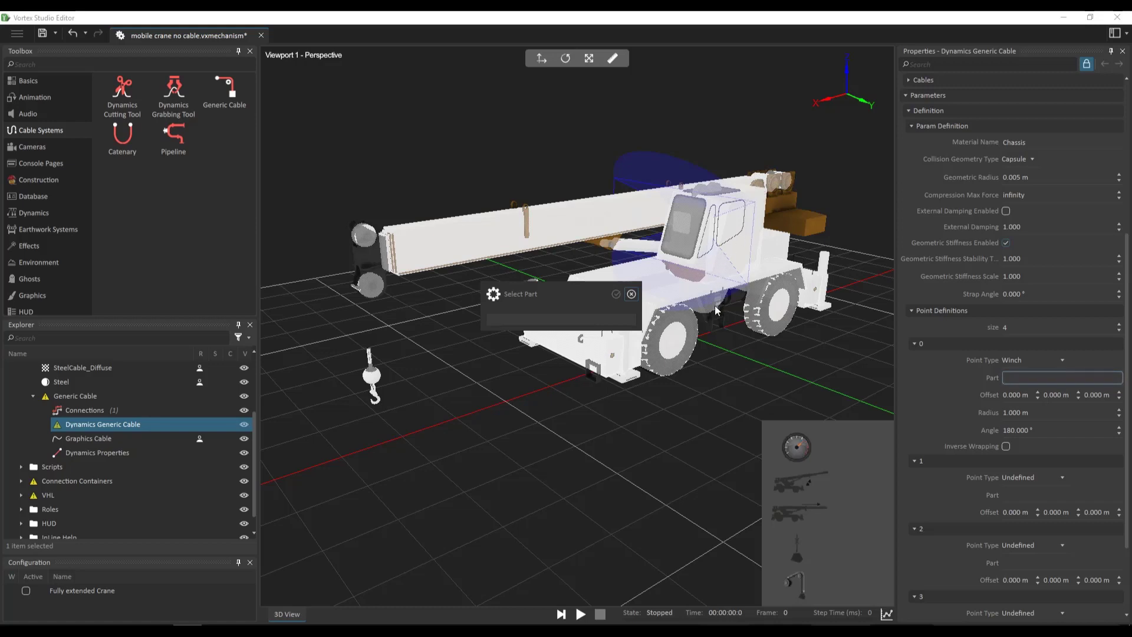
{"action": "mouse_move", "coordinate": [719, 316]}
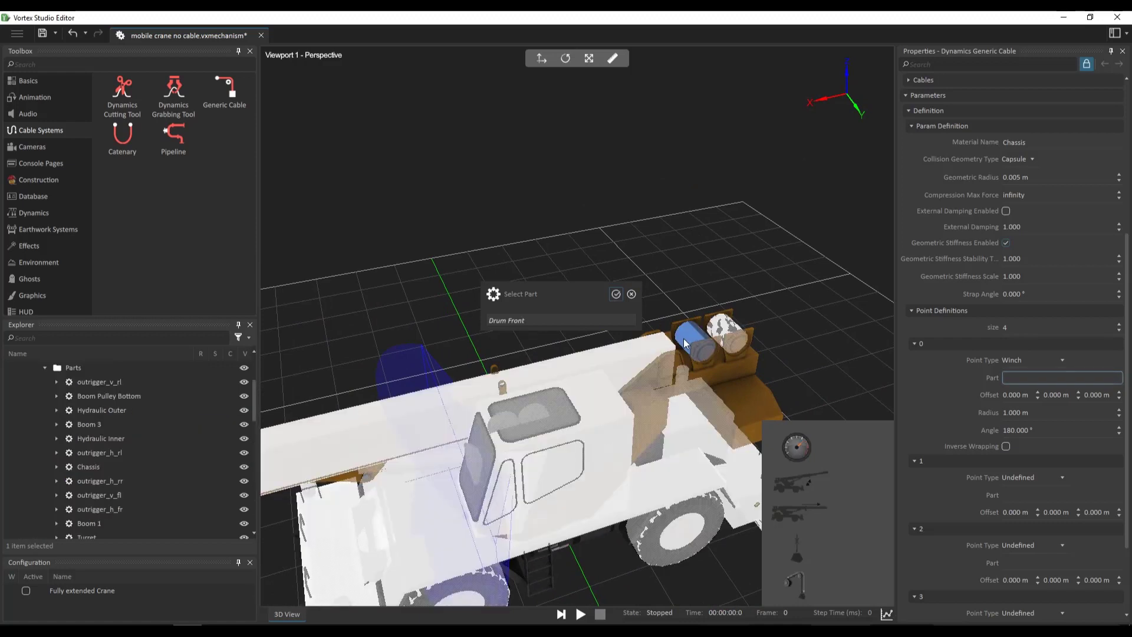
{"action": "mouse_move", "coordinate": [568, 332]}
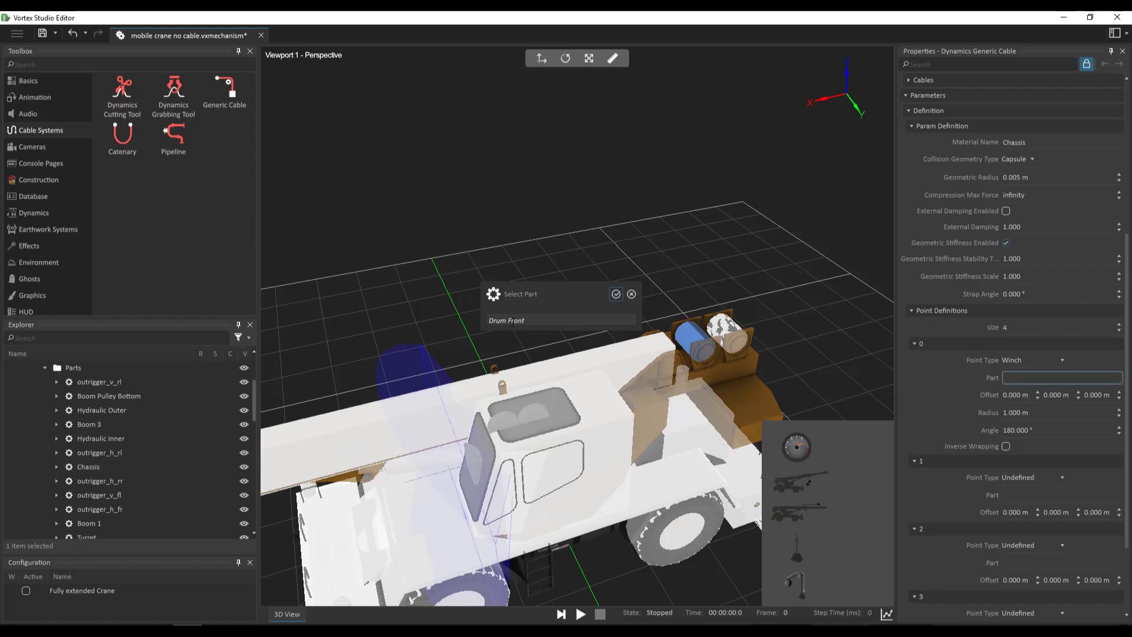
{"action": "left_click", "coordinate": [108, 396]}
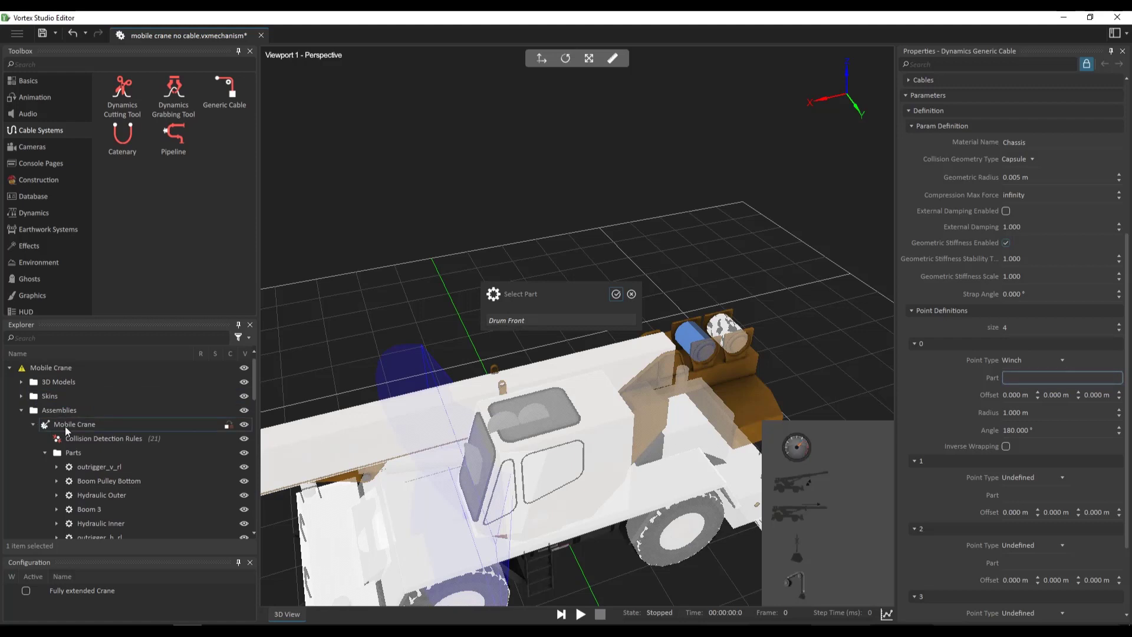
{"action": "scroll", "scroll_direction": "down", "scroll_amount": 3}
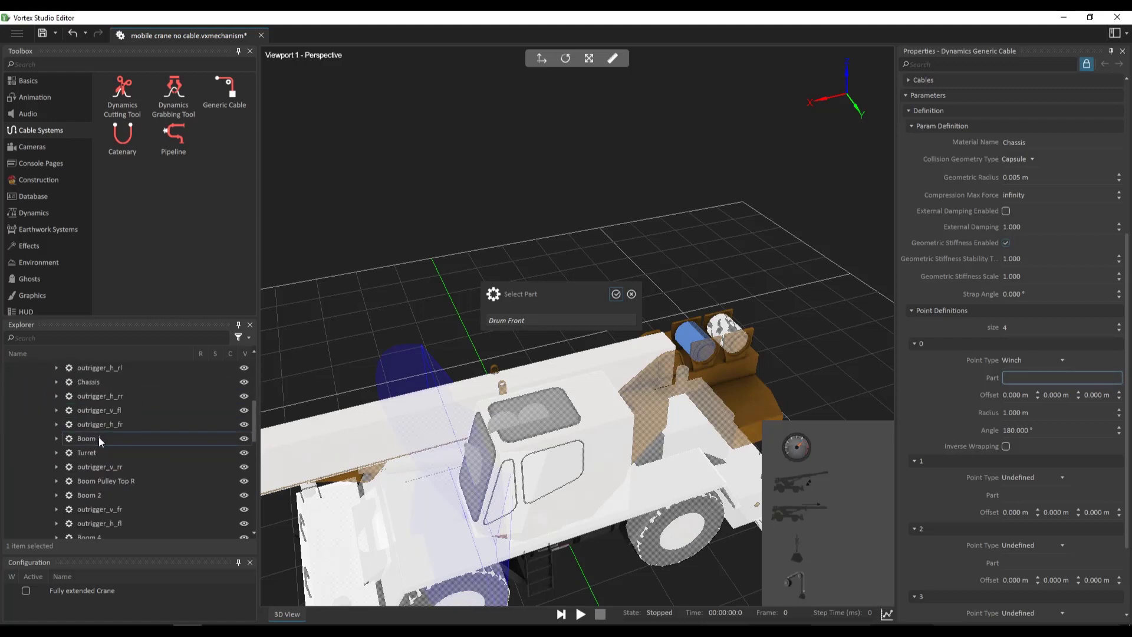
{"action": "left_click", "coordinate": [95, 424]}
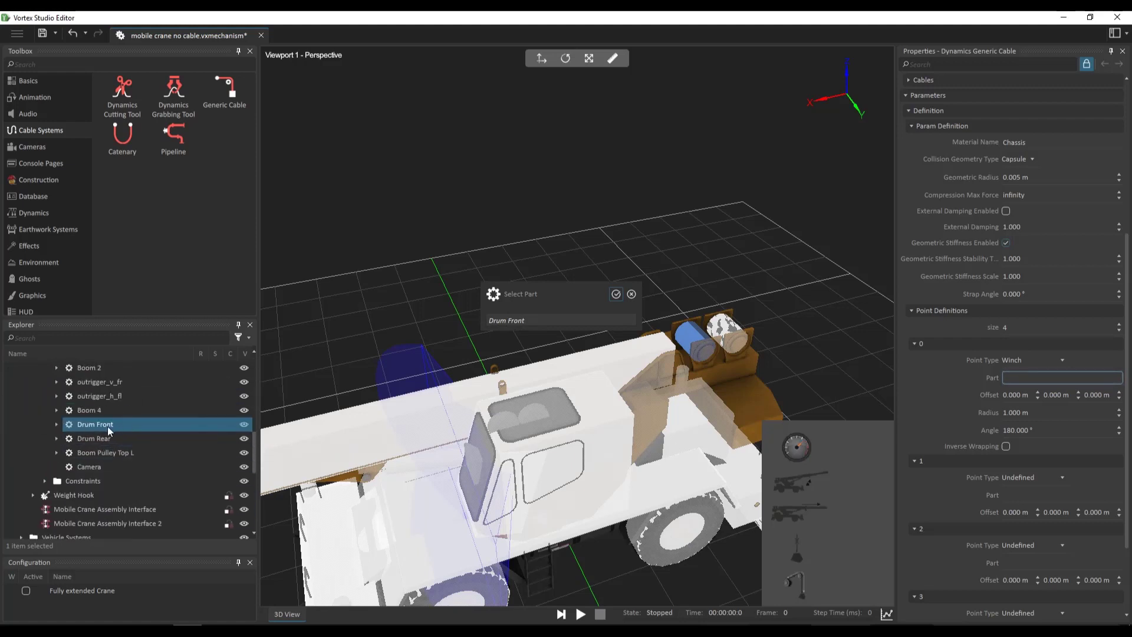
{"action": "left_click", "coordinate": [615, 294]}
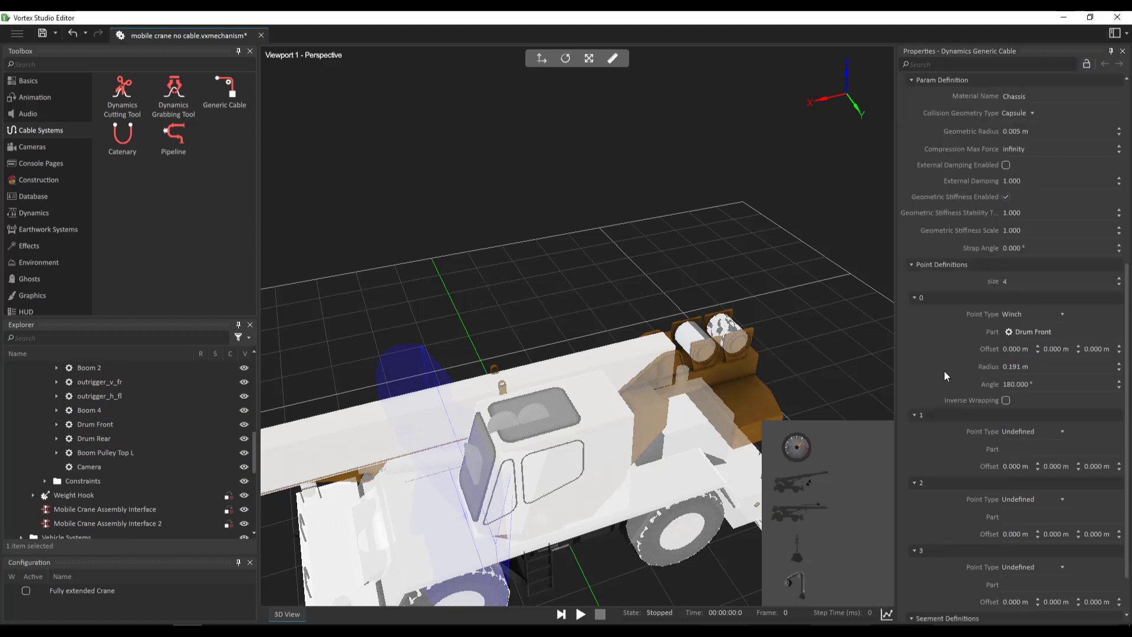
{"action": "mouse_move", "coordinate": [987, 438]}
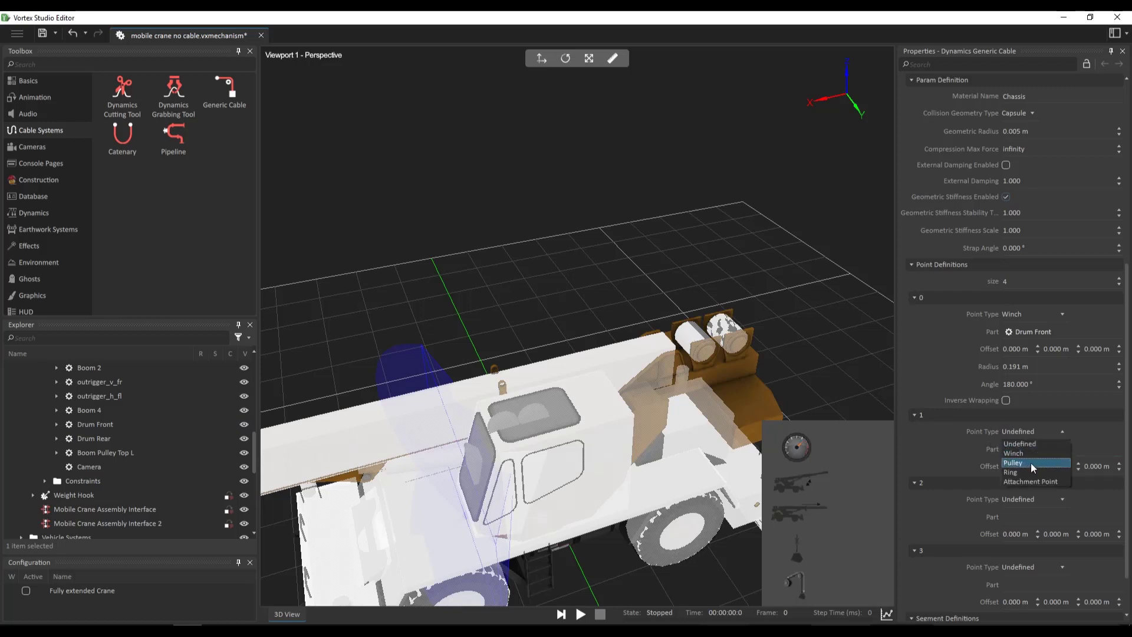
Make point 1 a Pulley attached to Boom Pulley Top L
{"action": "left_click", "coordinate": [1012, 462]}
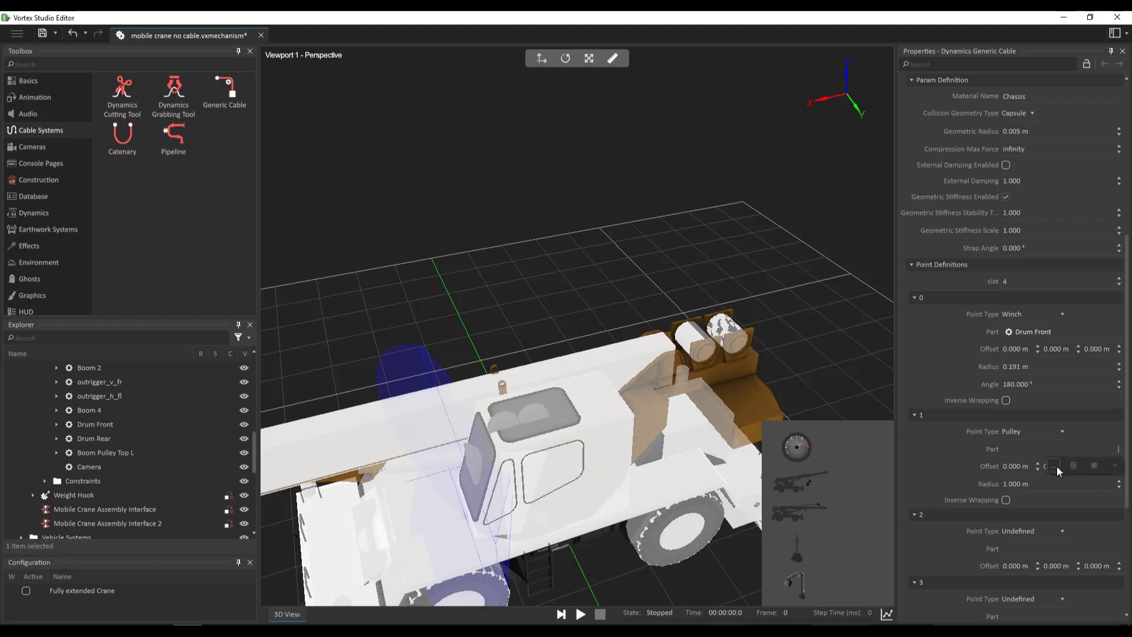
{"action": "left_click", "coordinate": [1061, 448]}
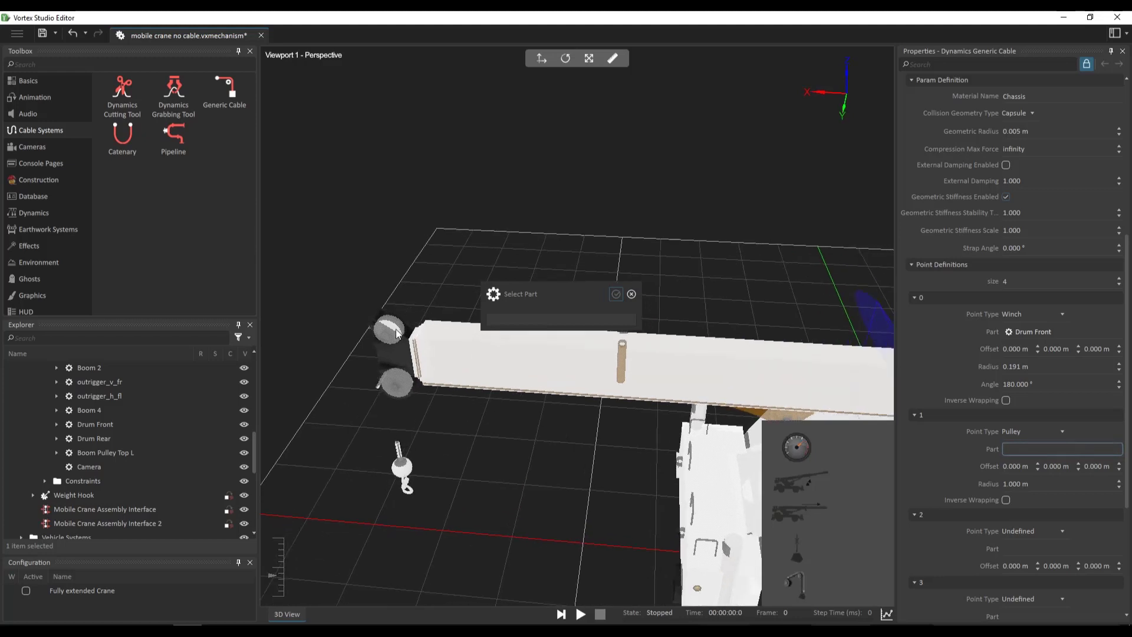
{"action": "left_click", "coordinate": [394, 332]}
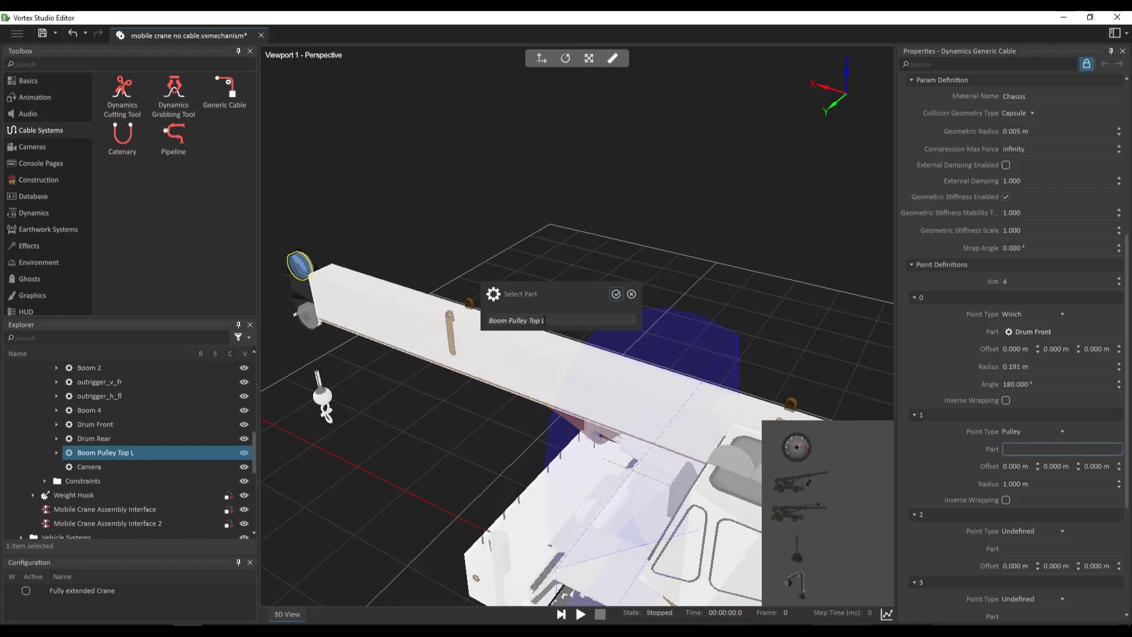
{"action": "mouse_move", "coordinate": [349, 427]}
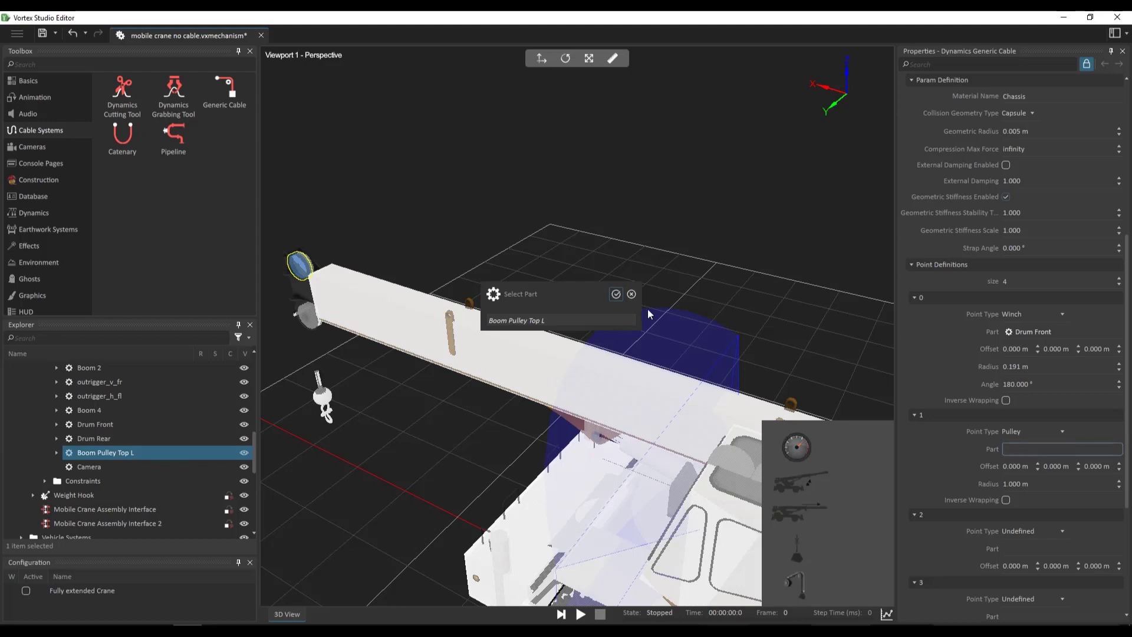
{"action": "left_click", "coordinate": [615, 294]}
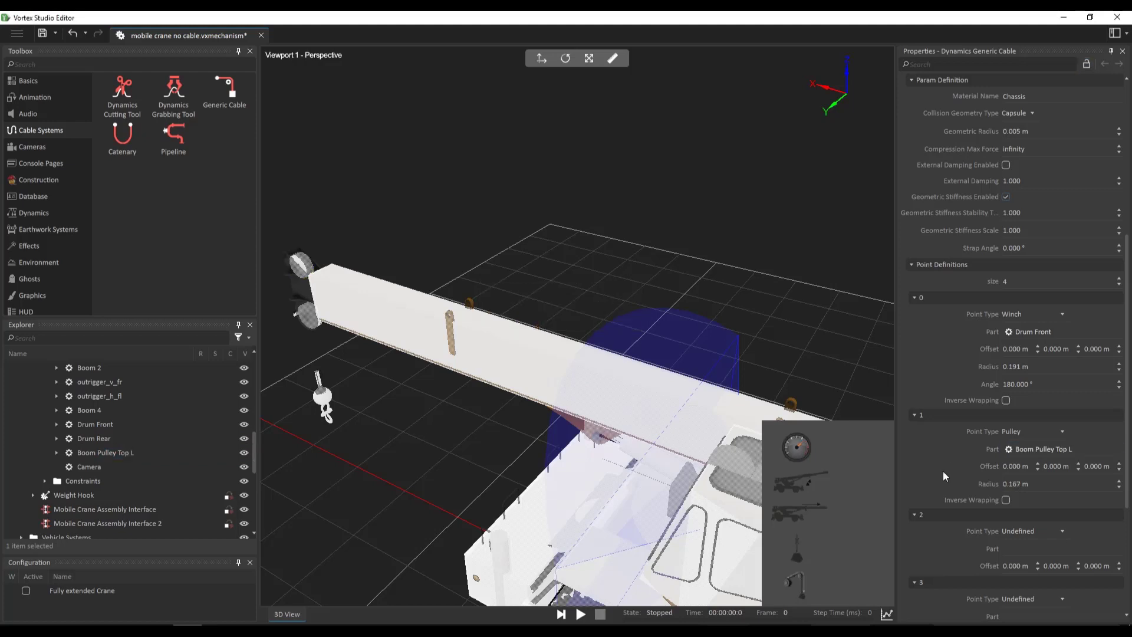
{"action": "scroll", "scroll_direction": "down", "scroll_amount": 3}
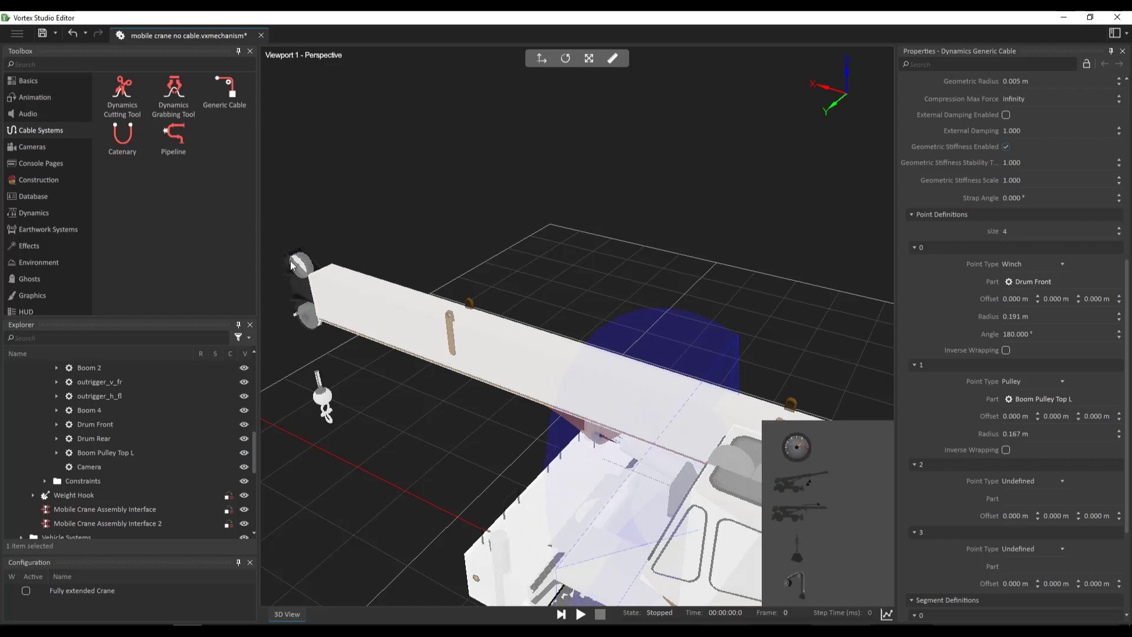
{"action": "mouse_move", "coordinate": [984, 440]}
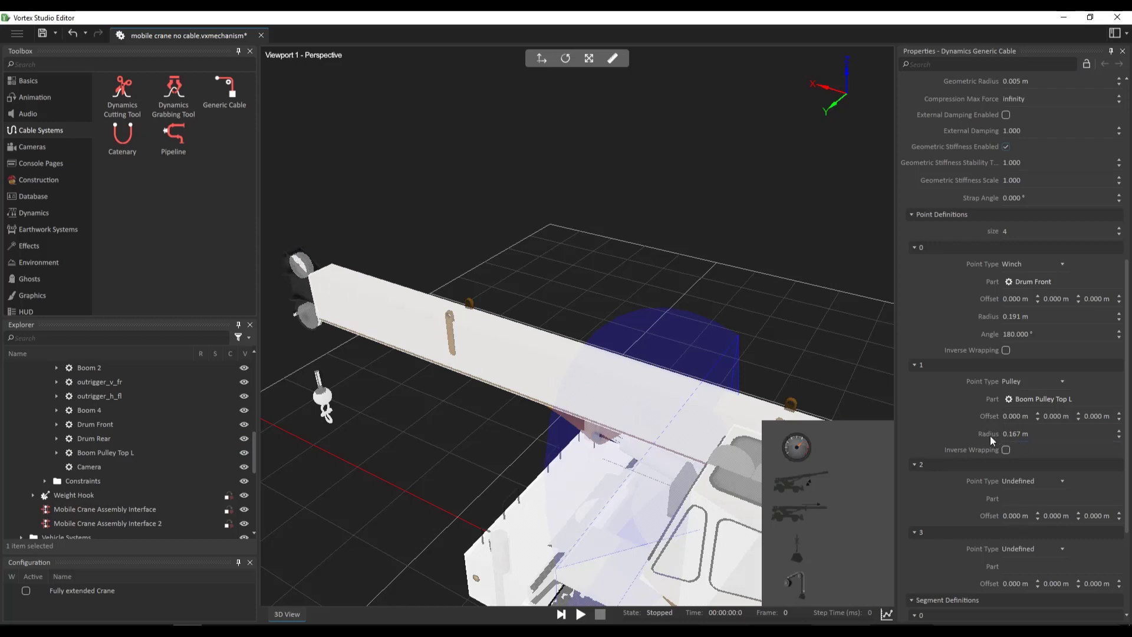
{"action": "left_click", "coordinate": [1014, 433]}
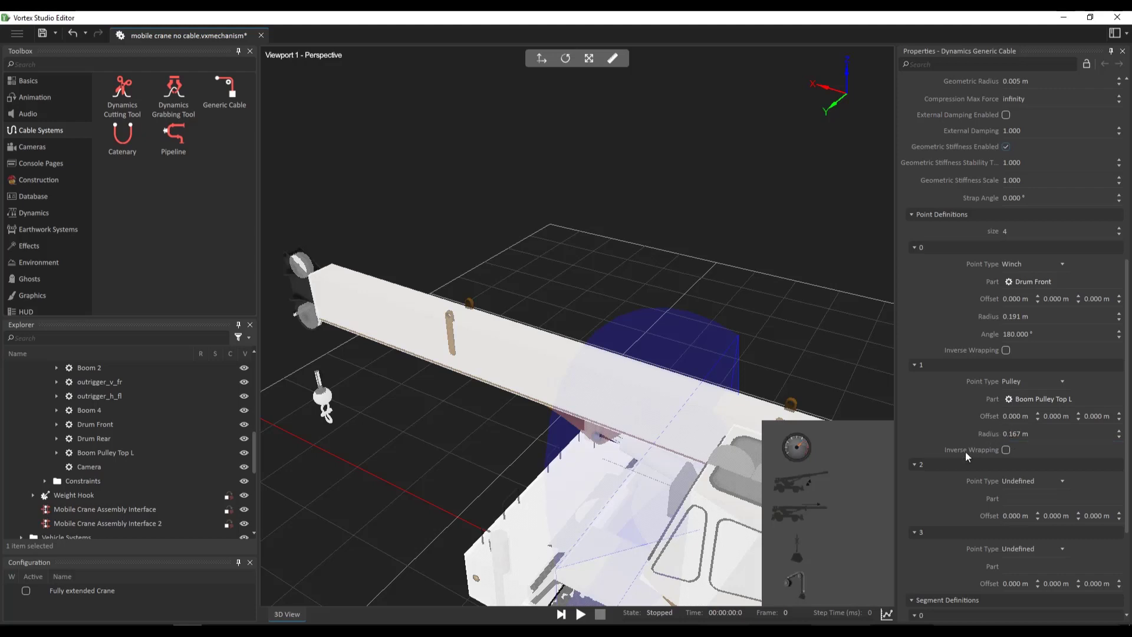
Make point 2 a Pulley attached to Boom Pulley Bottom
{"action": "left_click", "coordinate": [1033, 431]}
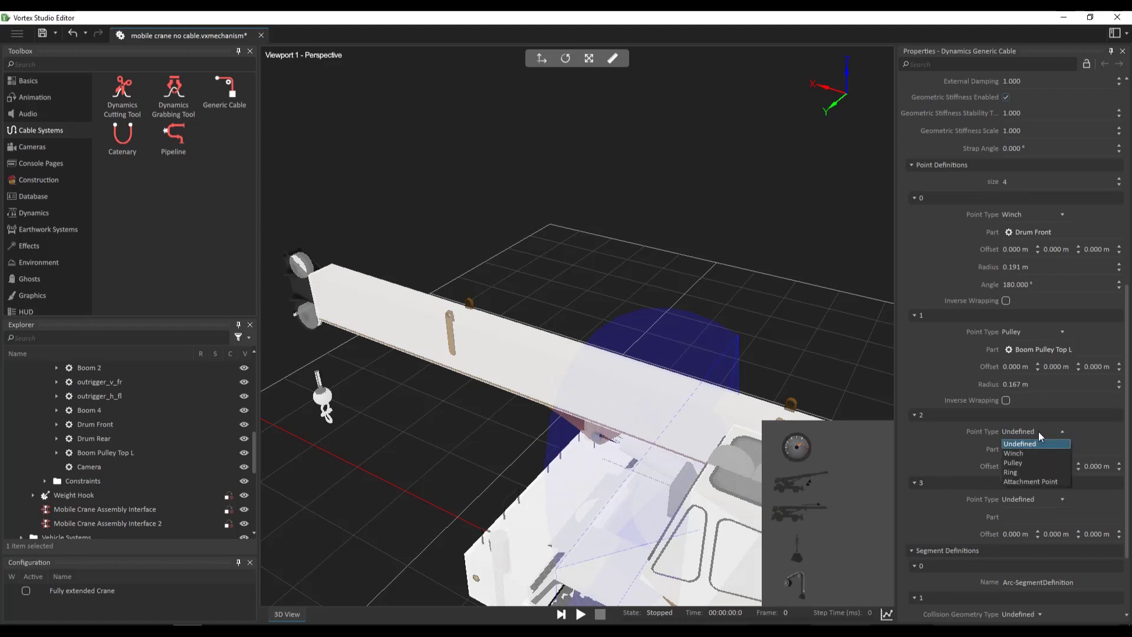
{"action": "left_click", "coordinate": [1011, 462]}
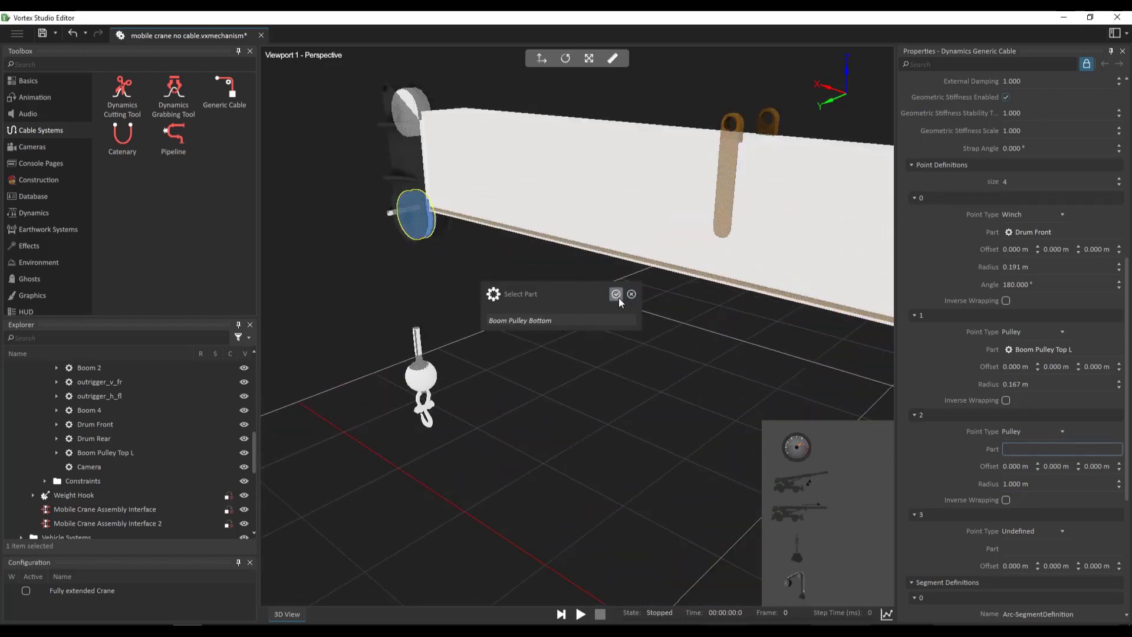
{"action": "left_click", "coordinate": [615, 293]}
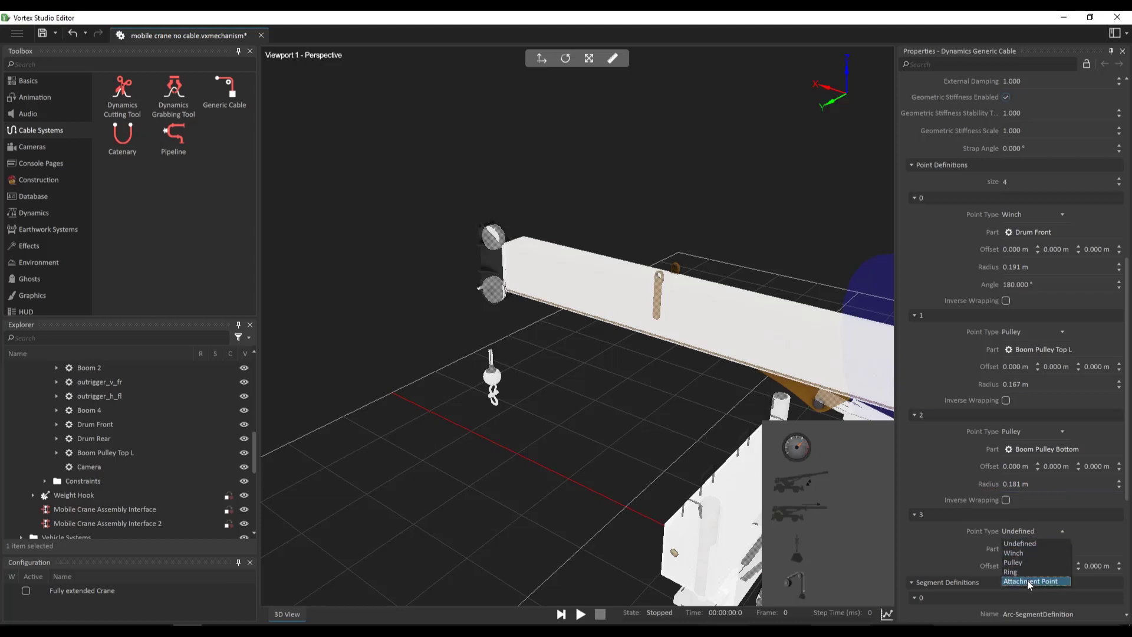
Make point 3 an Attachment Point on the hook's Block Weight part
{"action": "left_click", "coordinate": [1029, 581]}
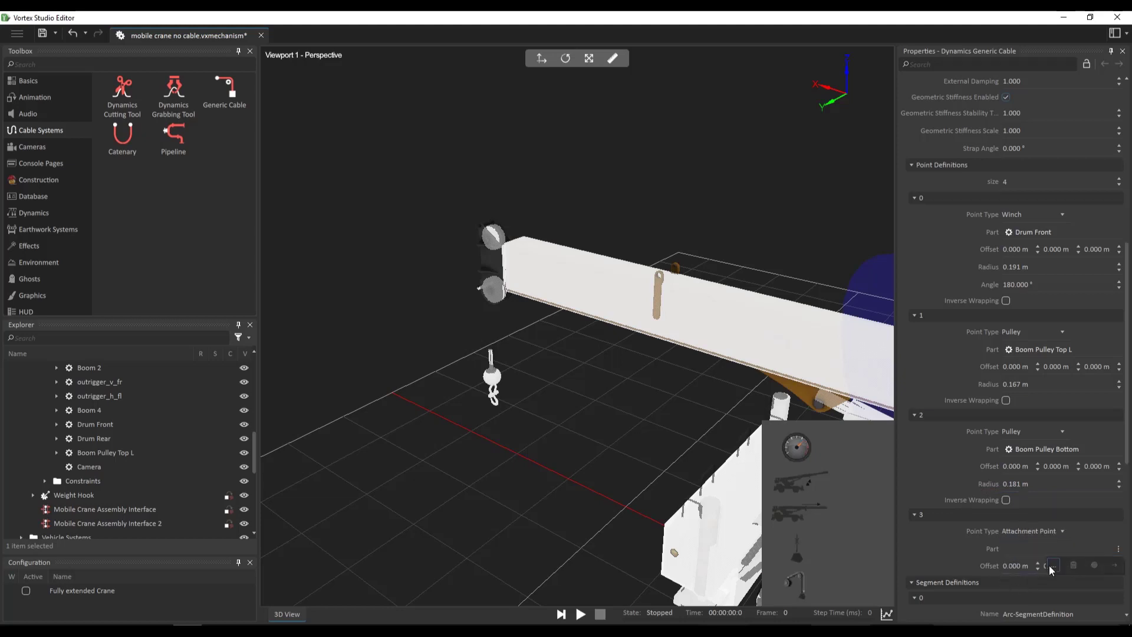
{"action": "left_click", "coordinate": [1052, 565]}
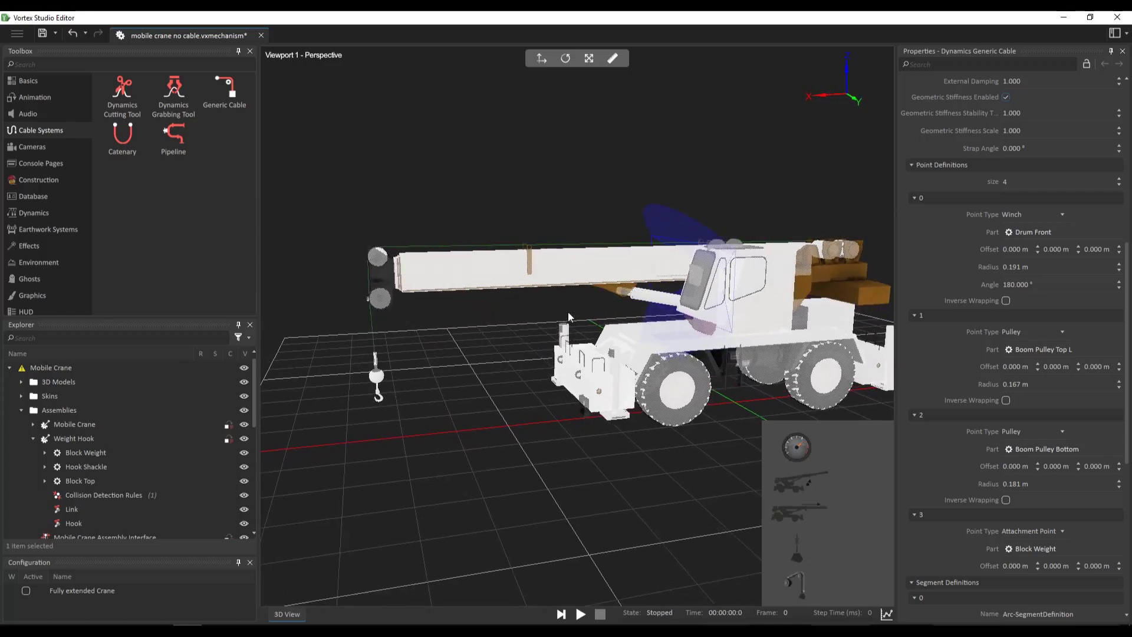
{"action": "mouse_move", "coordinate": [365, 275]}
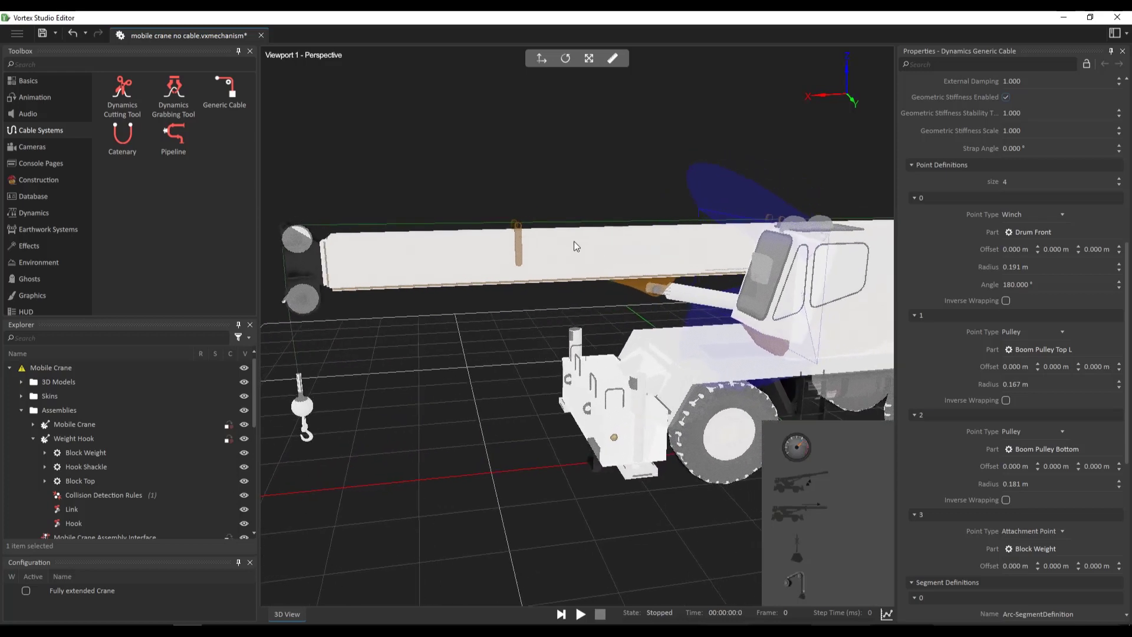
{"action": "left_click_drag", "start_coordinate": [578, 245], "coordinate": [679, 317]}
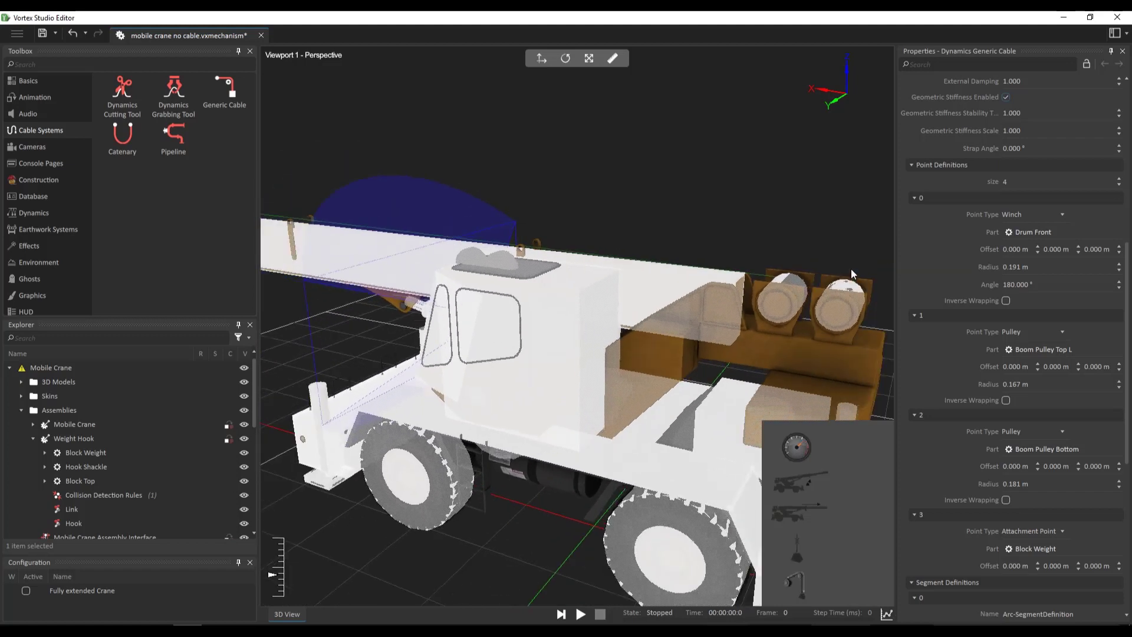
{"action": "mouse_move", "coordinate": [790, 313]}
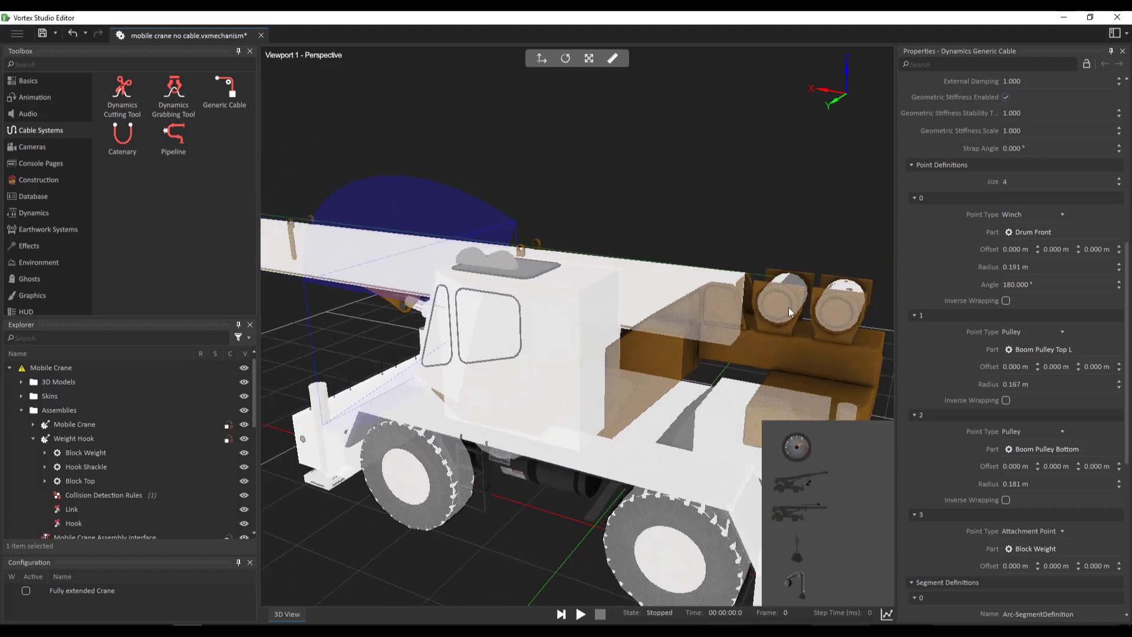
{"action": "left_click_drag", "start_coordinate": [790, 311], "coordinate": [670, 249]}
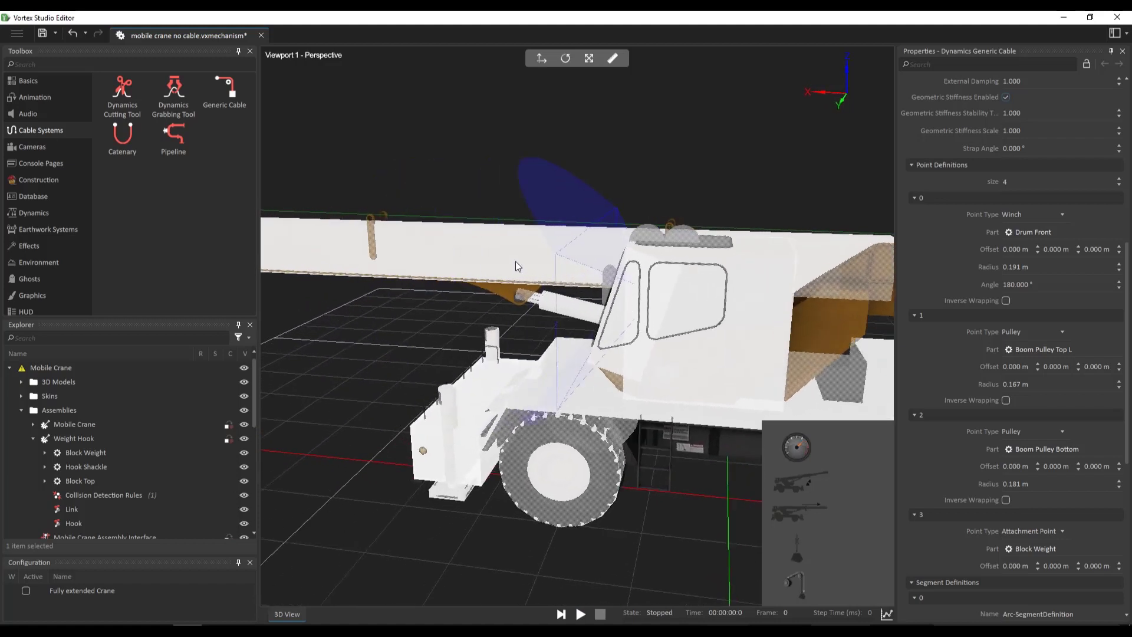
{"action": "left_click_drag", "start_coordinate": [517, 265], "coordinate": [440, 329]}
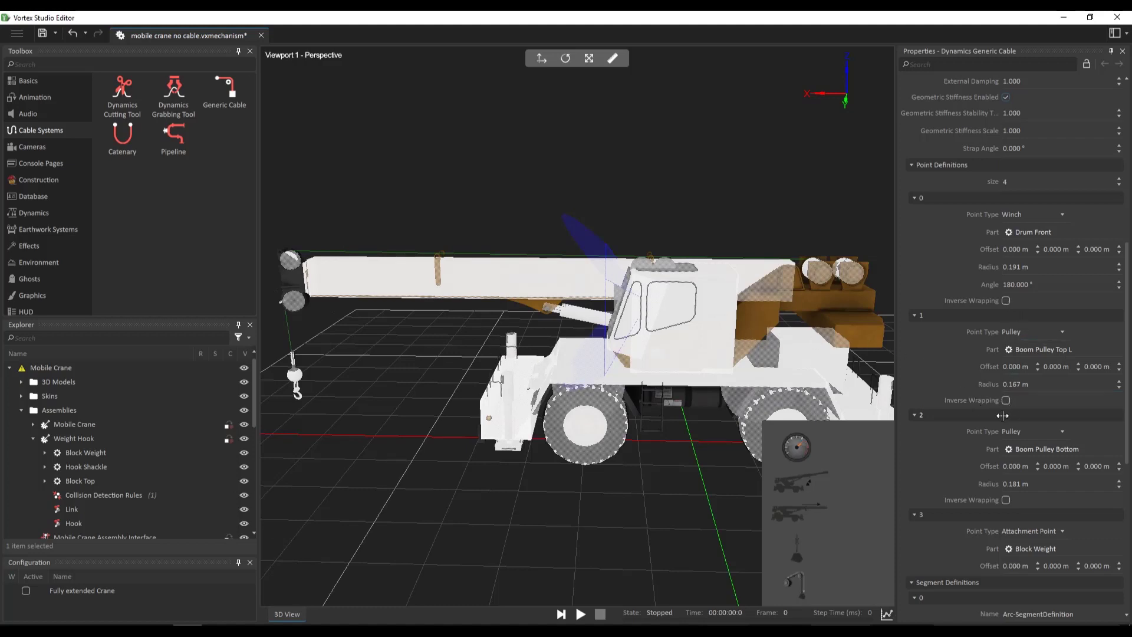
{"action": "mouse_move", "coordinate": [966, 231]}
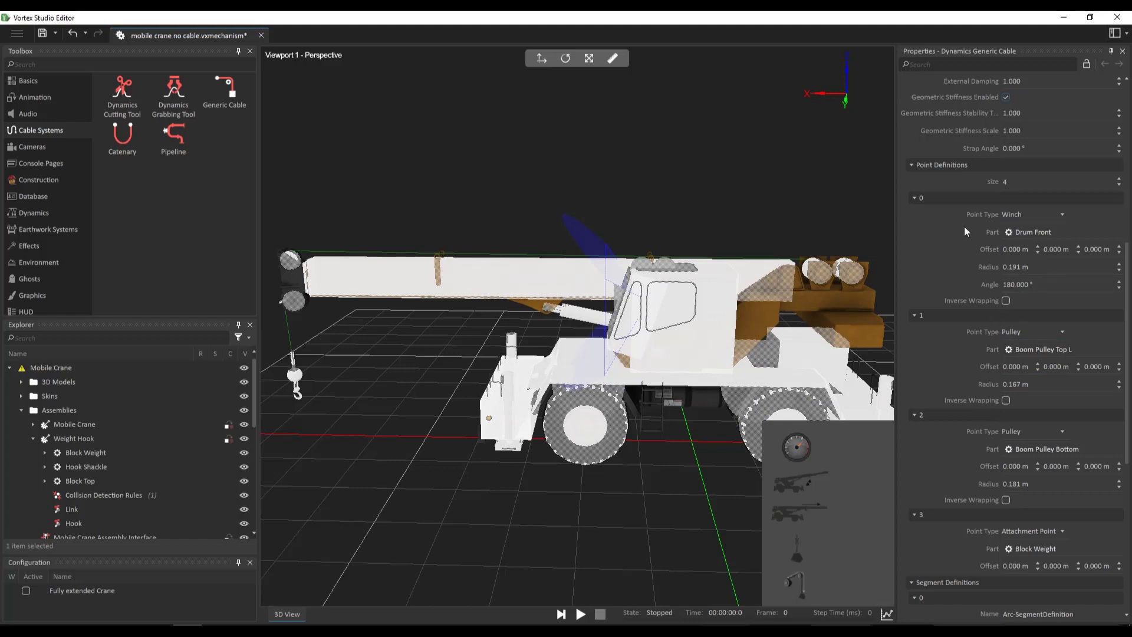
{"action": "mouse_move", "coordinate": [989, 299]}
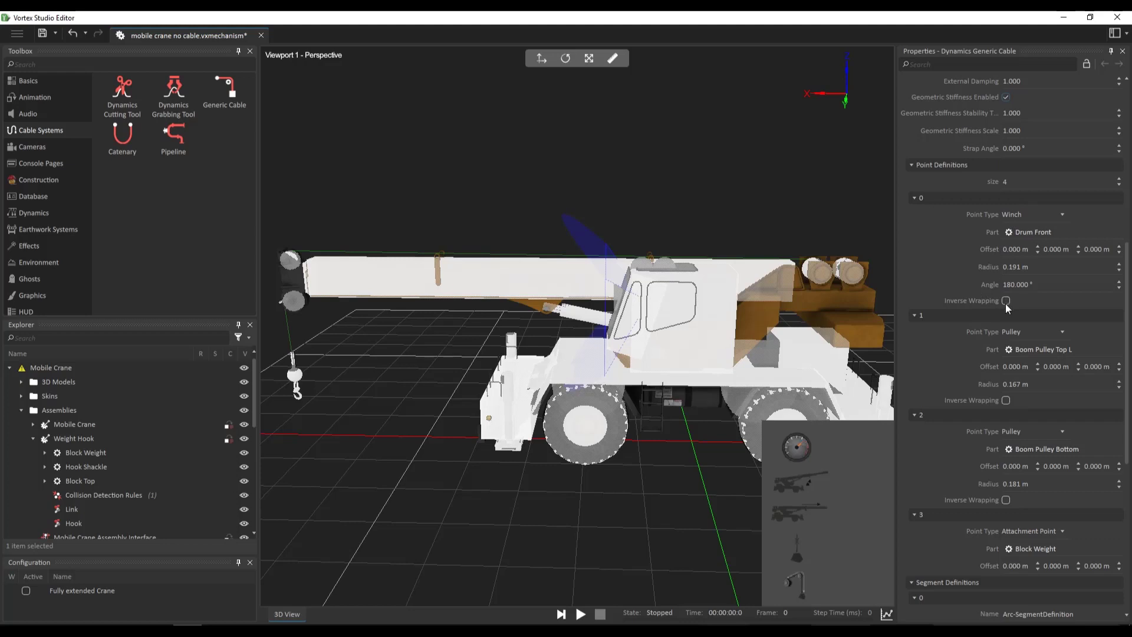
{"action": "left_click", "coordinate": [1004, 299]}
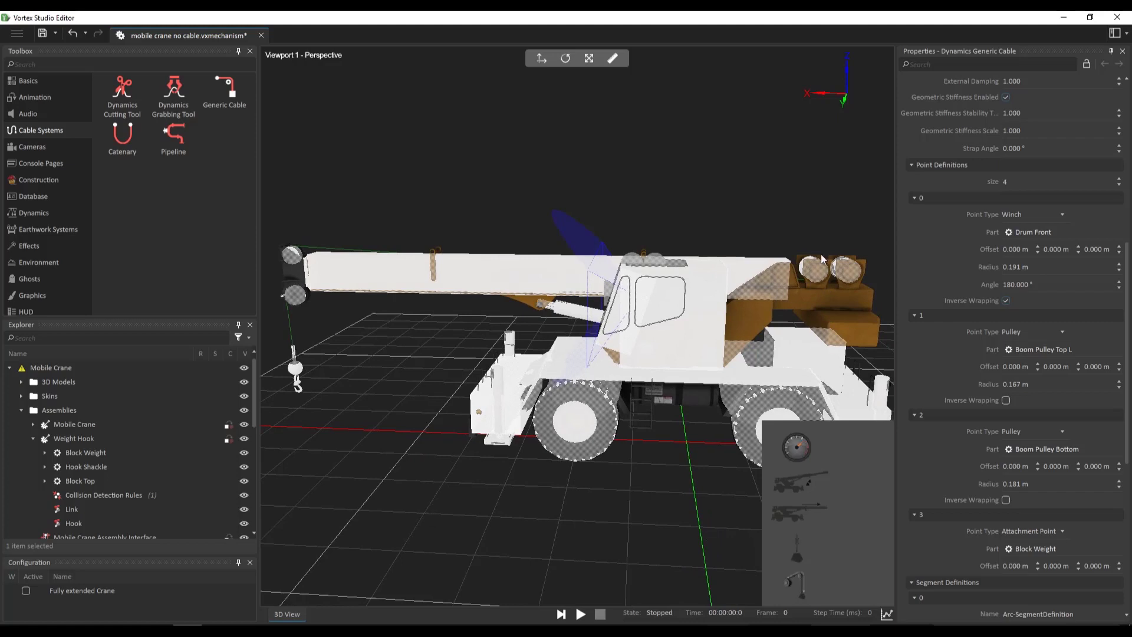
{"action": "mouse_move", "coordinate": [712, 284]}
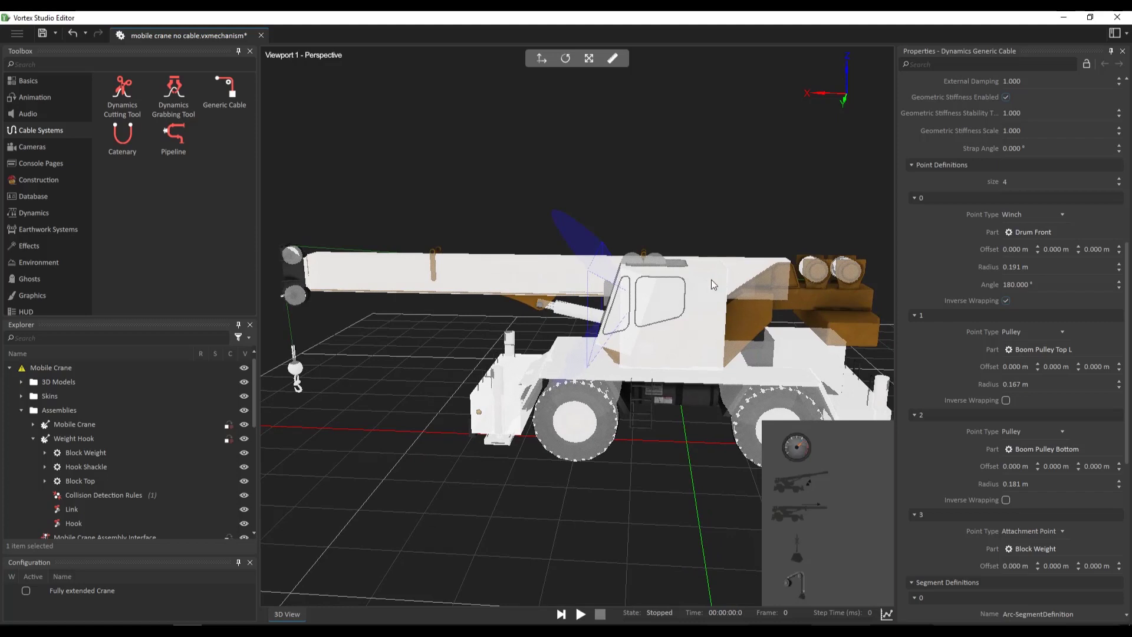
{"action": "mouse_move", "coordinate": [388, 255]}
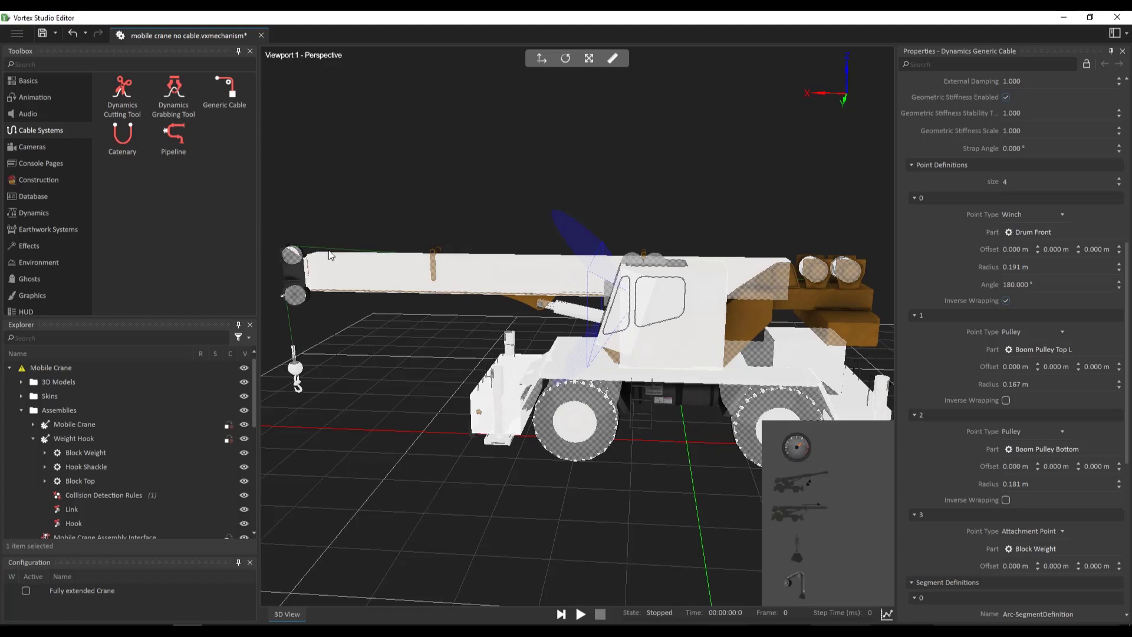
{"action": "mouse_move", "coordinate": [820, 283]}
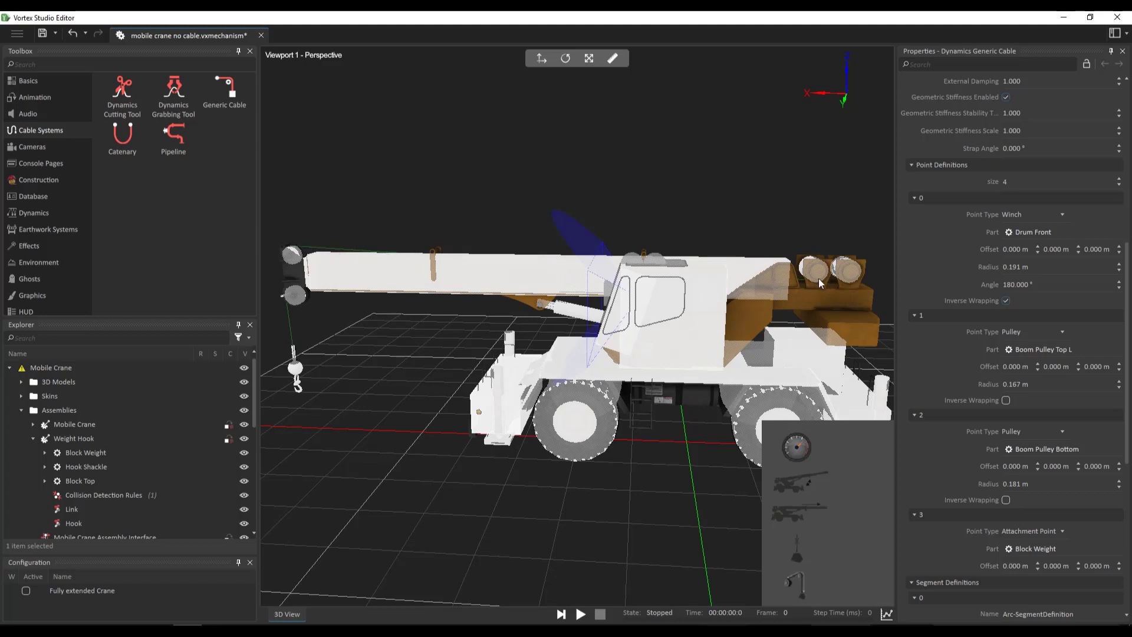
{"action": "mouse_move", "coordinate": [806, 288]}
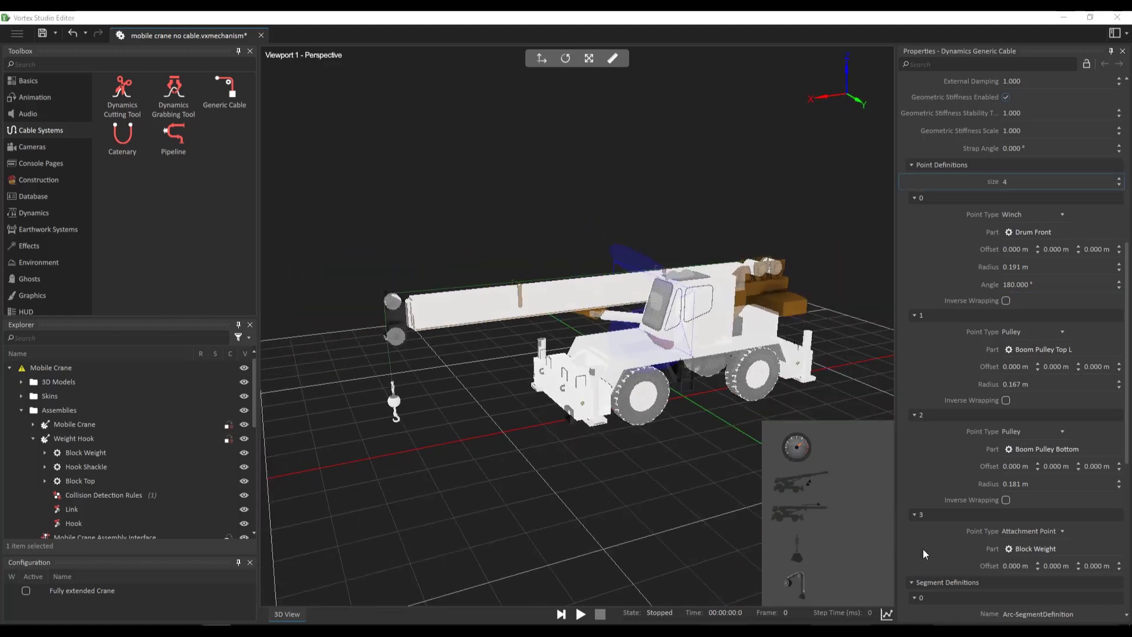
{"action": "mouse_move", "coordinate": [917, 571]}
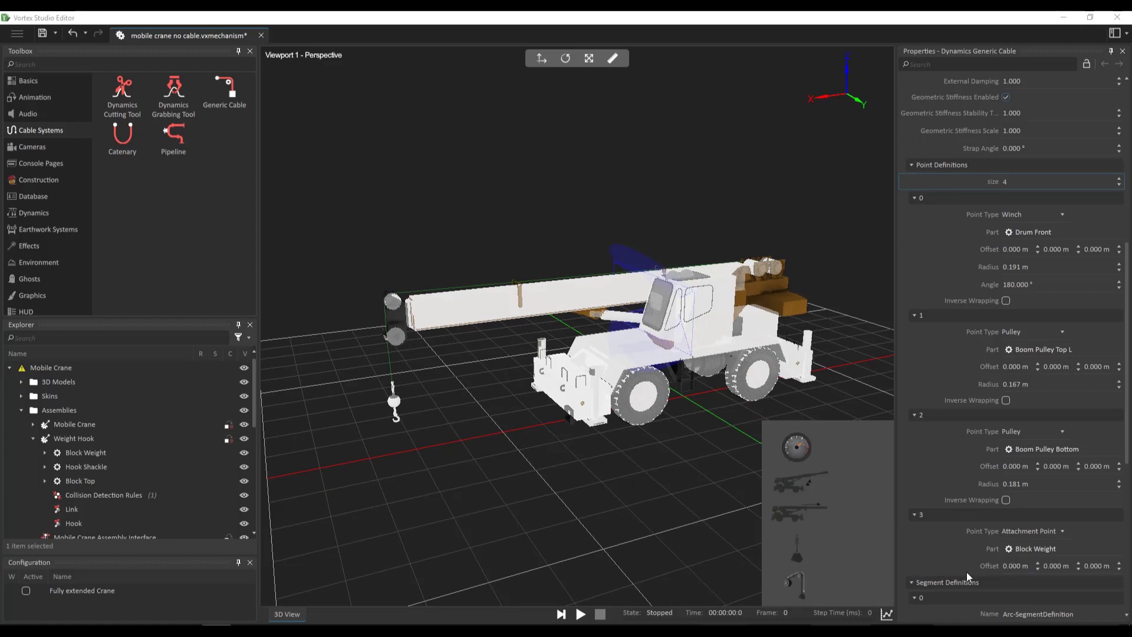
{"action": "mouse_move", "coordinate": [957, 534]}
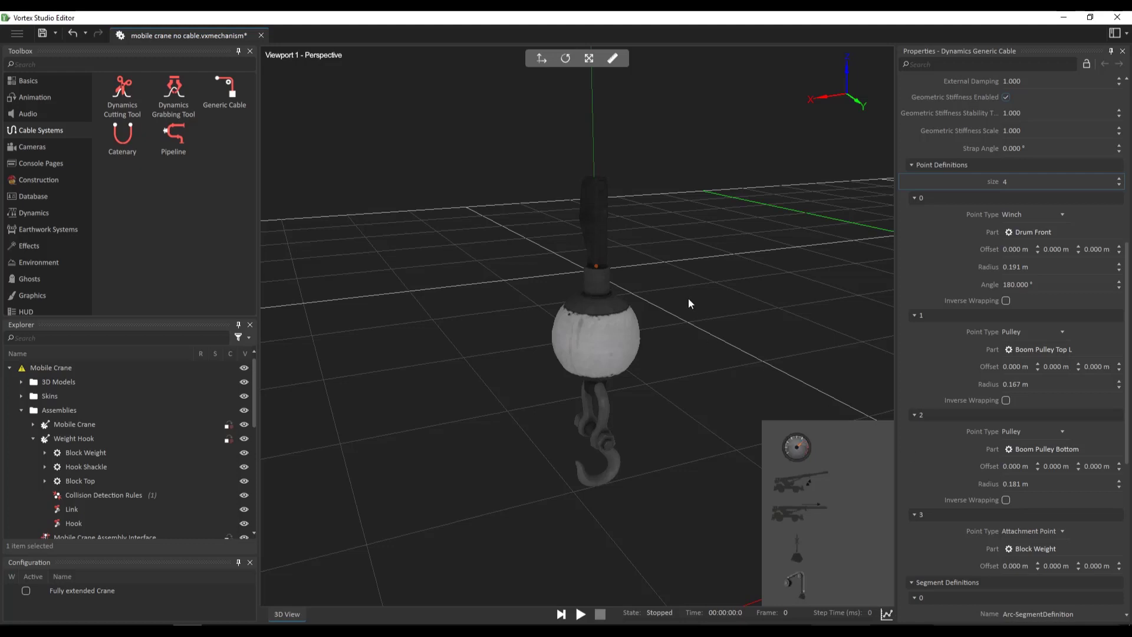
{"action": "mouse_move", "coordinate": [593, 269]}
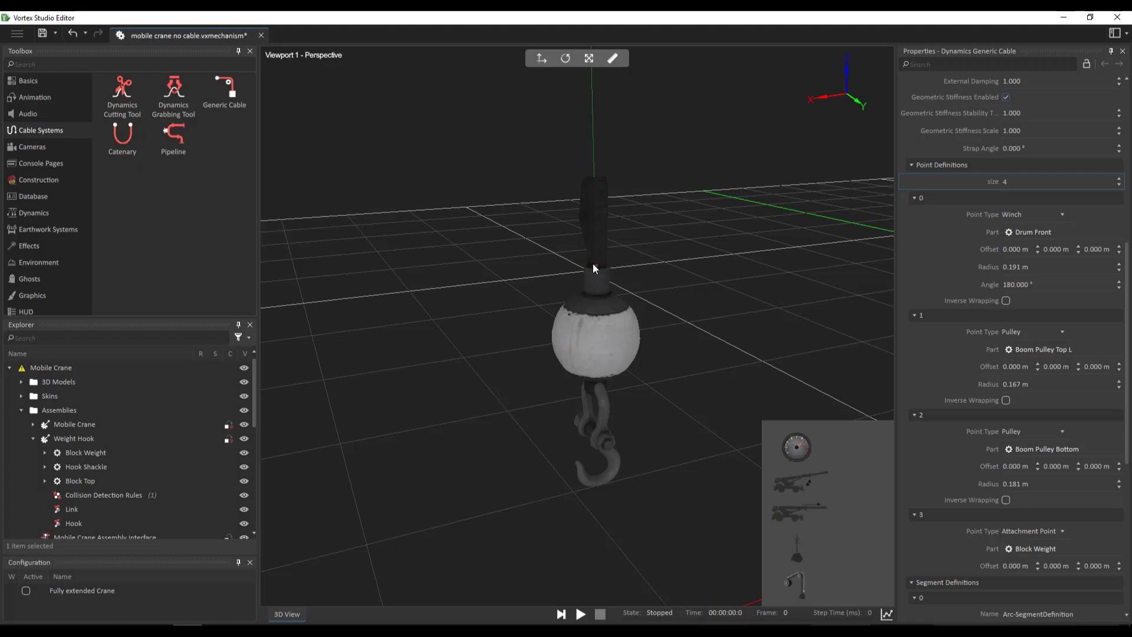
{"action": "mouse_move", "coordinate": [618, 193]}
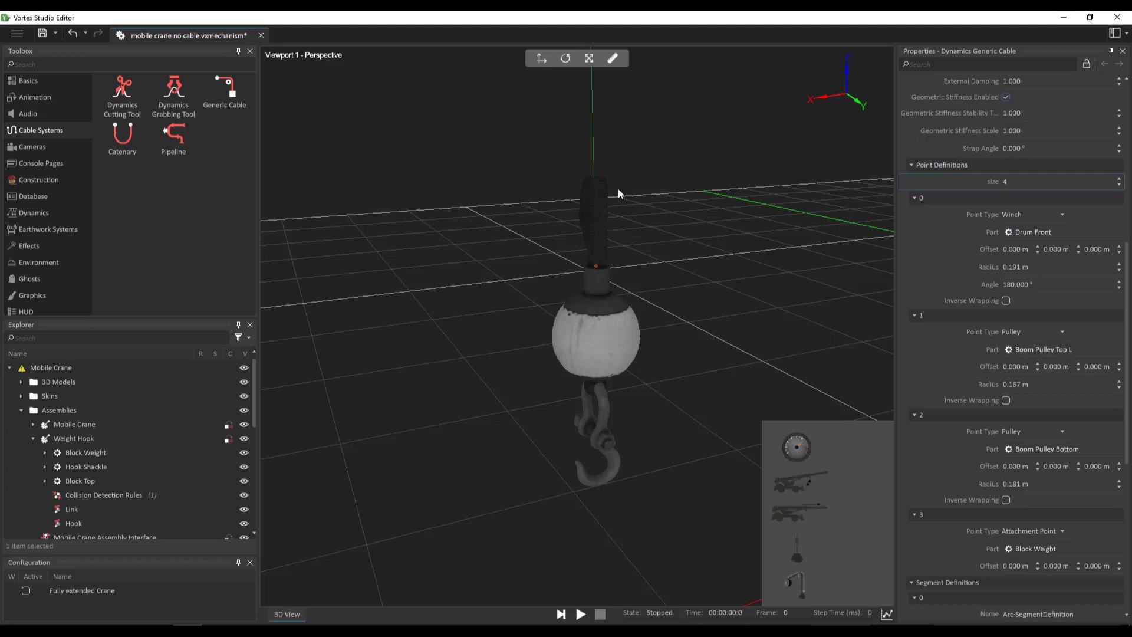
{"action": "mouse_move", "coordinate": [600, 189]}
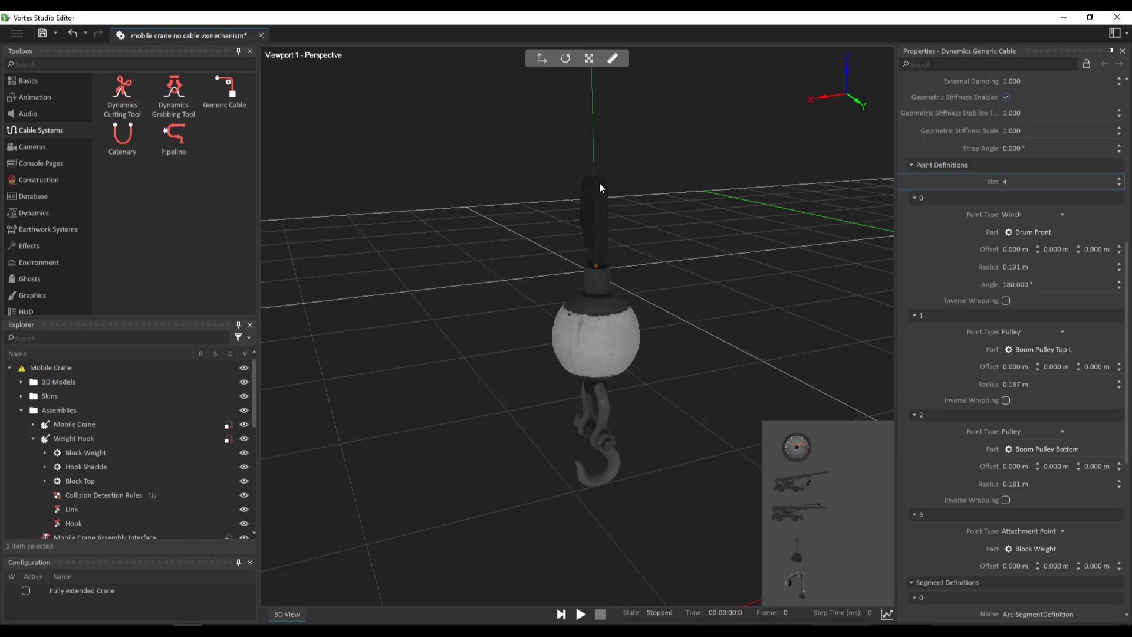
{"action": "mouse_move", "coordinate": [598, 184]}
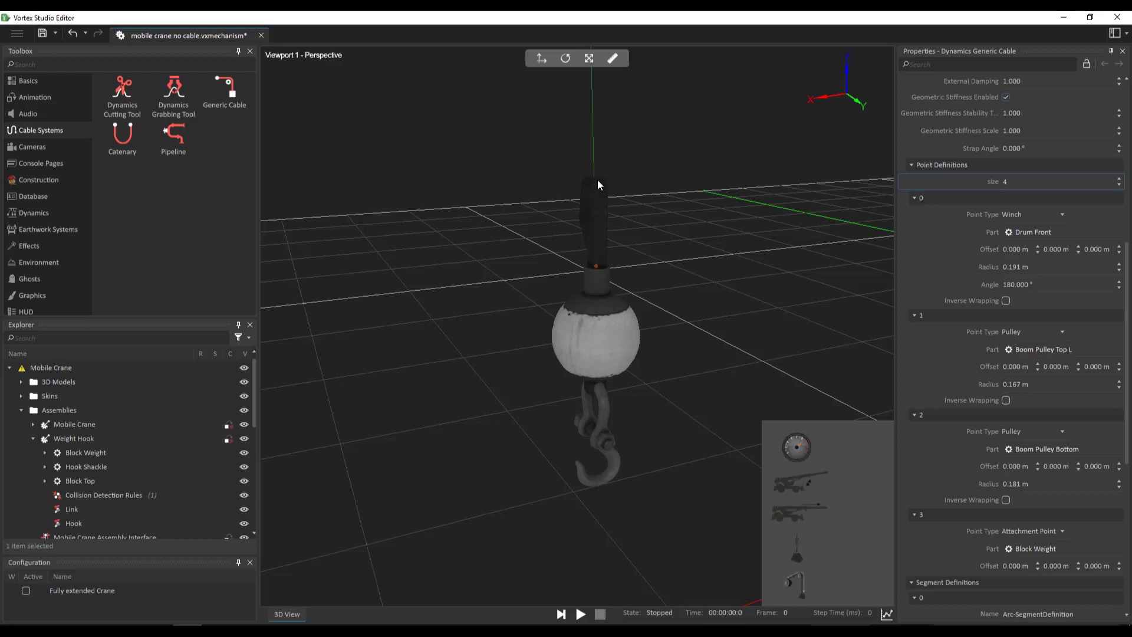
{"action": "mouse_move", "coordinate": [697, 328]}
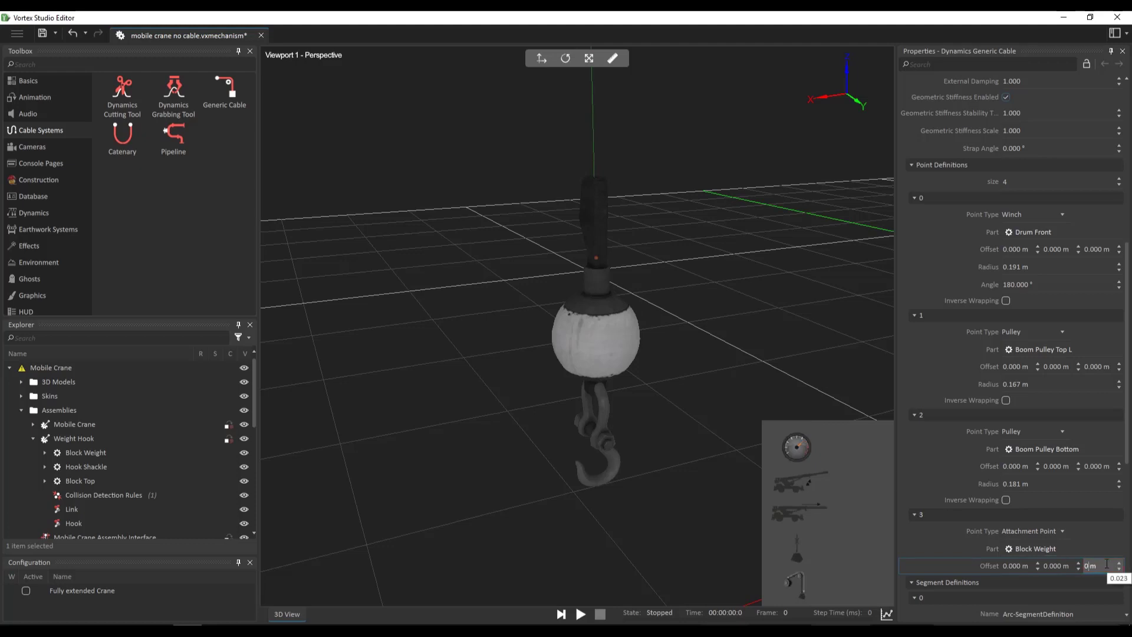
Enter a 0.220 Z offset for the Block Weight point, test-run the crane and stop the simulation
{"action": "type", "text": "0.220"}
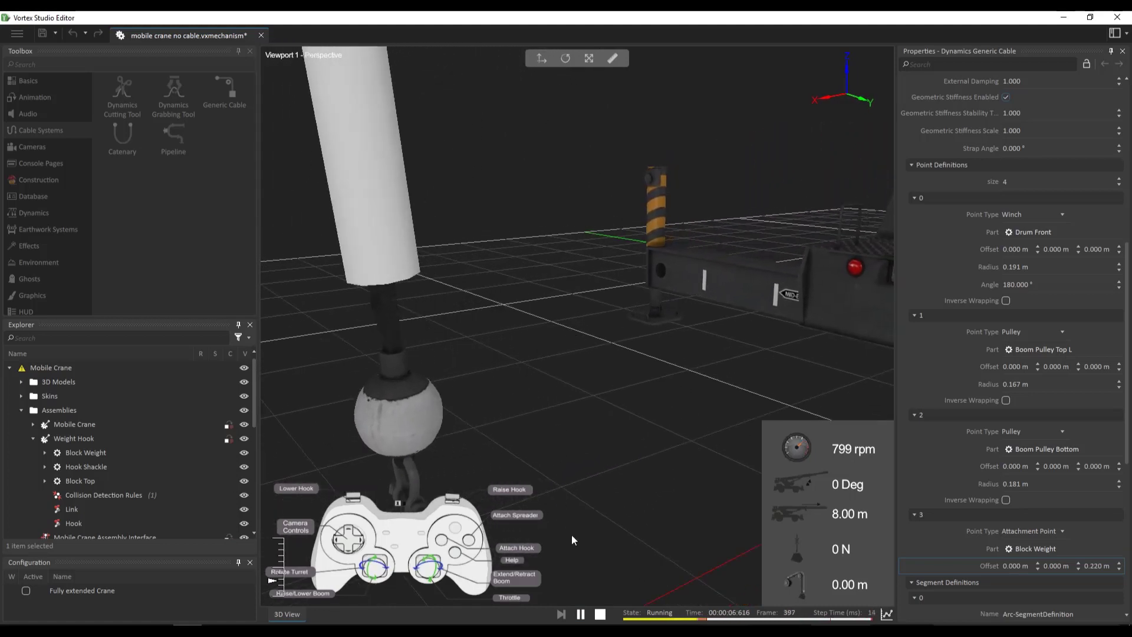
{"action": "left_click", "coordinate": [600, 613]}
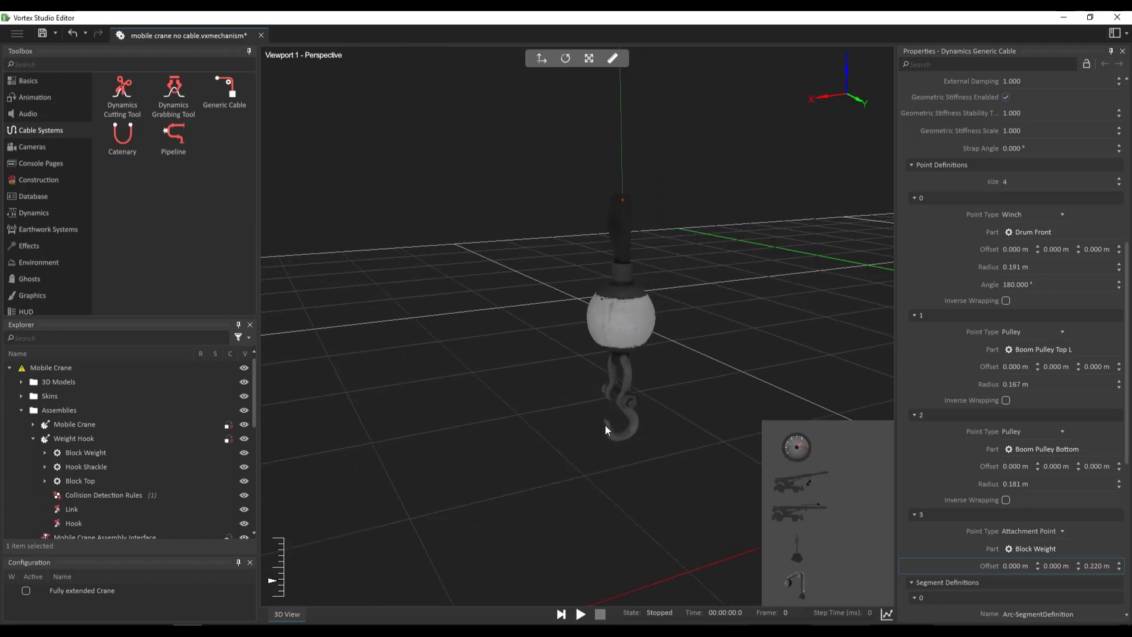
{"action": "scroll", "scroll_direction": "down", "scroll_amount": 3}
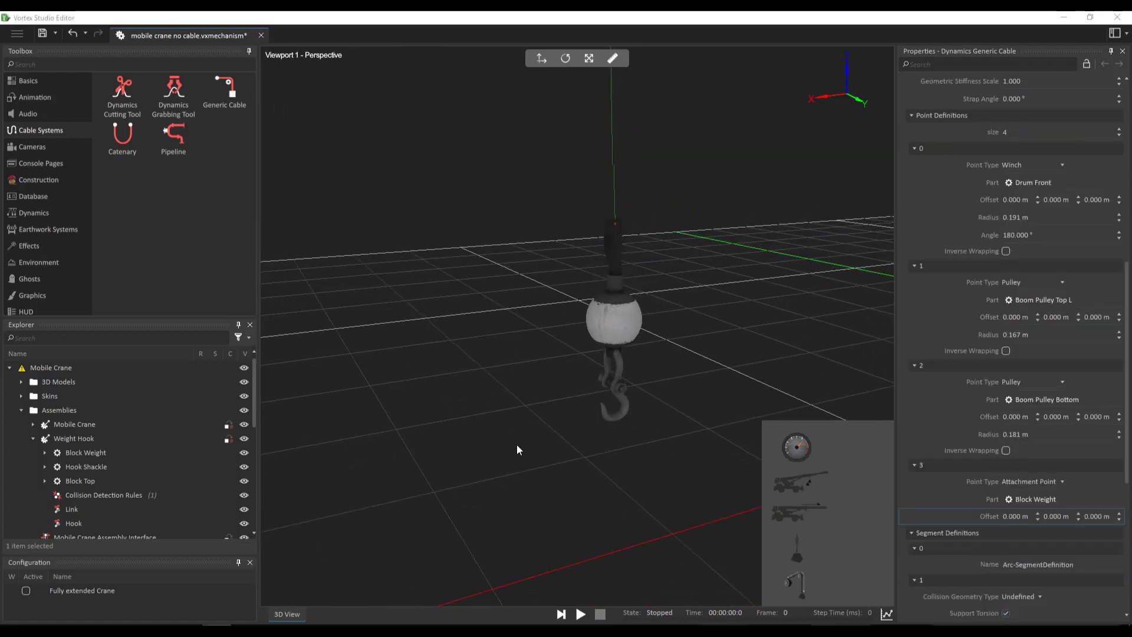
{"action": "mouse_move", "coordinate": [536, 413]}
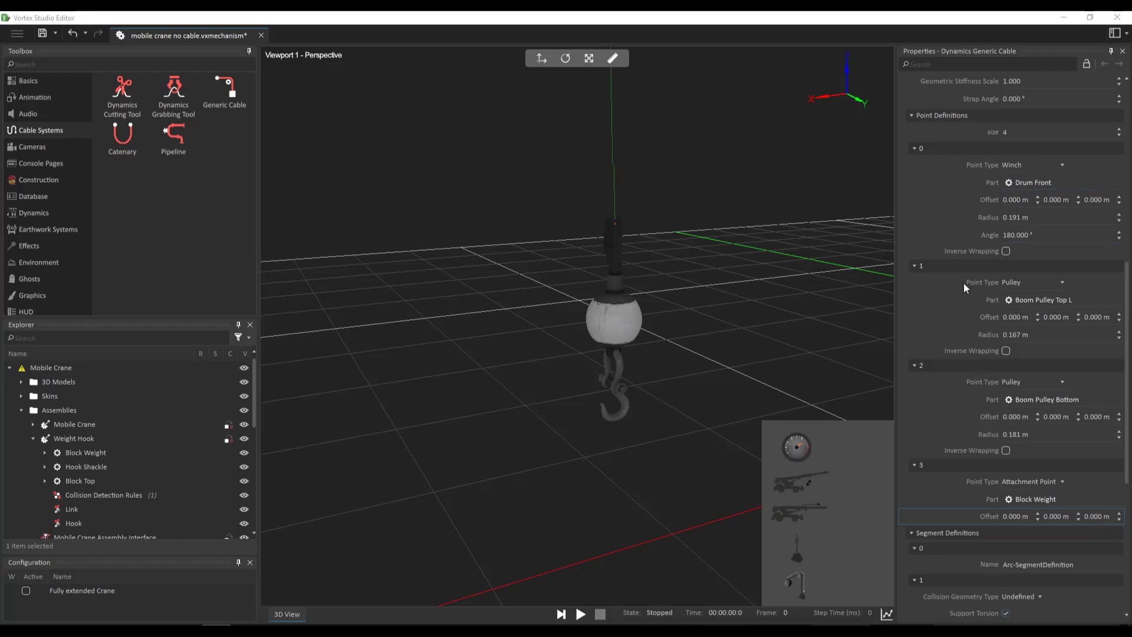
Begin renaming the first of the cable's segment definitions 0–5
{"action": "scroll", "scroll_direction": "down", "scroll_amount": 3}
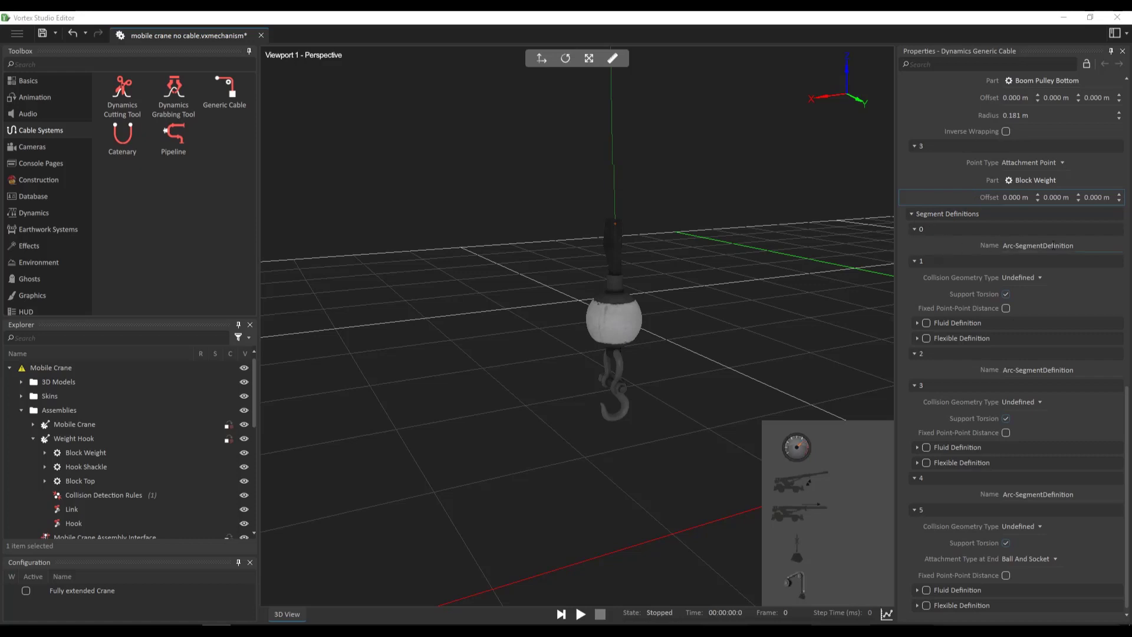
{"action": "double_click", "coordinate": [1038, 245]}
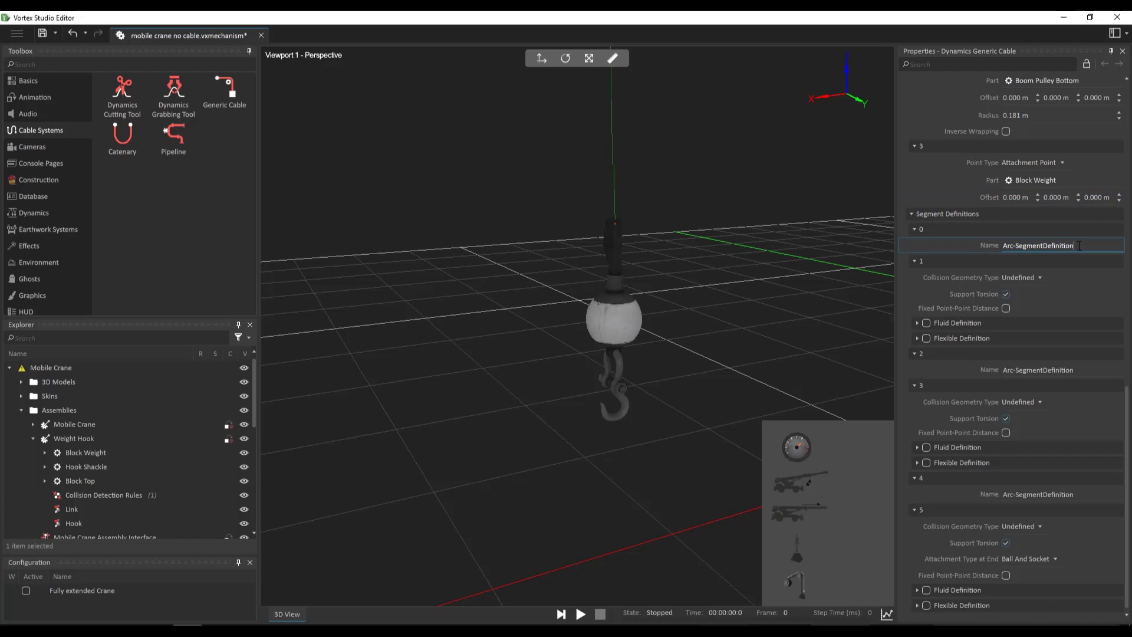
{"action": "mouse_move", "coordinate": [953, 281]}
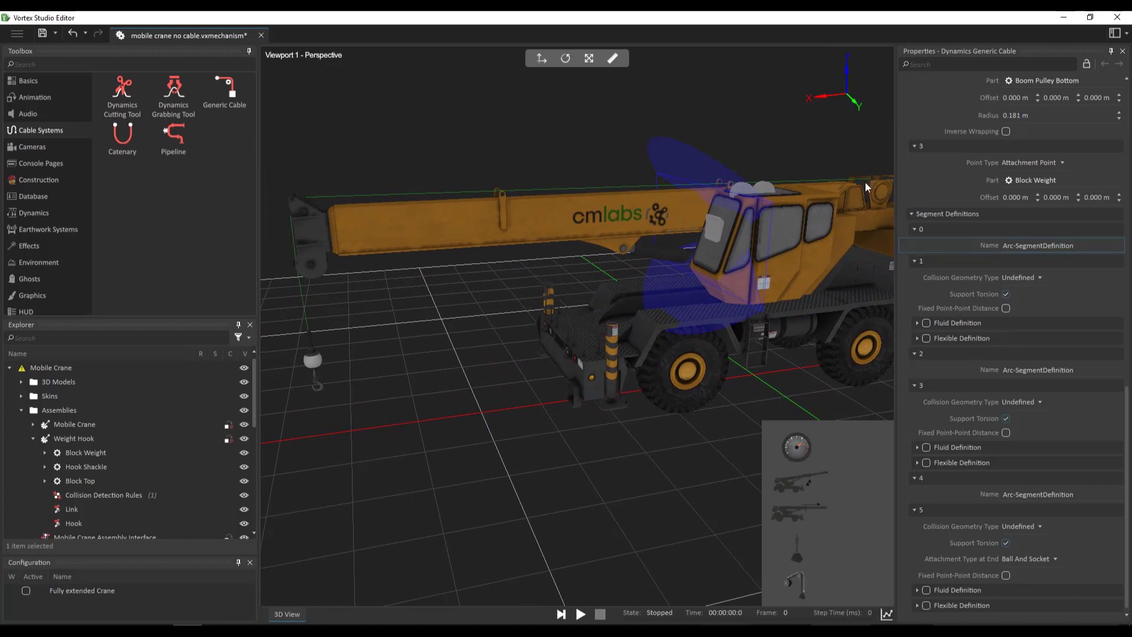
{"action": "mouse_move", "coordinate": [300, 210]}
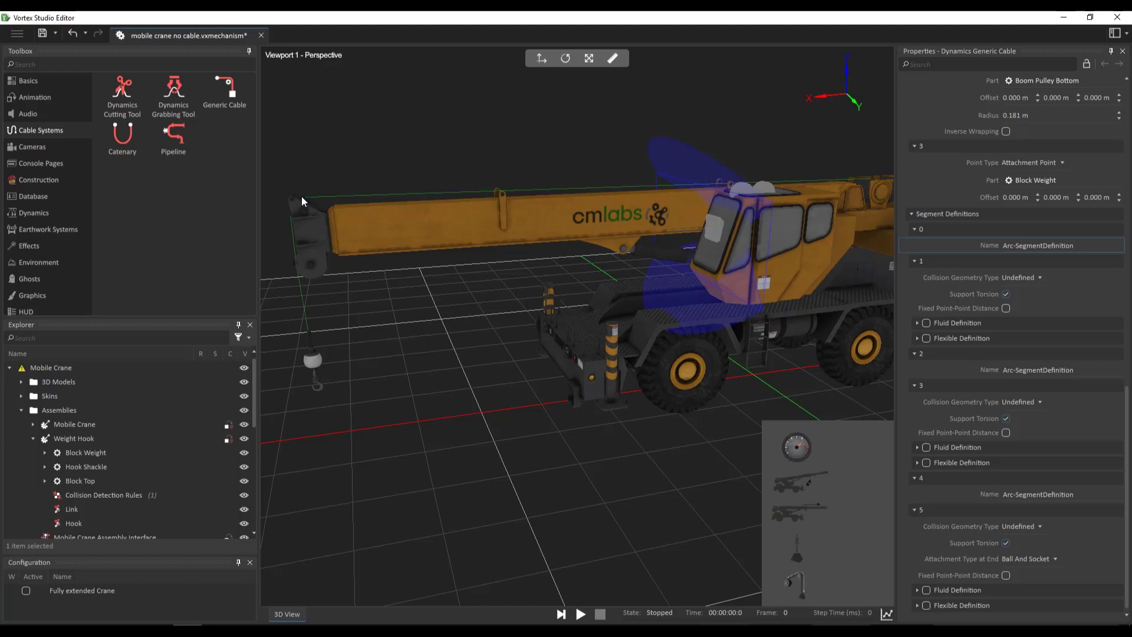
{"action": "mouse_move", "coordinate": [709, 195]}
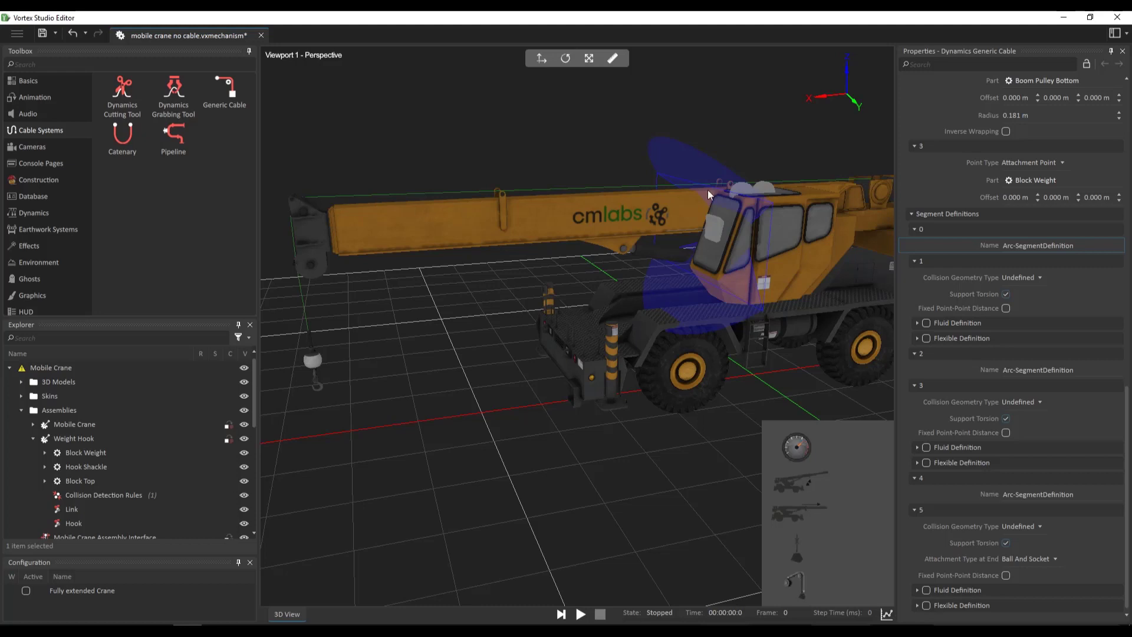
{"action": "mouse_move", "coordinate": [860, 189]}
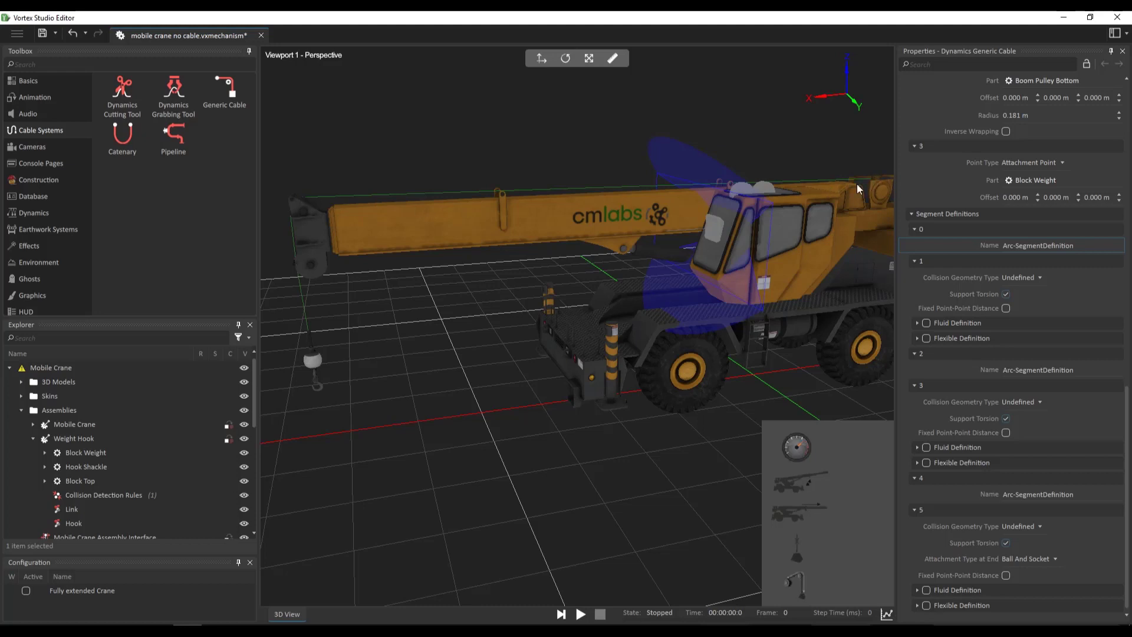
{"action": "mouse_move", "coordinate": [323, 282]}
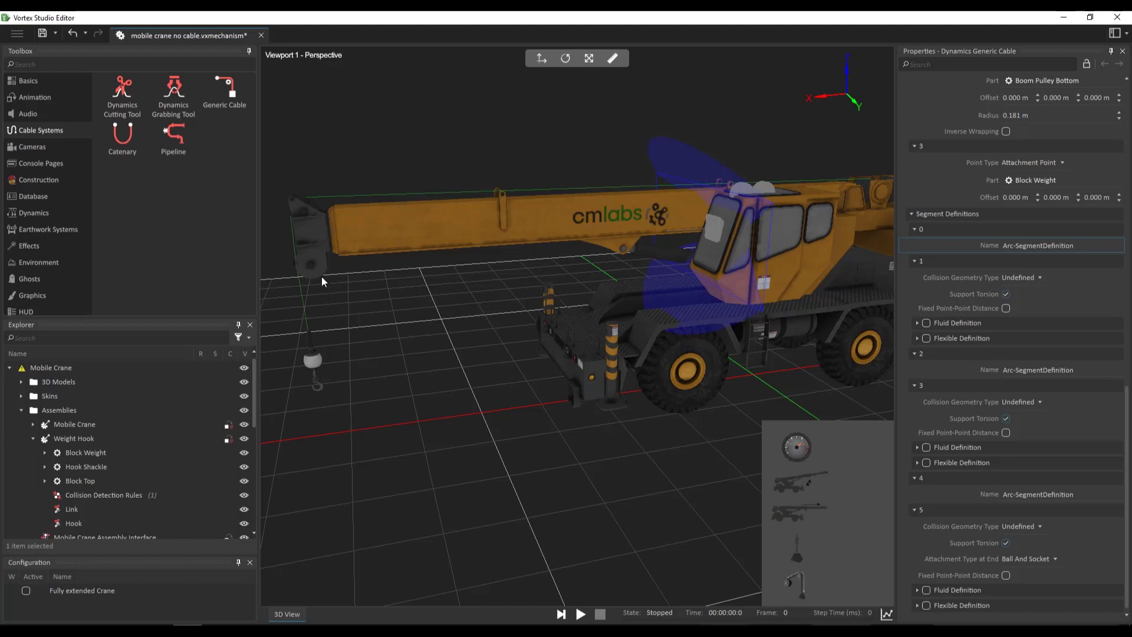
{"action": "mouse_move", "coordinate": [302, 346]}
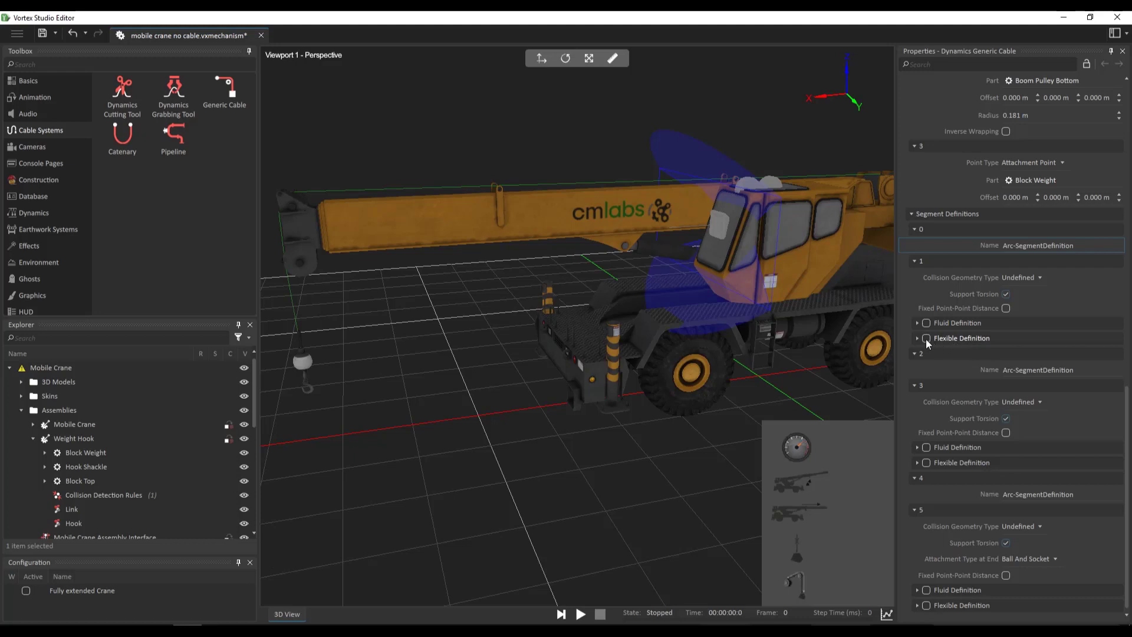
{"action": "mouse_move", "coordinate": [947, 346]}
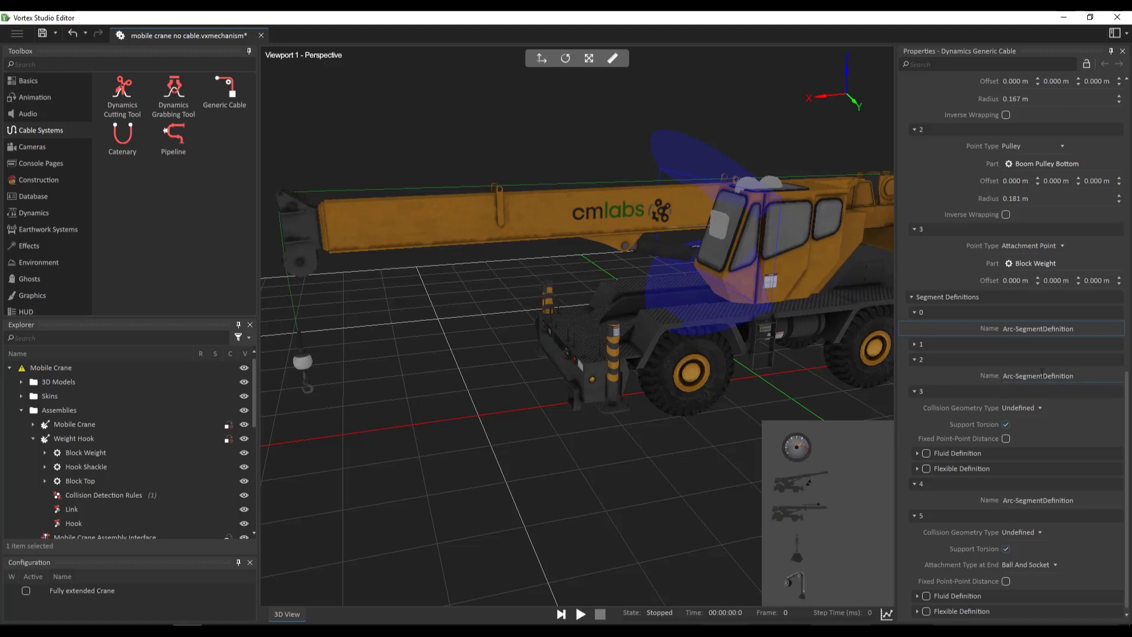
{"action": "mouse_move", "coordinate": [293, 197]}
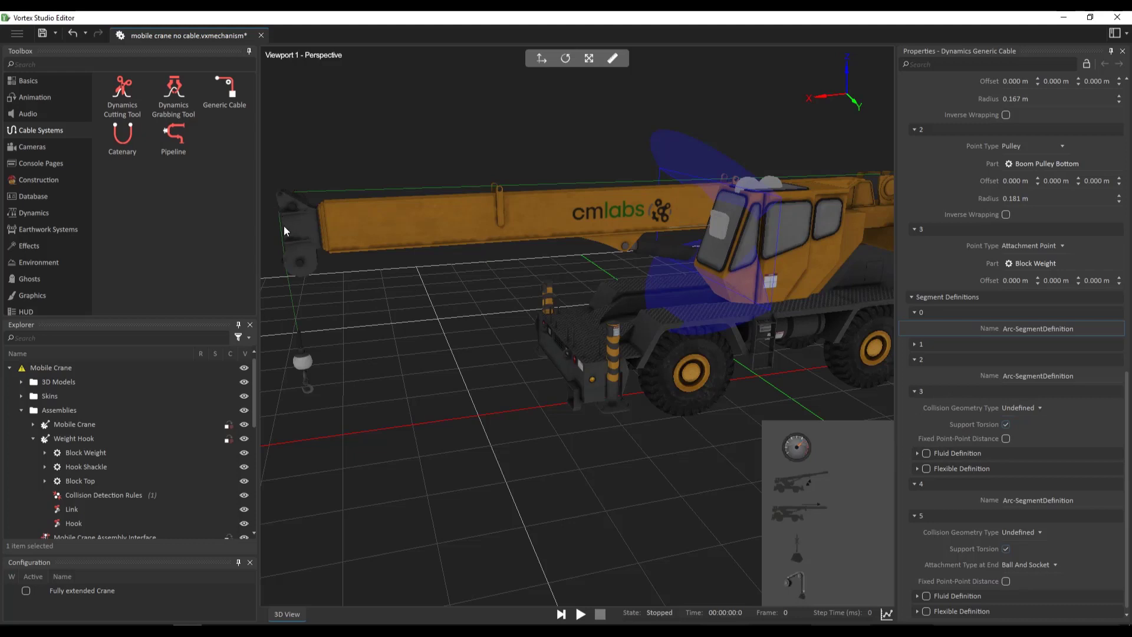
{"action": "mouse_move", "coordinate": [901, 457]}
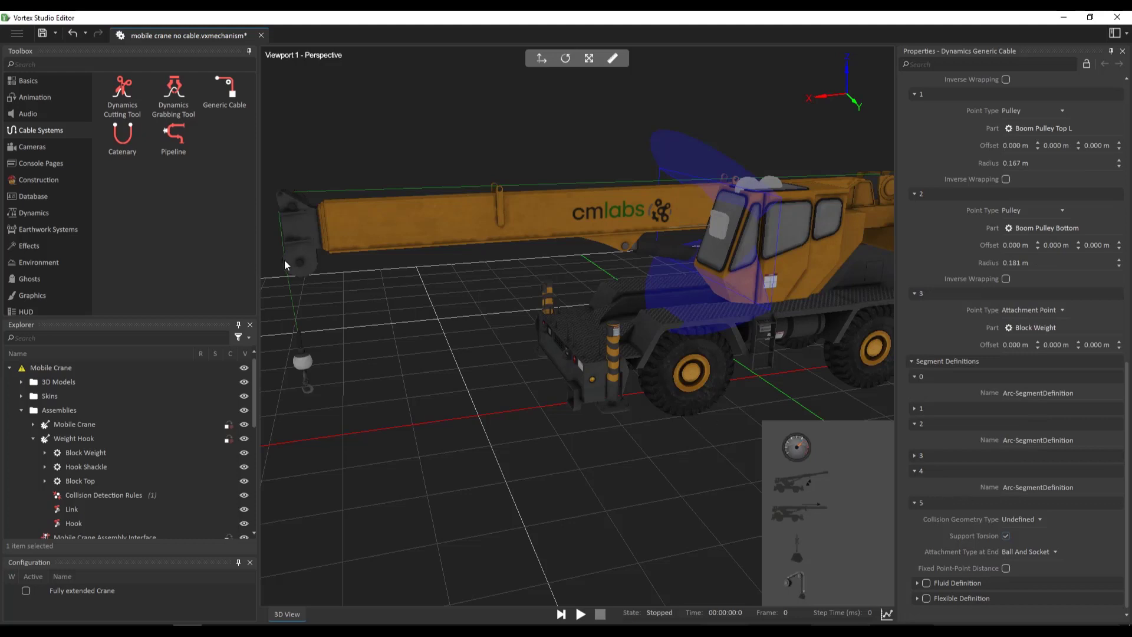
{"action": "mouse_move", "coordinate": [899, 490]}
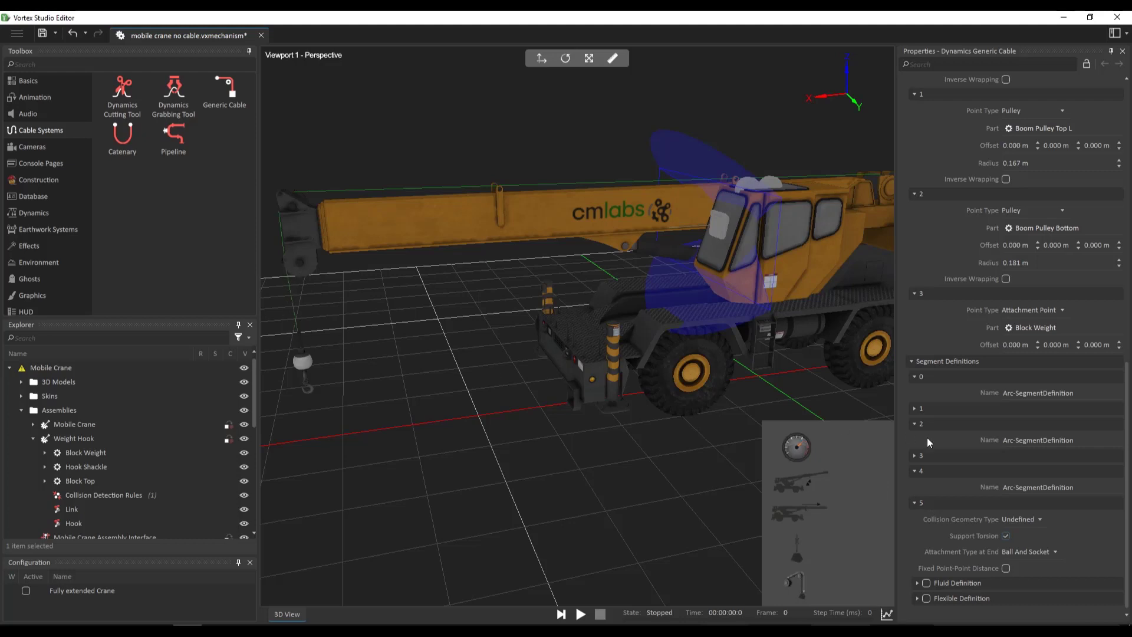
{"action": "mouse_move", "coordinate": [967, 551]}
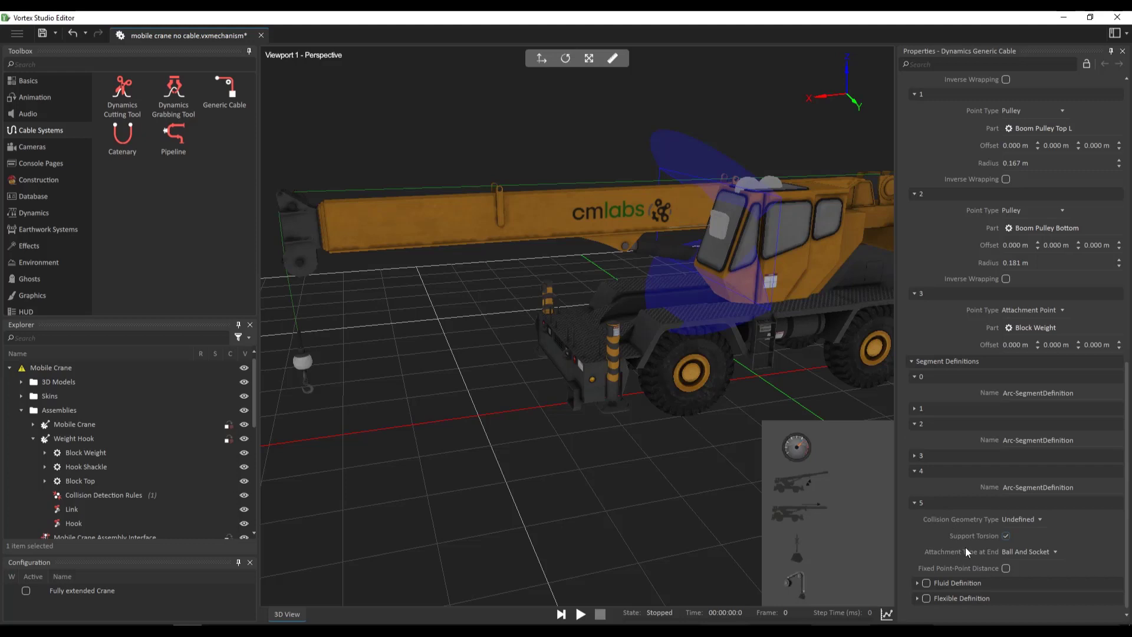
{"action": "mouse_move", "coordinate": [952, 527]}
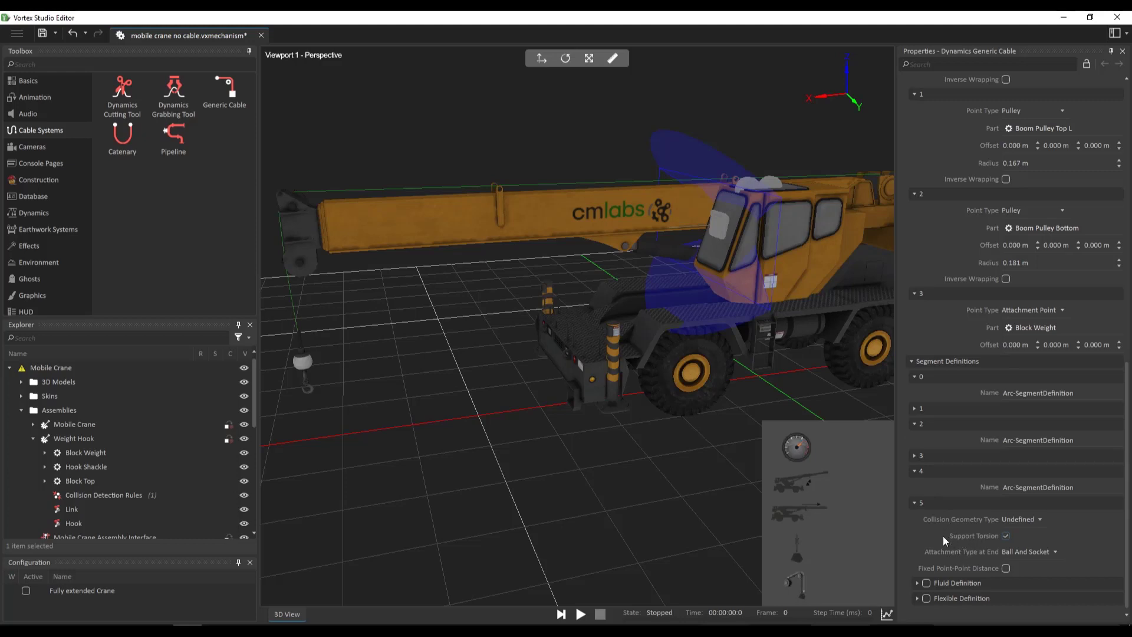
Make segment definition 5 flexible and set its end attachment type to Fixed
{"action": "left_click", "coordinate": [926, 597]}
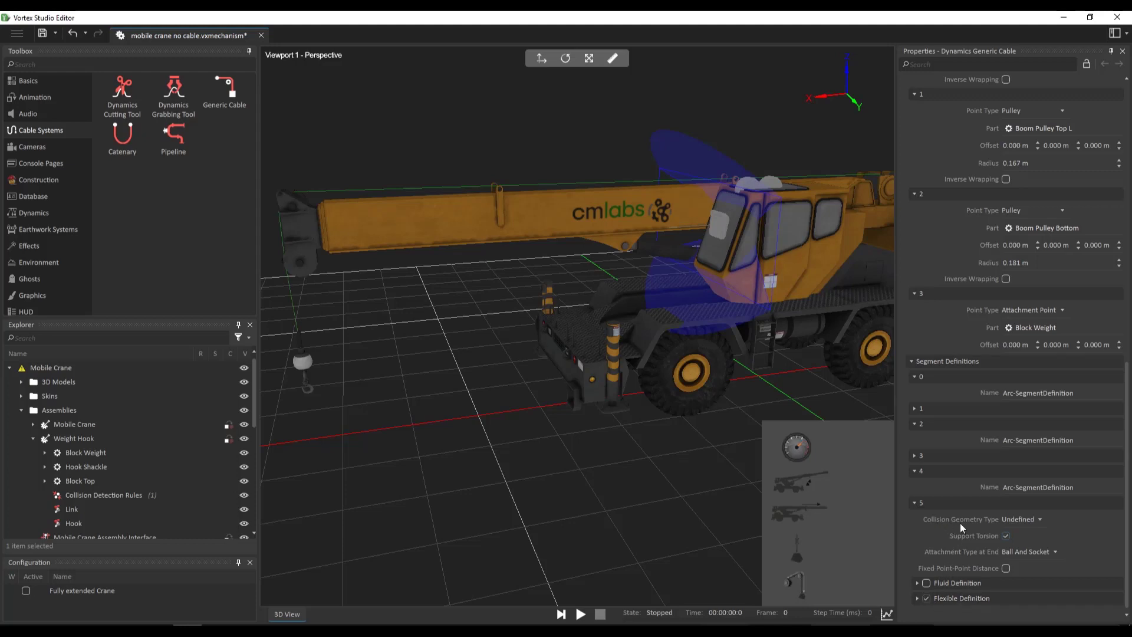
{"action": "mouse_move", "coordinate": [1028, 535]}
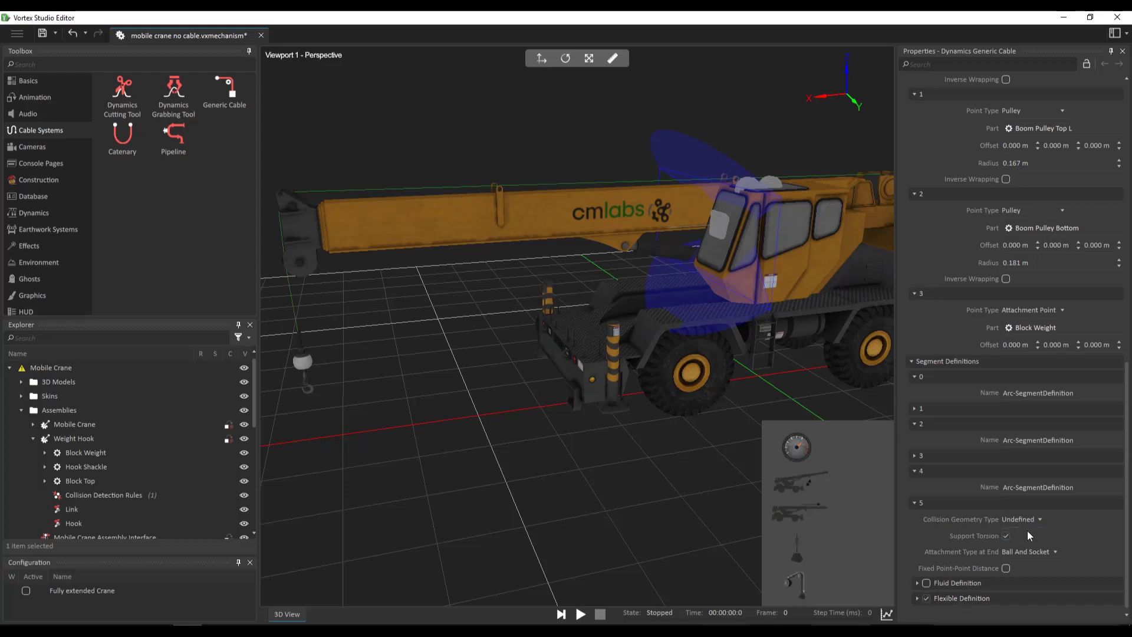
{"action": "mouse_move", "coordinate": [1029, 527]}
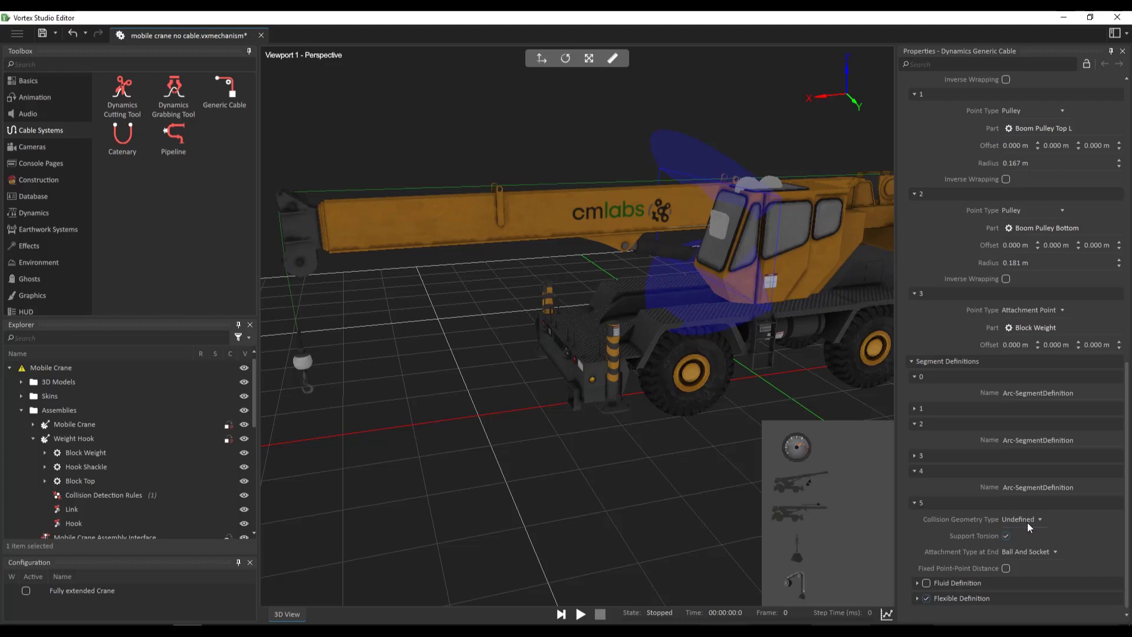
{"action": "mouse_move", "coordinate": [927, 288]}
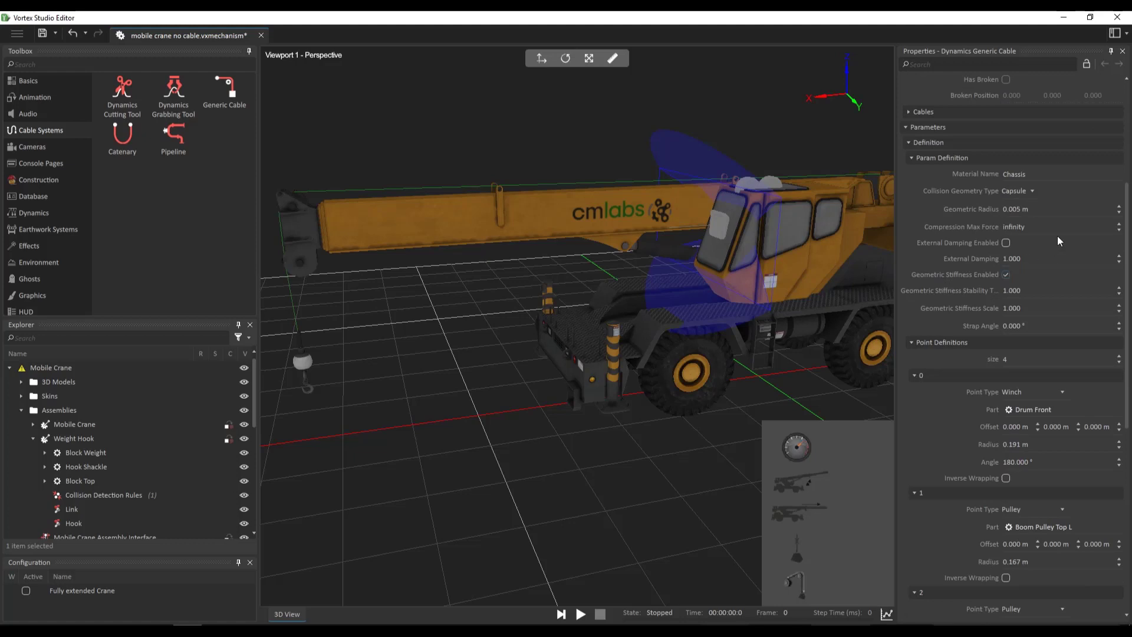
{"action": "mouse_move", "coordinate": [939, 194]}
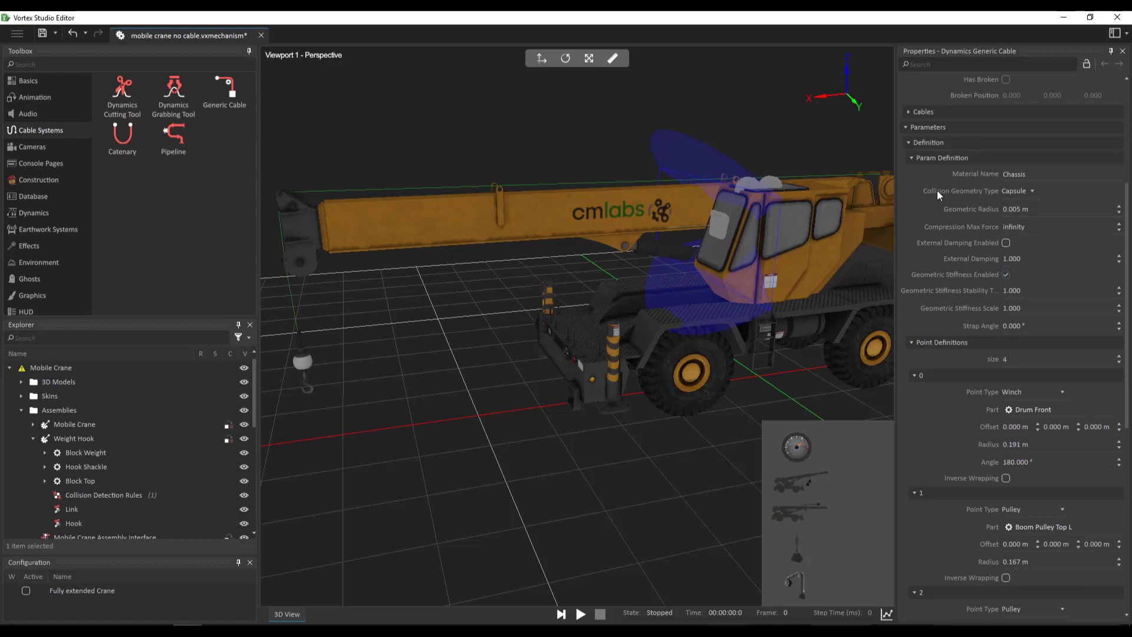
{"action": "mouse_move", "coordinate": [959, 201]}
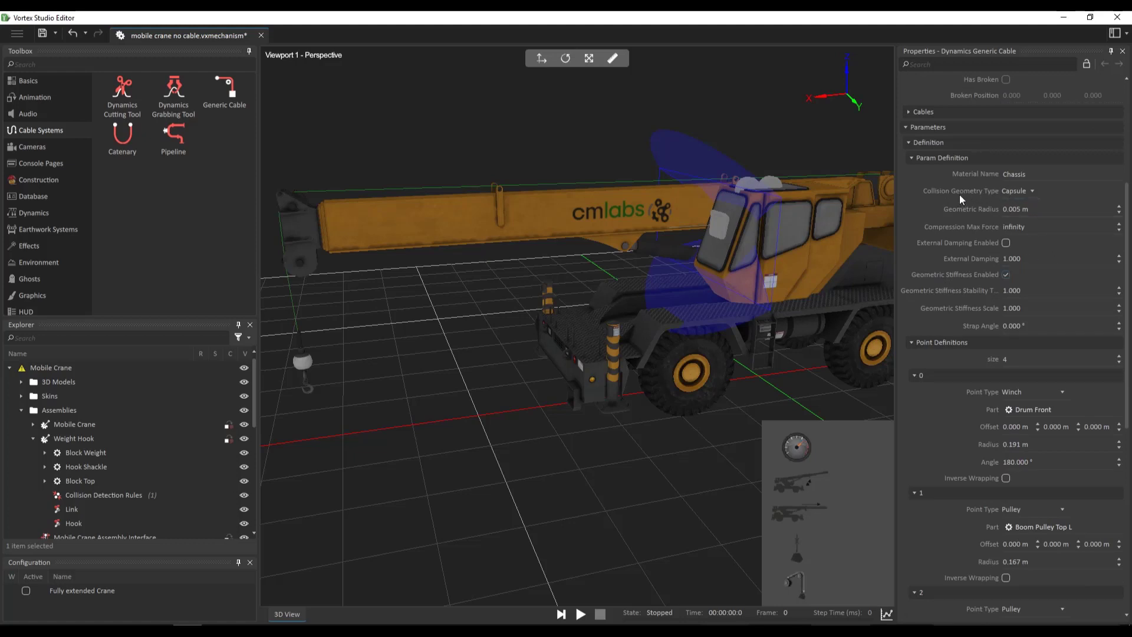
{"action": "mouse_move", "coordinate": [945, 204]}
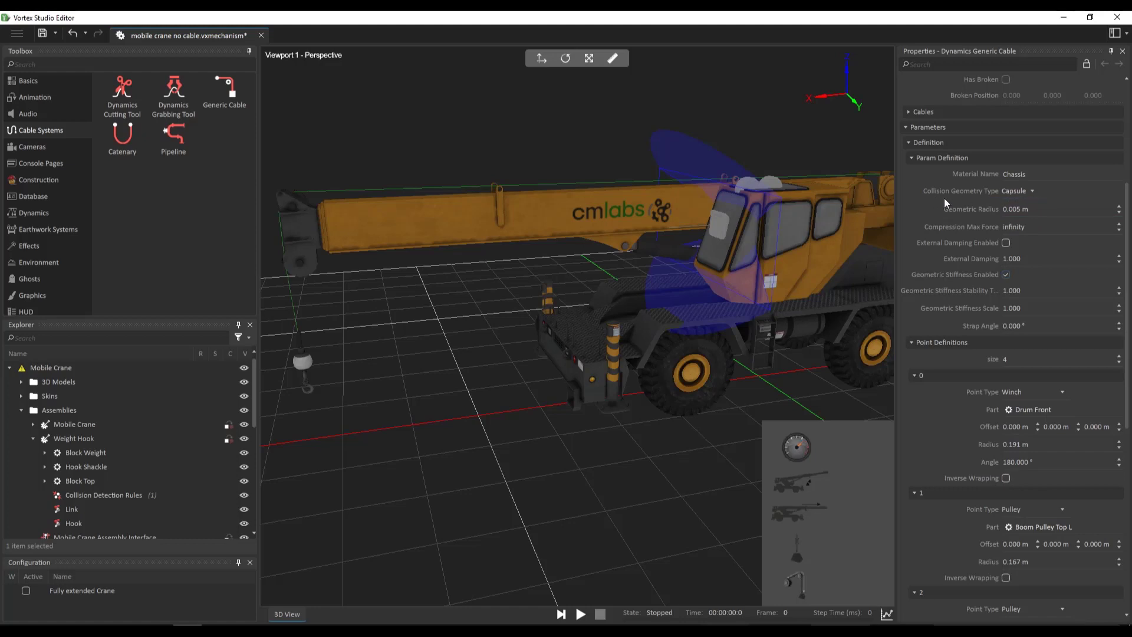
{"action": "mouse_move", "coordinate": [983, 204]}
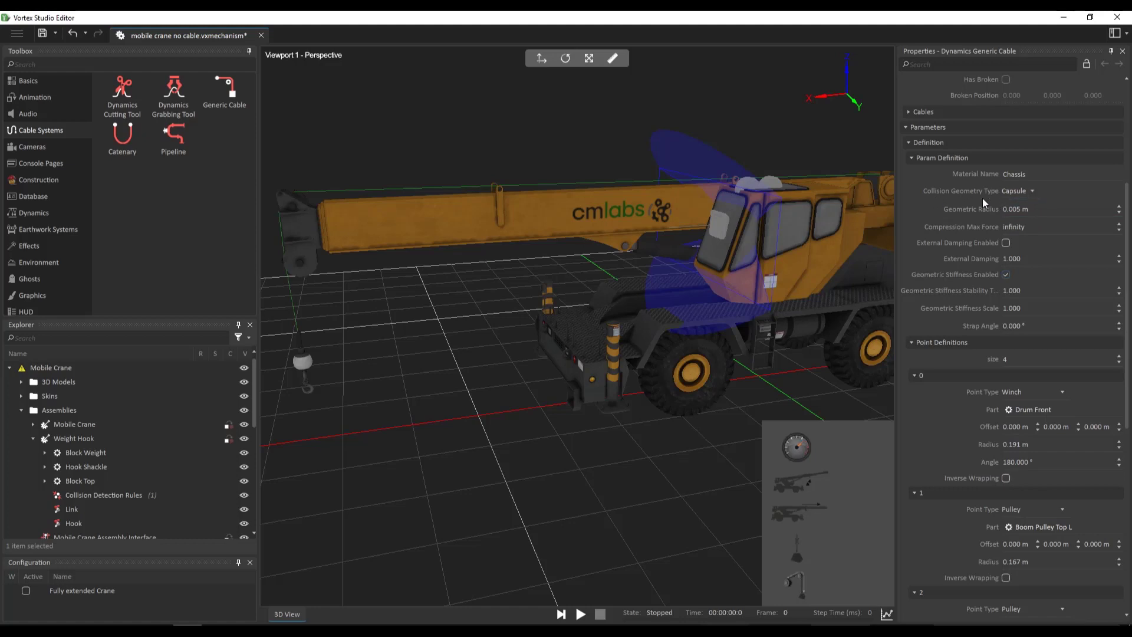
{"action": "scroll", "scroll_direction": "down", "scroll_amount": 3}
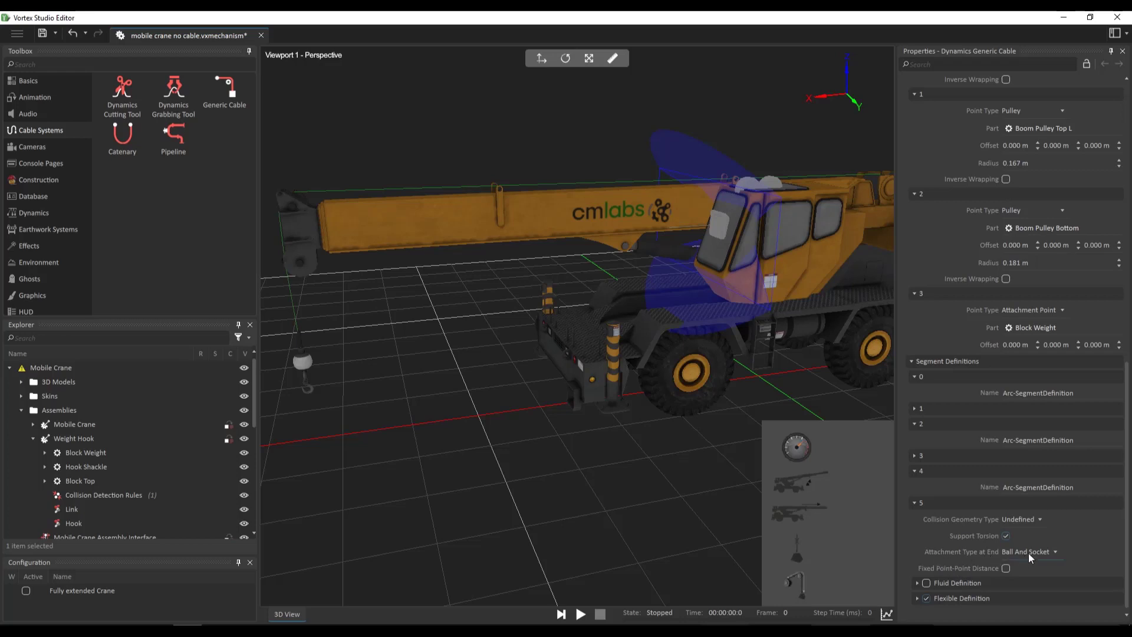
{"action": "left_click", "coordinate": [1026, 550]}
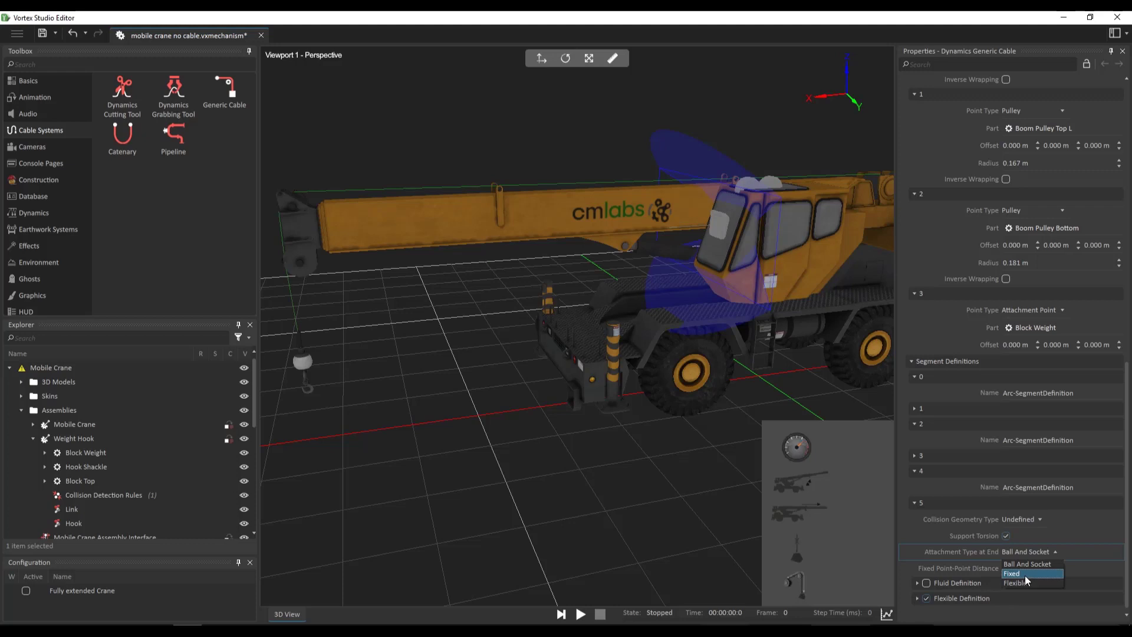
{"action": "left_click", "coordinate": [1011, 573]}
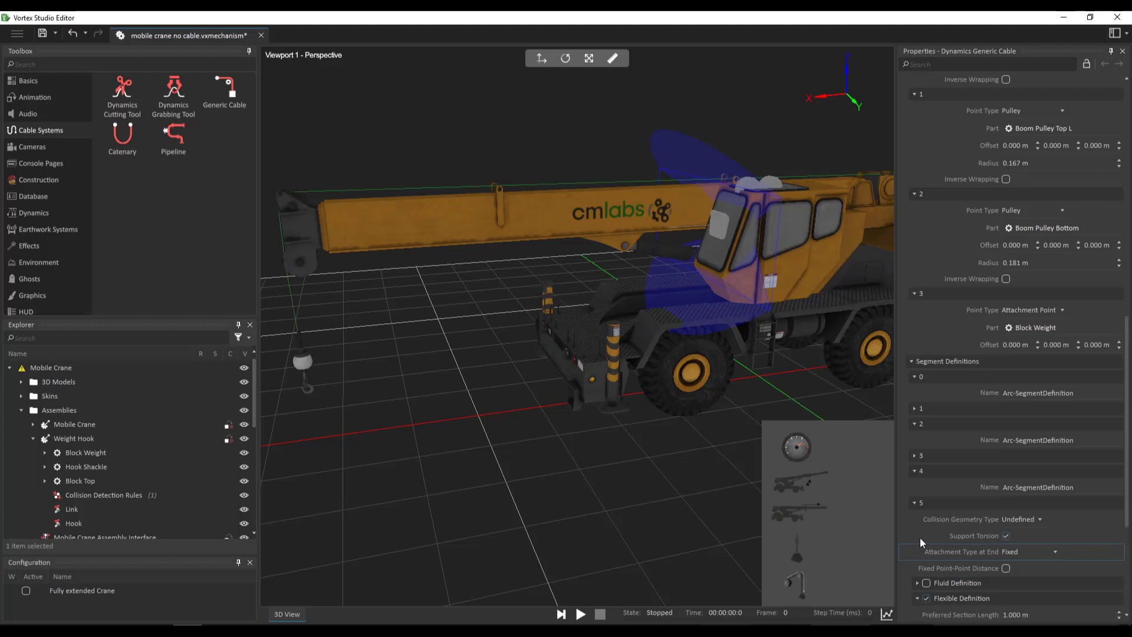
{"action": "scroll", "scroll_direction": "down", "scroll_amount": 3}
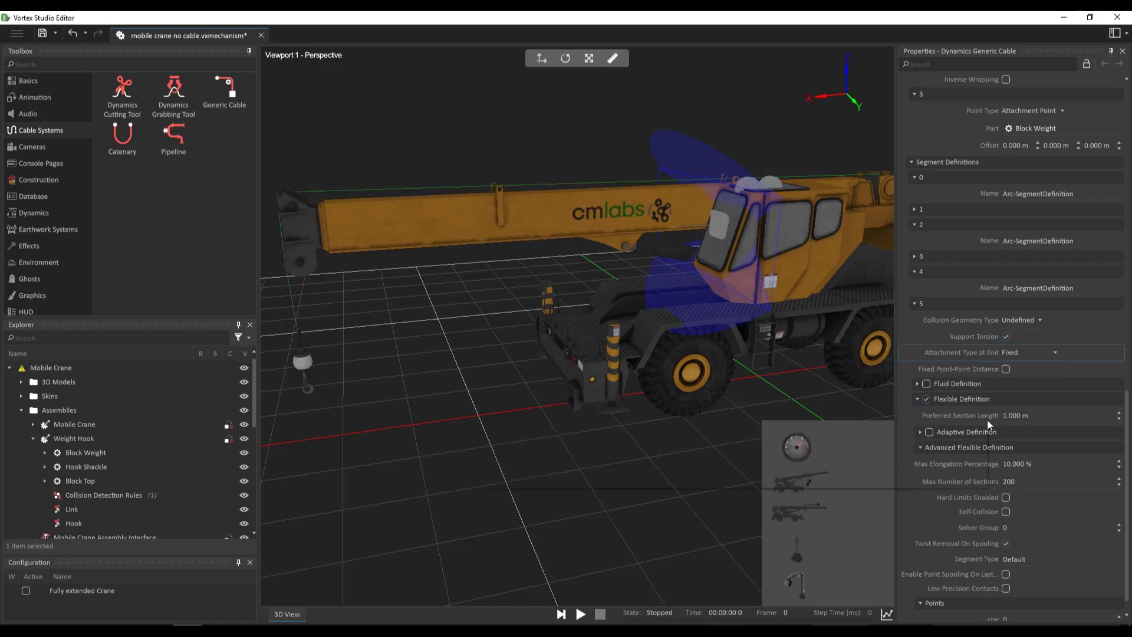
{"action": "mouse_move", "coordinate": [1004, 497]}
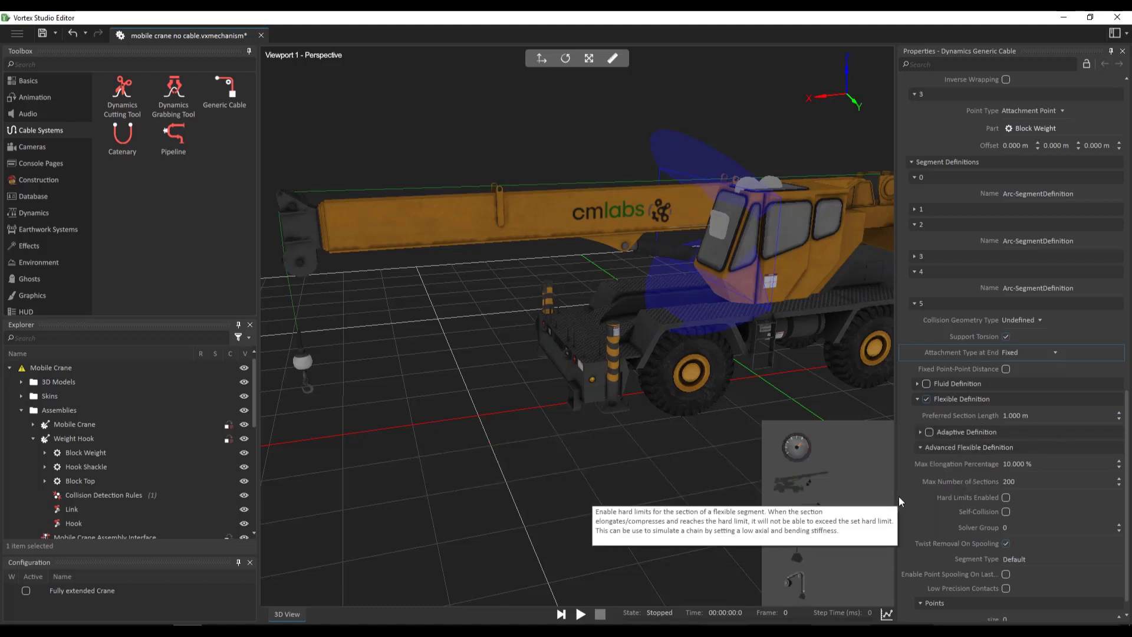
{"action": "mouse_move", "coordinate": [871, 427]}
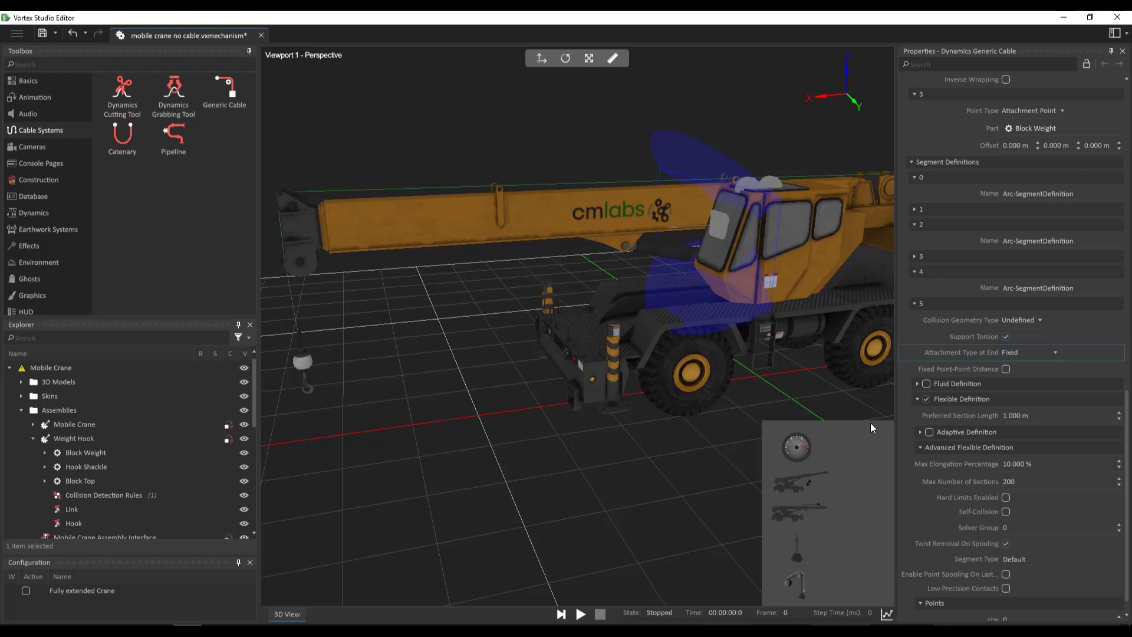
Set segment definition 5's preferred section length to 0.200 m
{"action": "left_click", "coordinate": [1047, 415]}
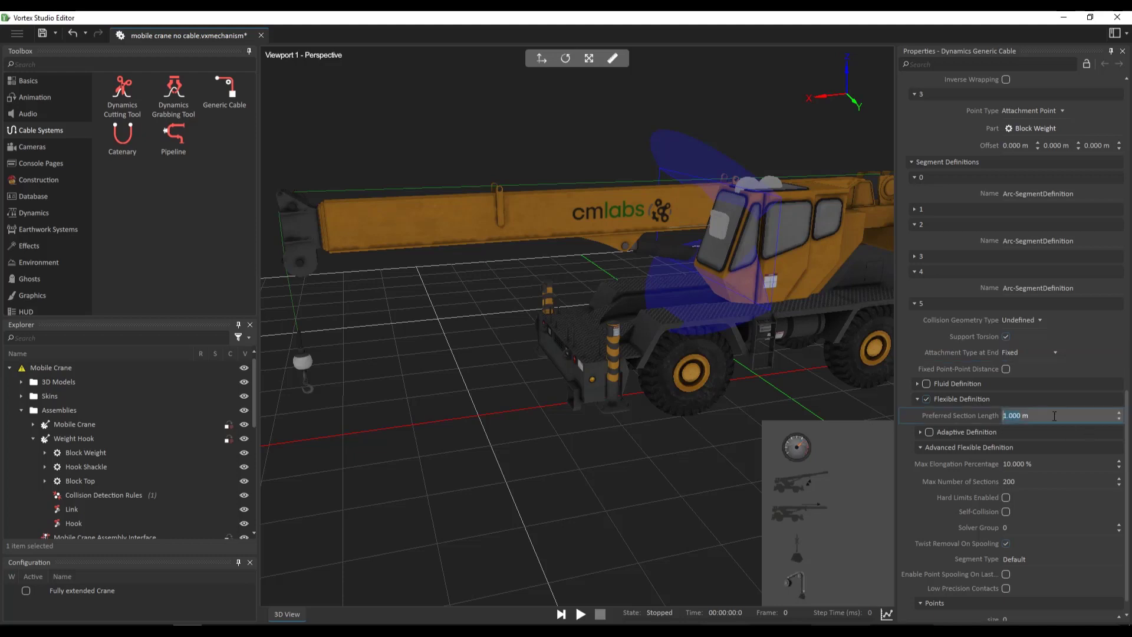
{"action": "type", "text": "0.200"}
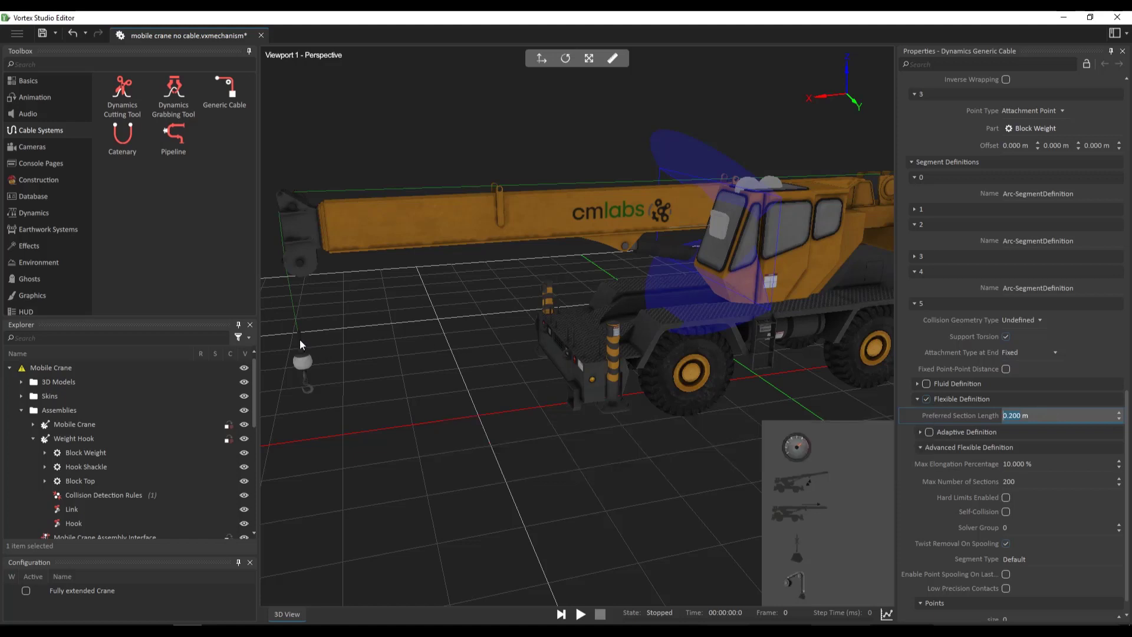
{"action": "mouse_move", "coordinate": [269, 271]}
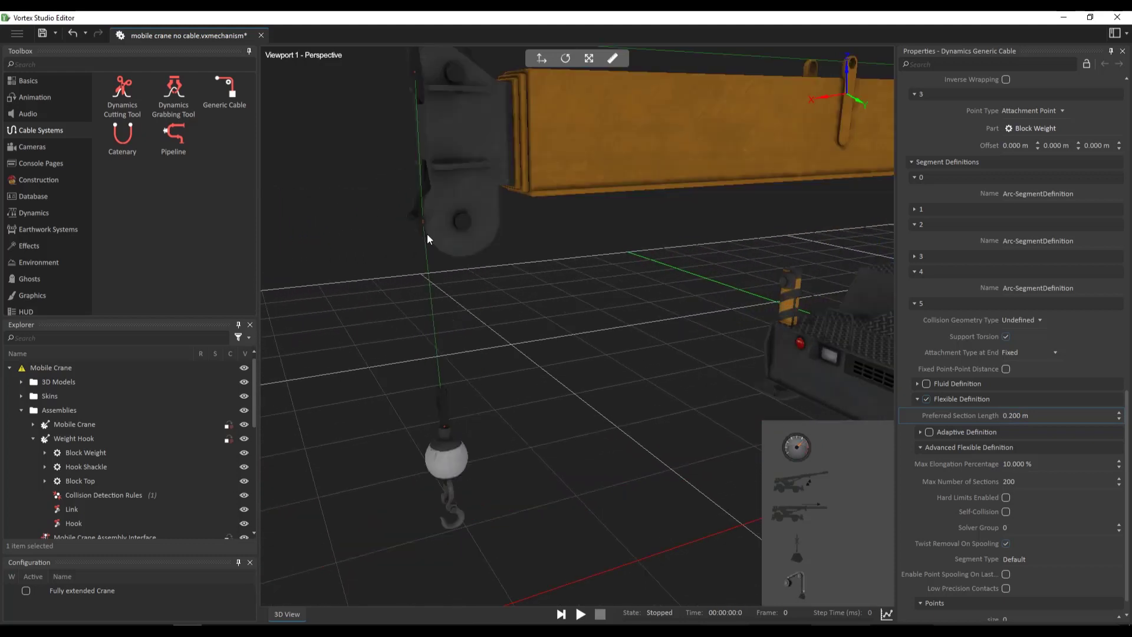
{"action": "mouse_move", "coordinate": [435, 272]}
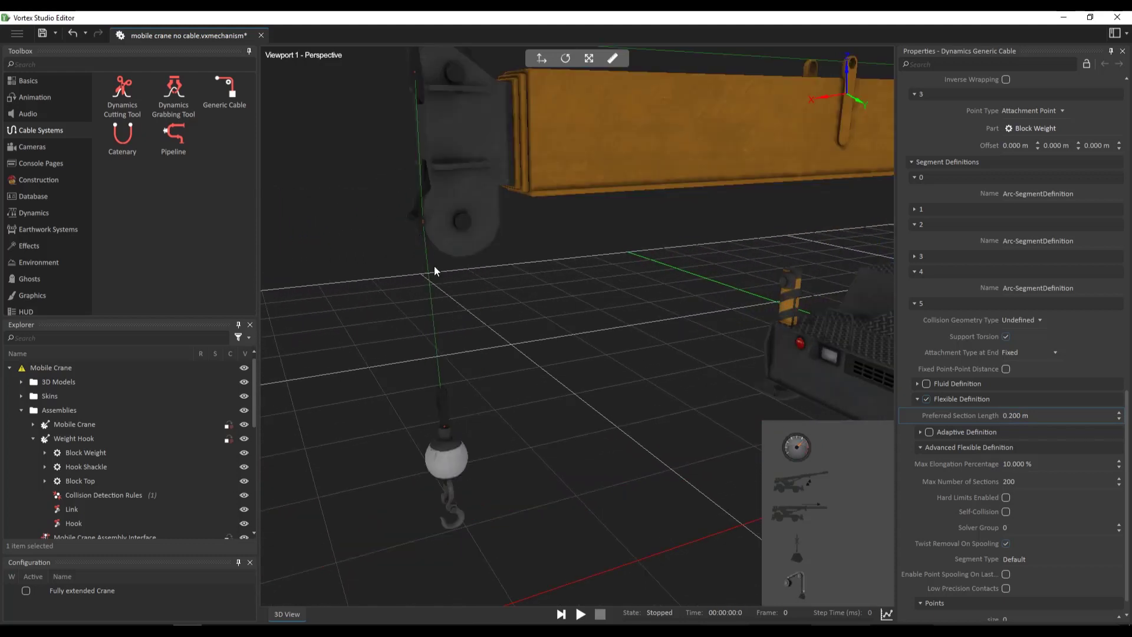
{"action": "mouse_move", "coordinate": [960, 415]}
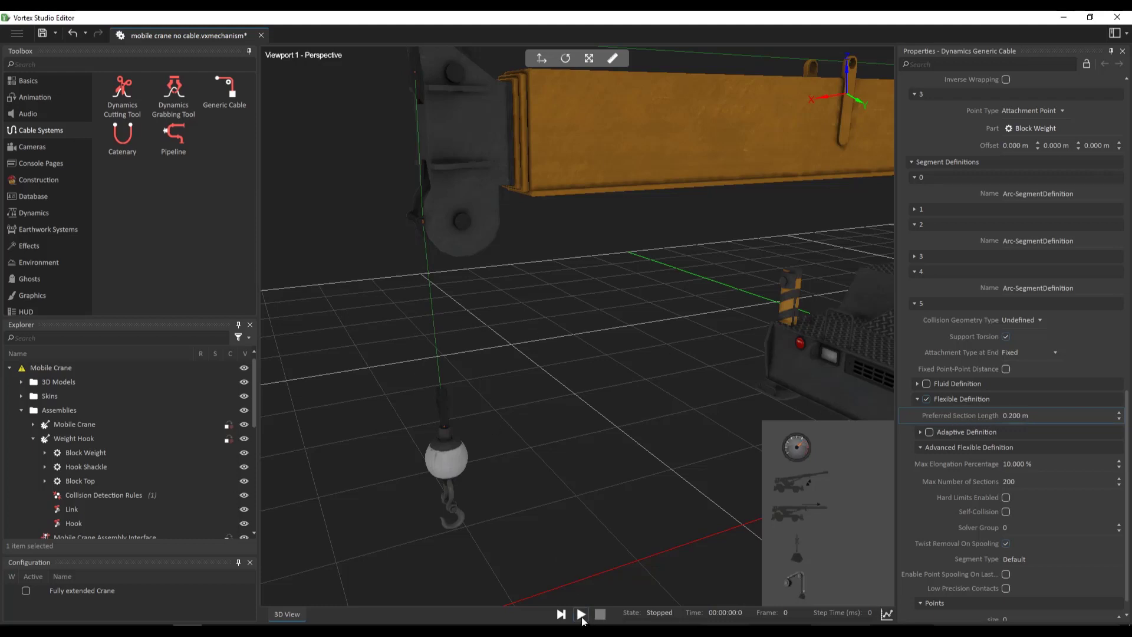
{"action": "left_click", "coordinate": [580, 613]}
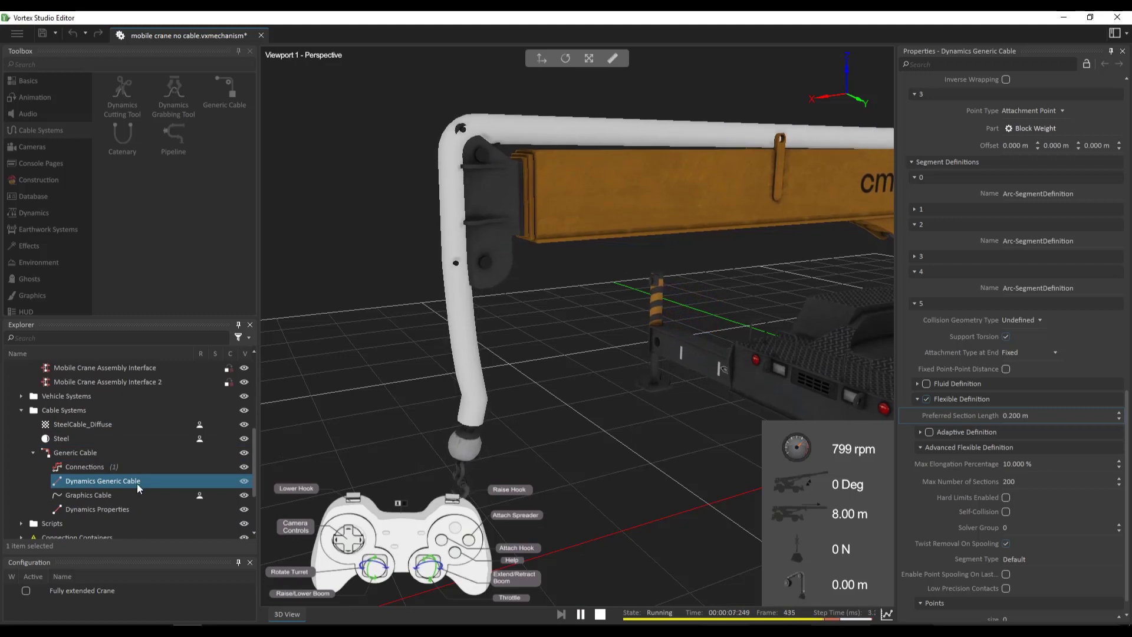
{"action": "left_click", "coordinate": [244, 482]}
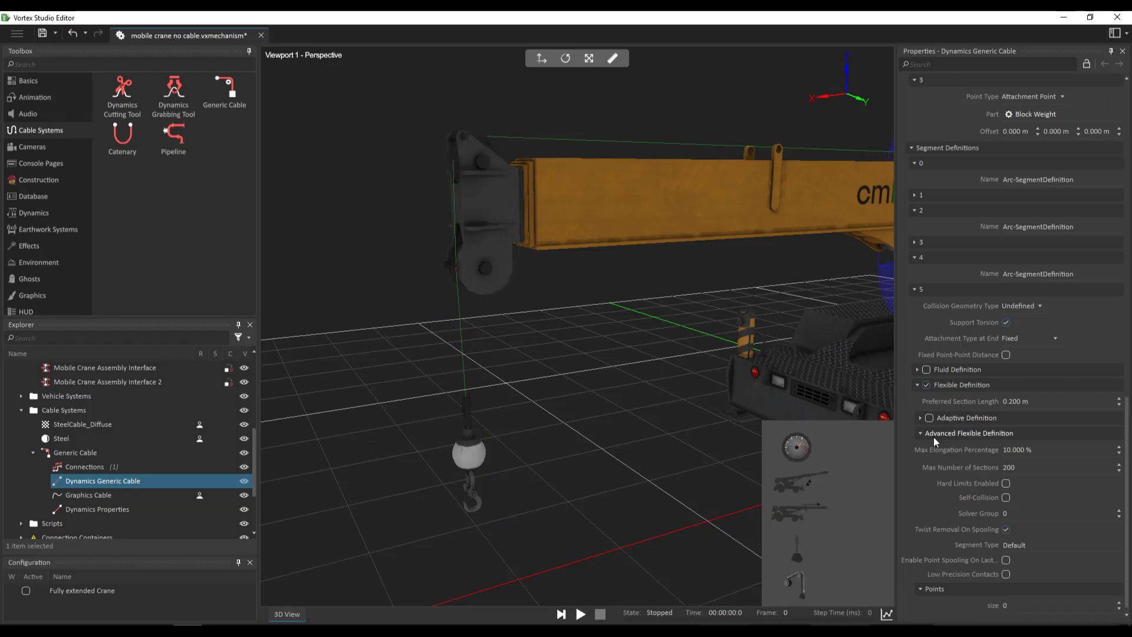
{"action": "mouse_move", "coordinate": [1005, 438]}
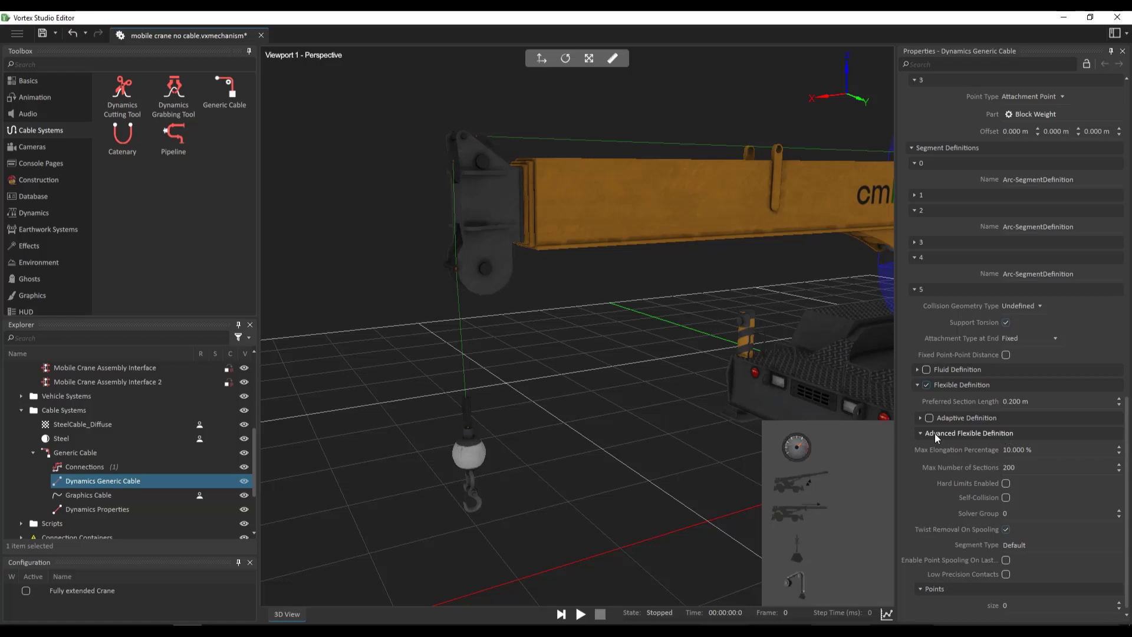
{"action": "mouse_move", "coordinate": [960, 440]}
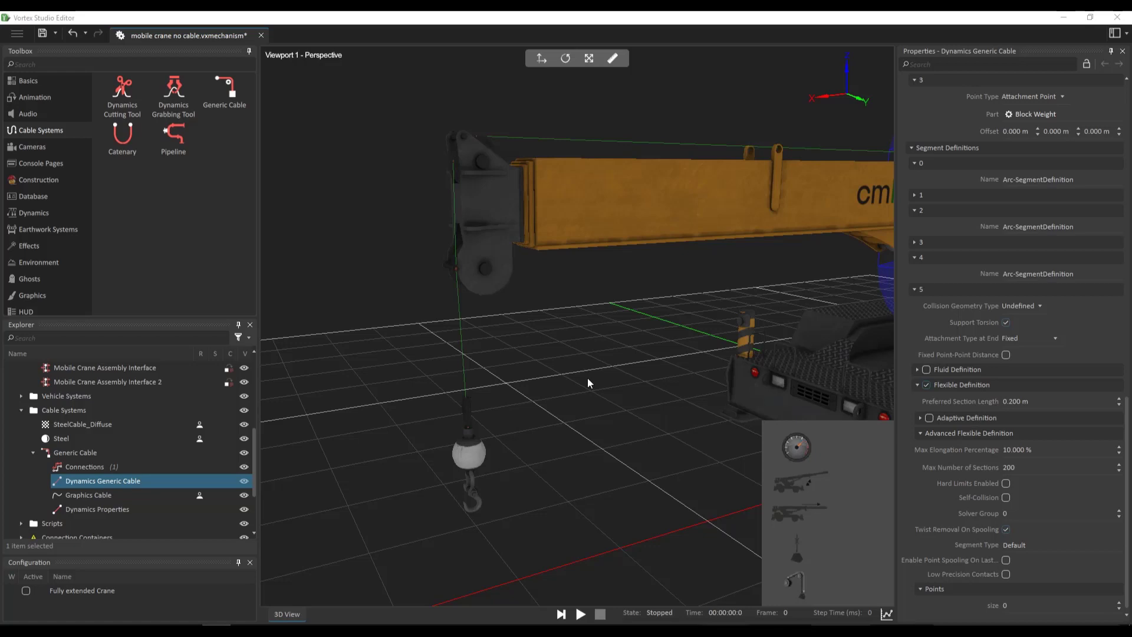
In Dynamics Properties, enter relative elongation 0.020, the load value and Young's modulus 110
{"action": "left_click", "coordinate": [95, 510]}
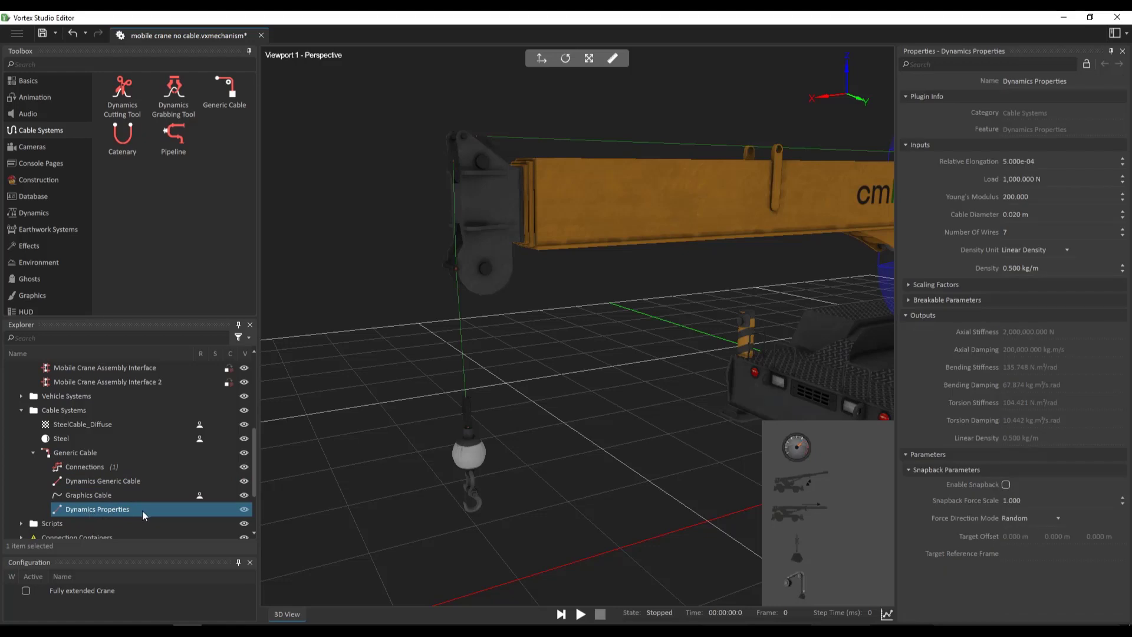
{"action": "mouse_move", "coordinate": [694, 371]}
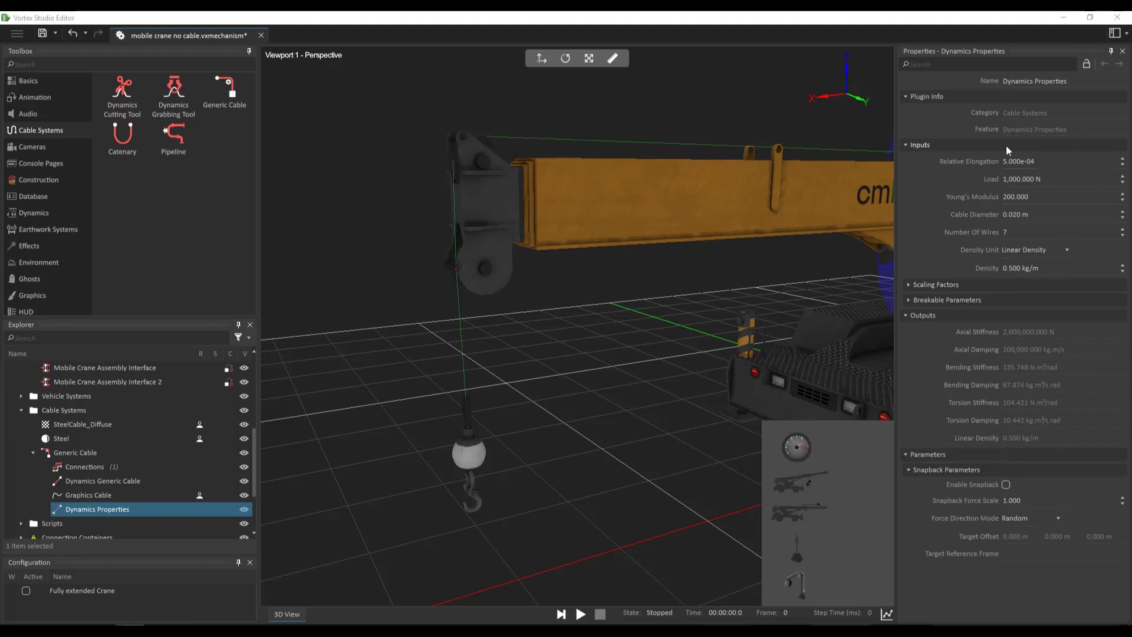
{"action": "mouse_move", "coordinate": [961, 374]}
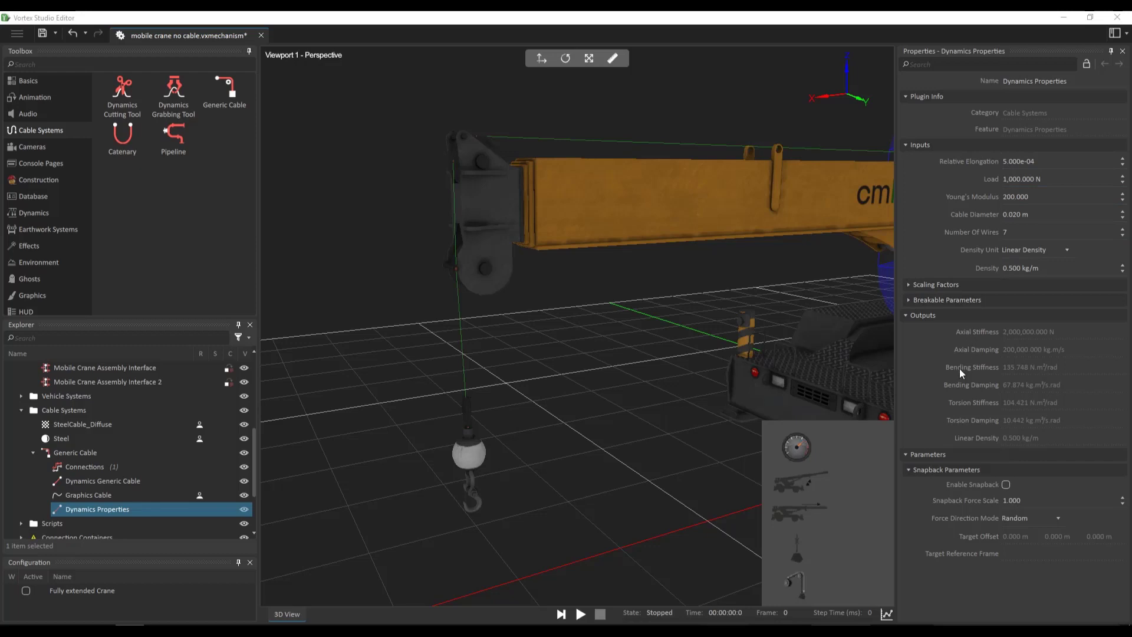
{"action": "mouse_move", "coordinate": [959, 413]}
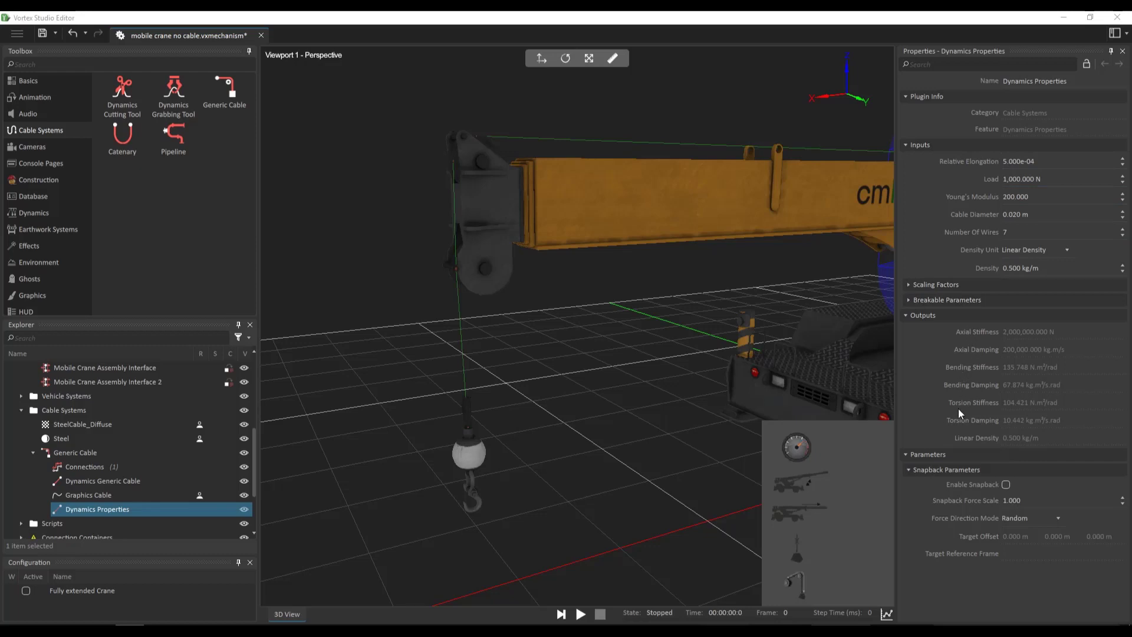
{"action": "mouse_move", "coordinate": [983, 439]}
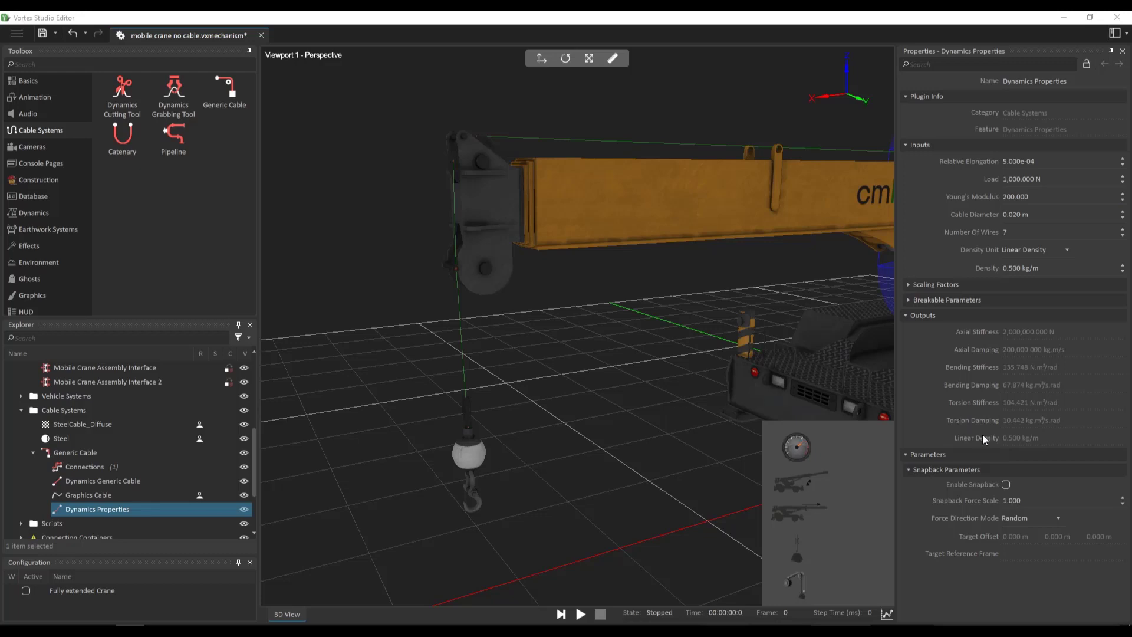
{"action": "left_click", "coordinate": [1021, 161]}
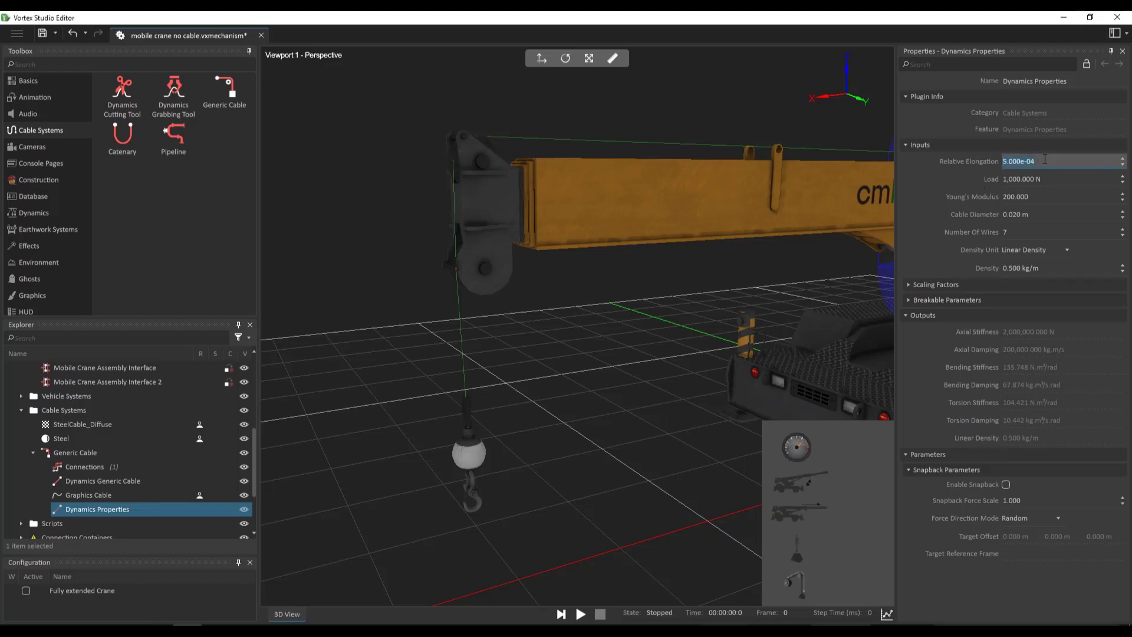
{"action": "type", "text": "0.020"}
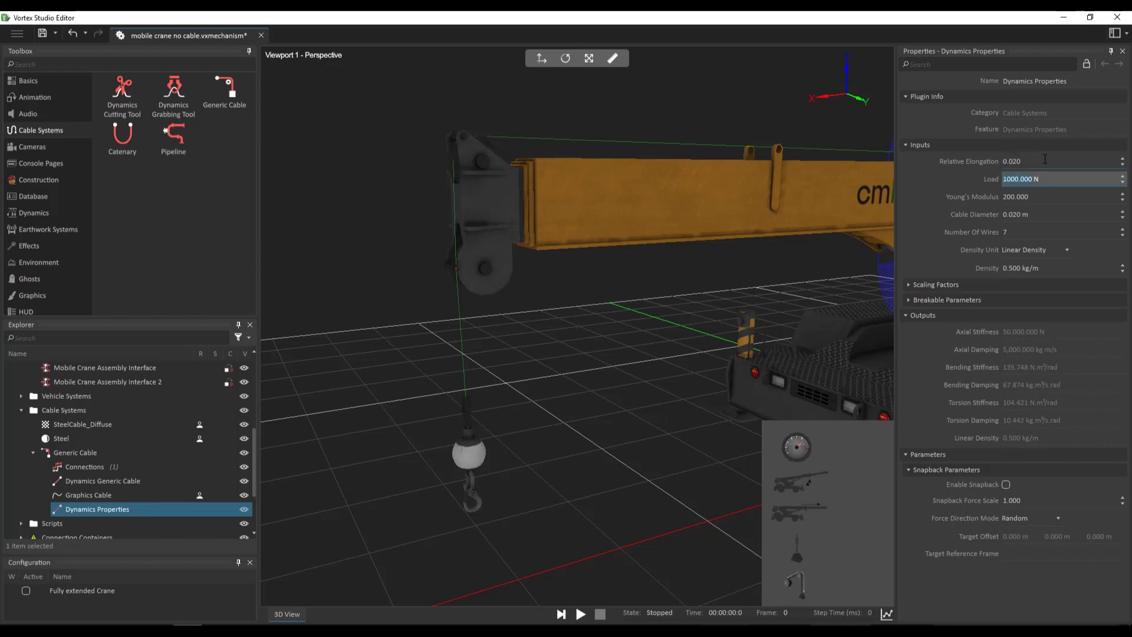
{"action": "type", "text": "30000"}
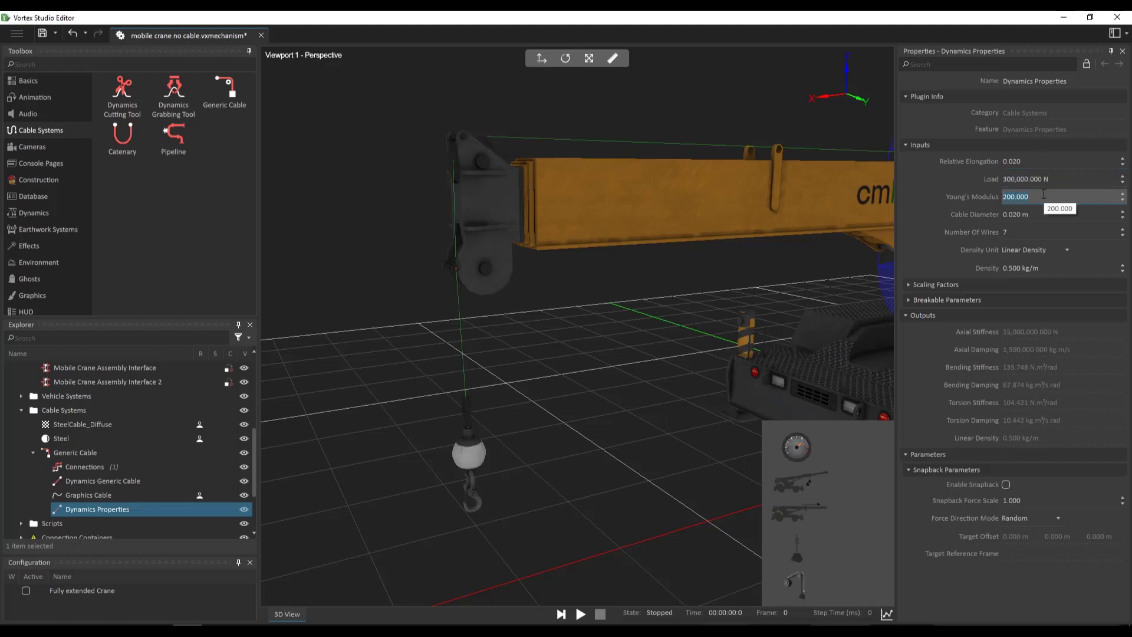
{"action": "type", "text": "110.000"}
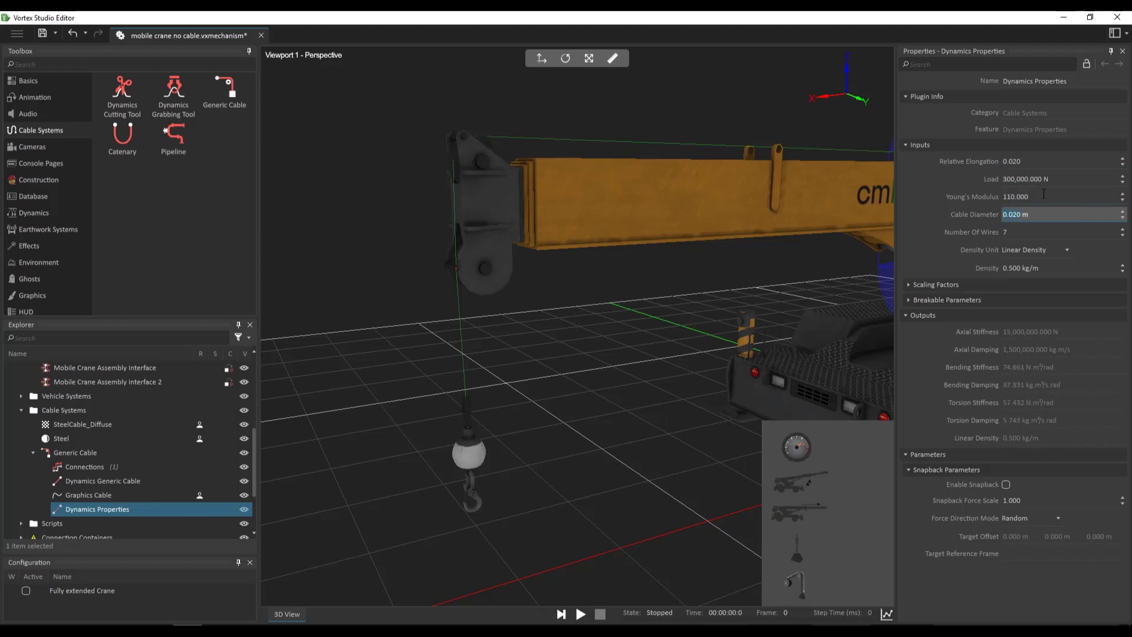
Set the cable's number of wires to 5
{"action": "left_click", "coordinate": [1047, 232]}
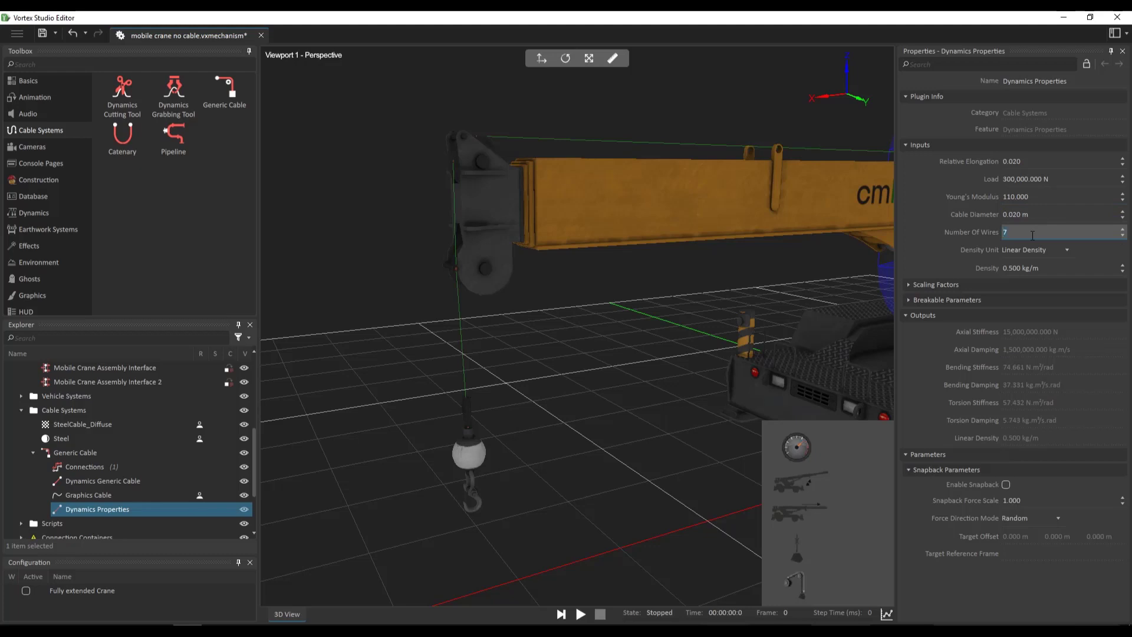
{"action": "type", "text": "5"}
{"action": "left_click", "coordinate": [1063, 267]}
{"action": "type", "text": "2"}
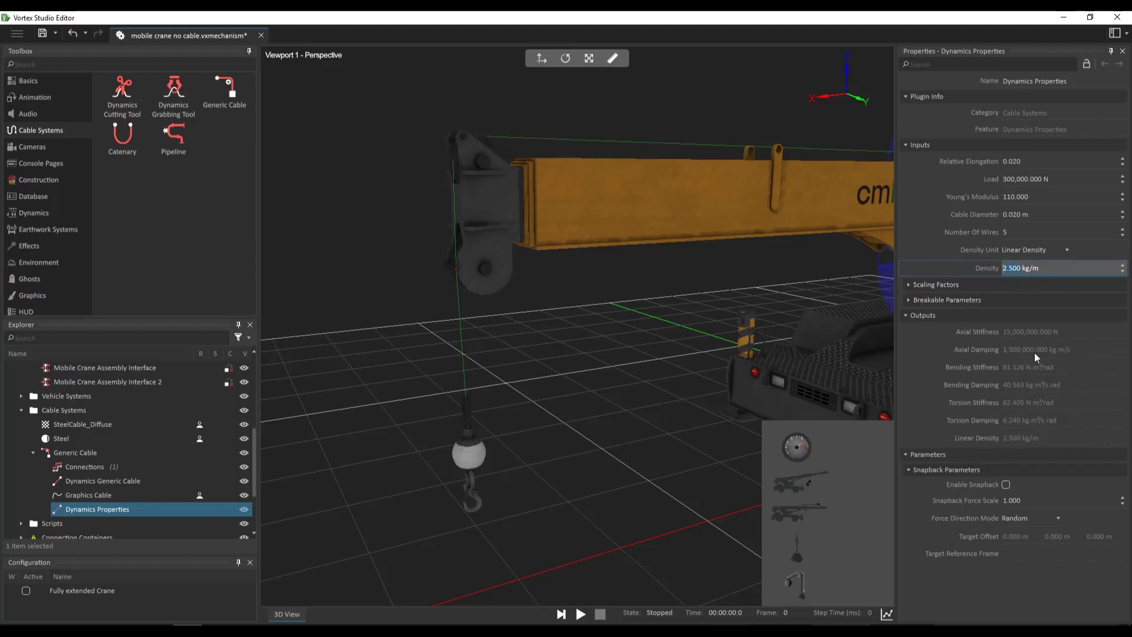
{"action": "mouse_move", "coordinate": [1041, 337]}
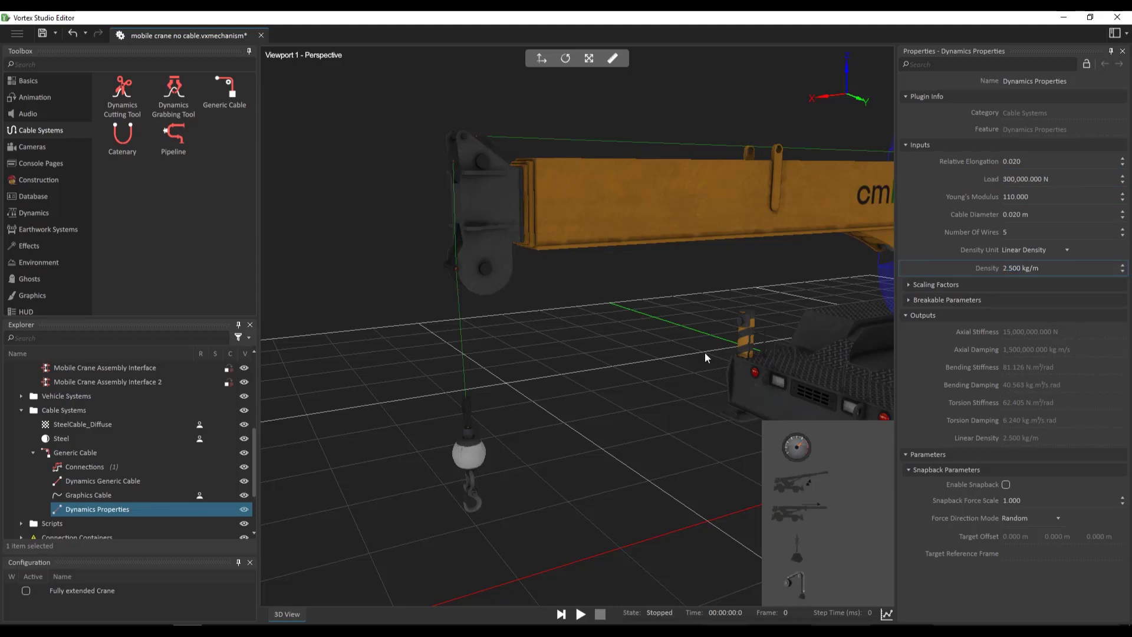
Under Scaling Factors, set the cable's bending stiffness scale to 0.500
{"action": "left_click", "coordinate": [935, 284]}
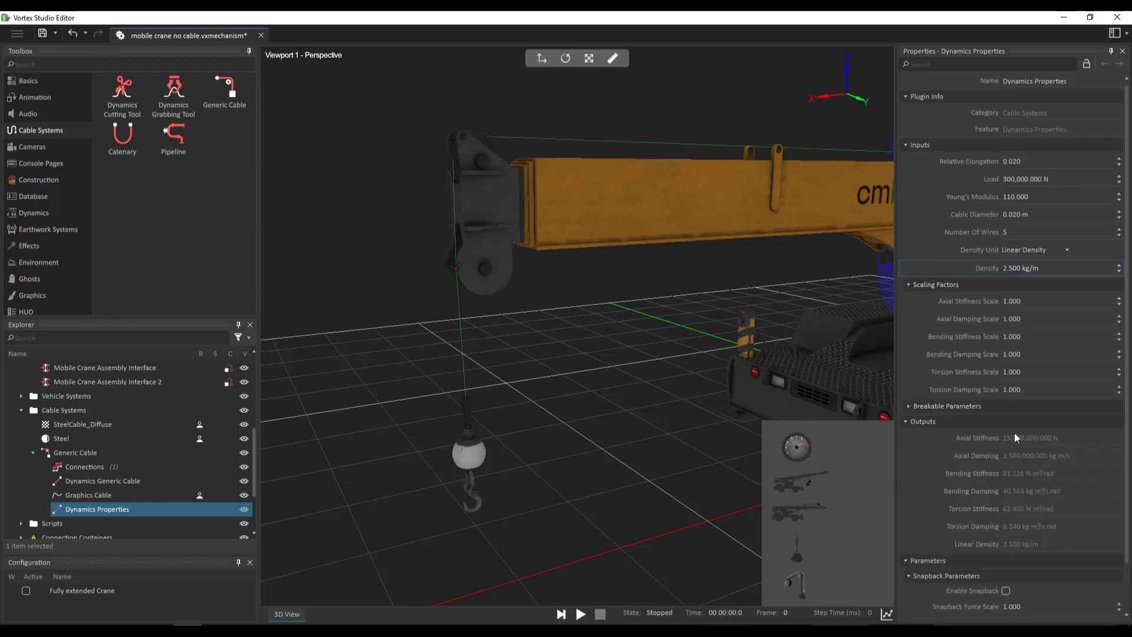
{"action": "mouse_move", "coordinate": [1024, 479]}
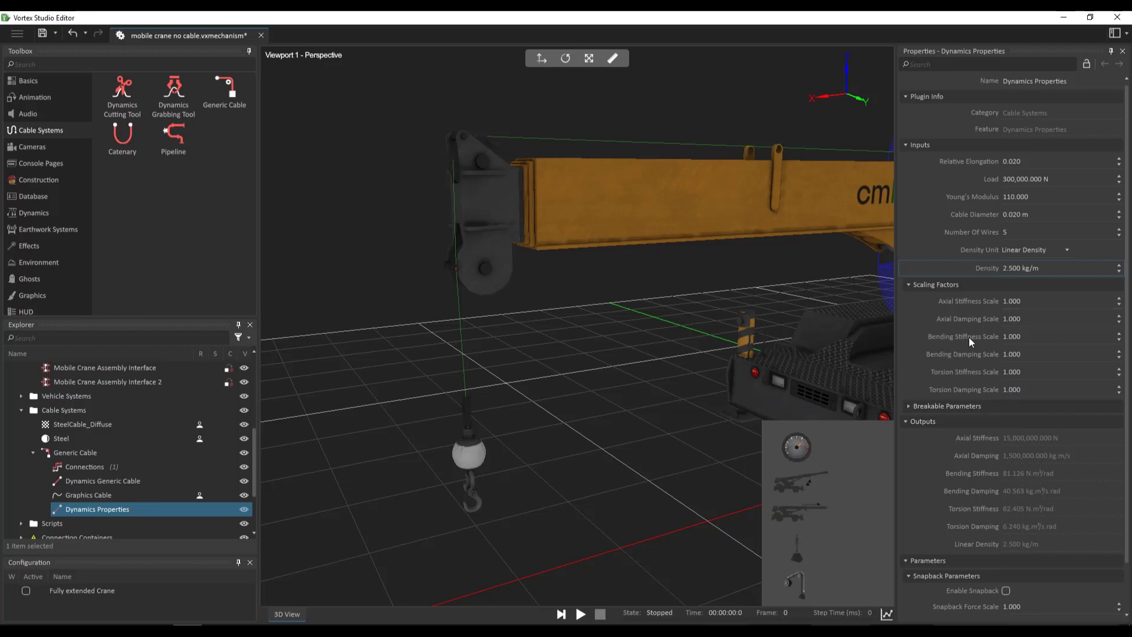
{"action": "left_click", "coordinate": [1012, 336]}
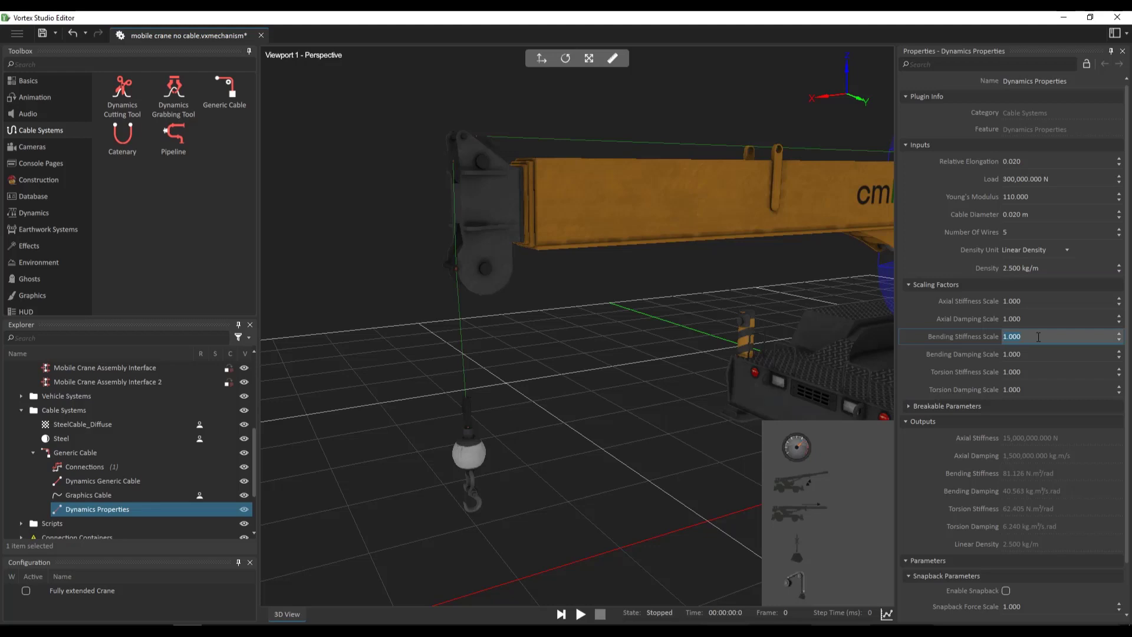
{"action": "type", "text": "0.500"}
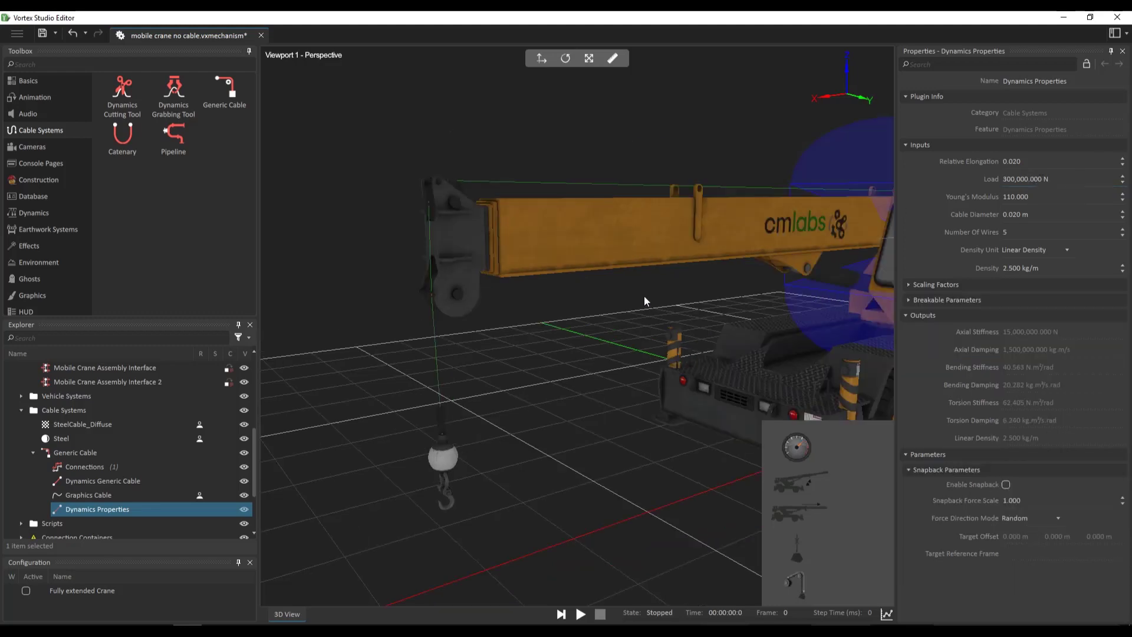
{"action": "mouse_move", "coordinate": [598, 314]}
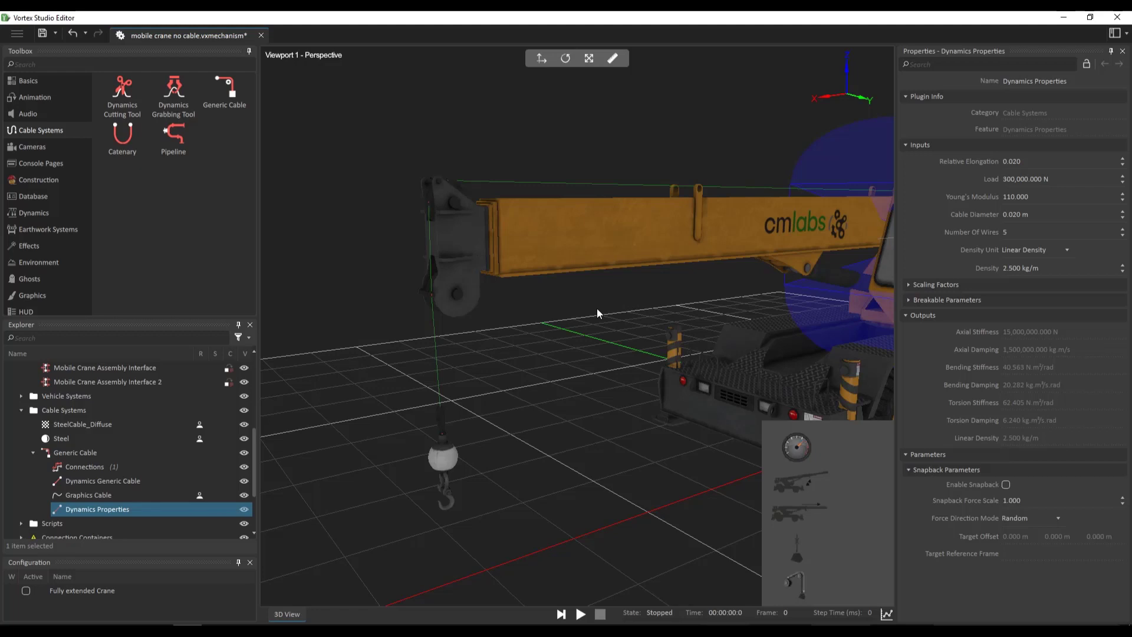
{"action": "mouse_move", "coordinate": [111, 497]}
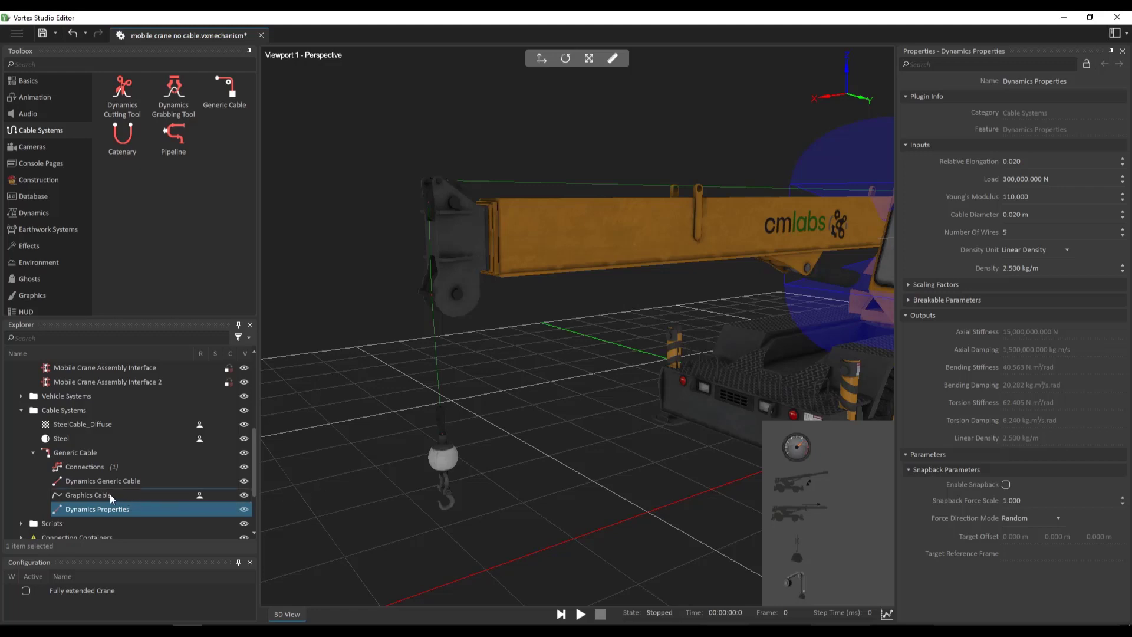
Assign the Steel graphics material to the Graphics Cable component
{"action": "left_click", "coordinate": [88, 494]}
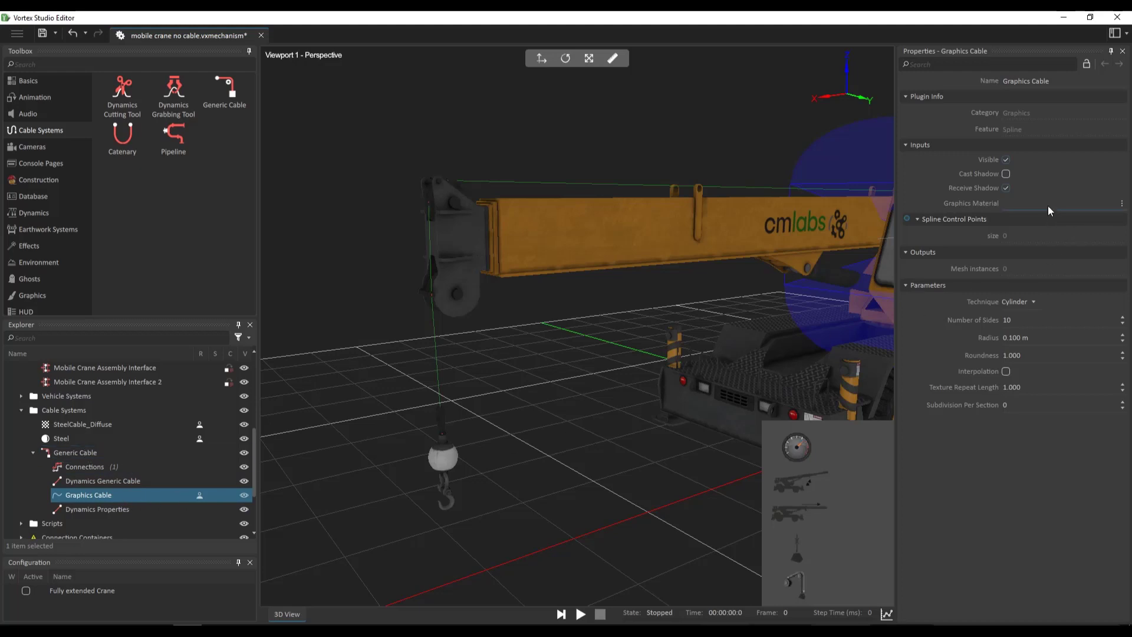
{"action": "left_click", "coordinate": [580, 613]}
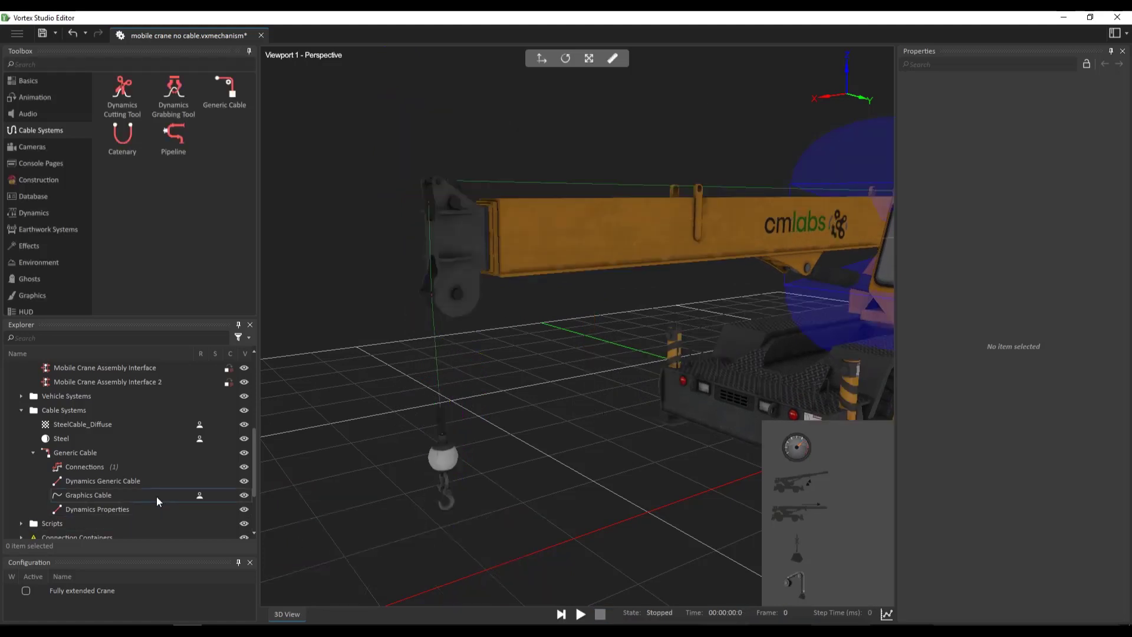
{"action": "left_click", "coordinate": [89, 494]}
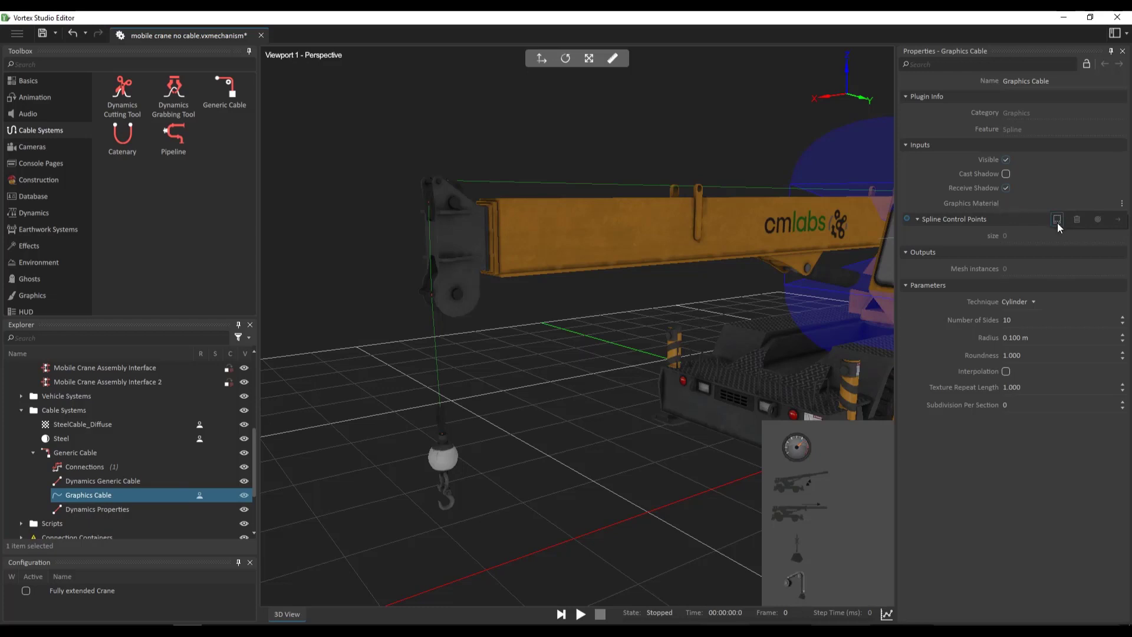
{"action": "left_click", "coordinate": [1057, 219]}
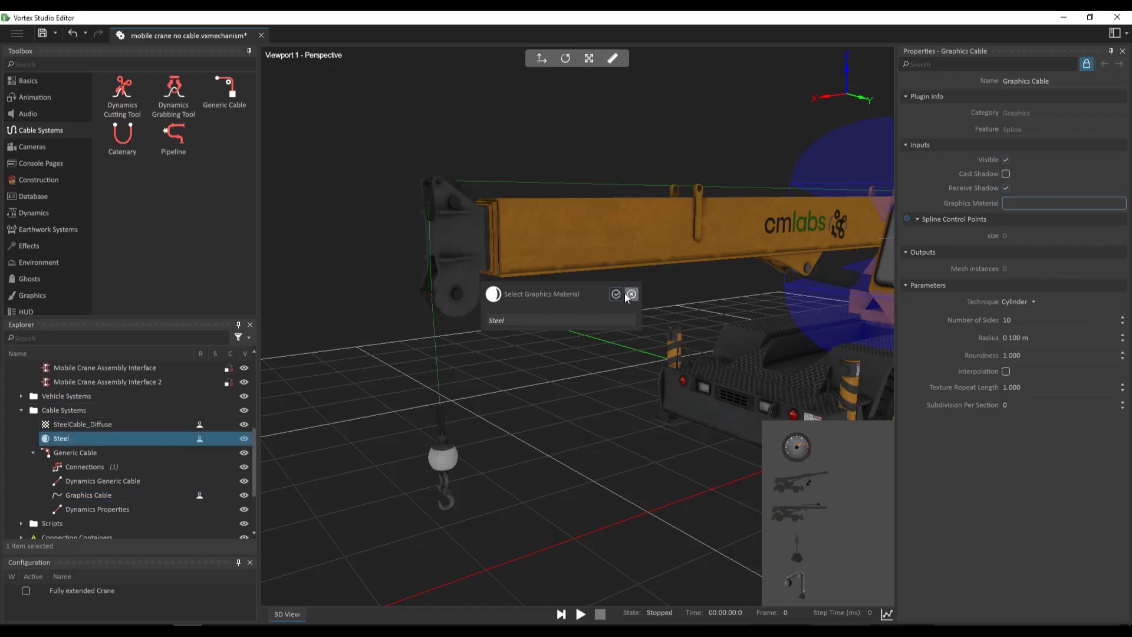
{"action": "left_click", "coordinate": [616, 293]}
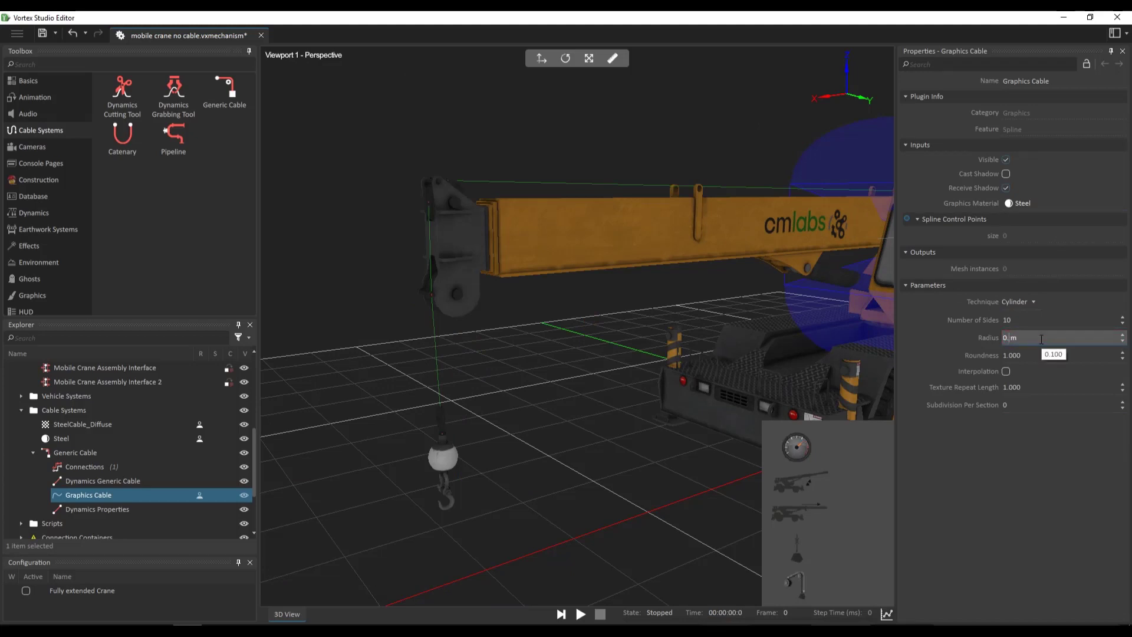
Give the Graphics Cable a 0.005 m radius with interpolation on, then run the crane simulation
{"action": "type", "text": "0.005"}
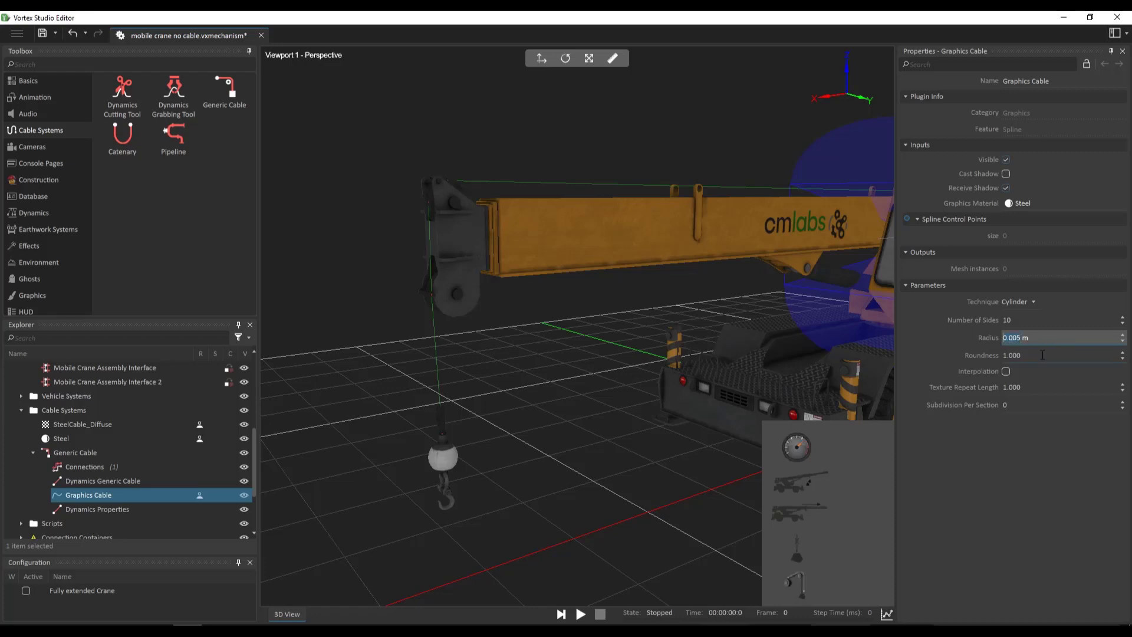
{"action": "left_click", "coordinate": [1006, 371]}
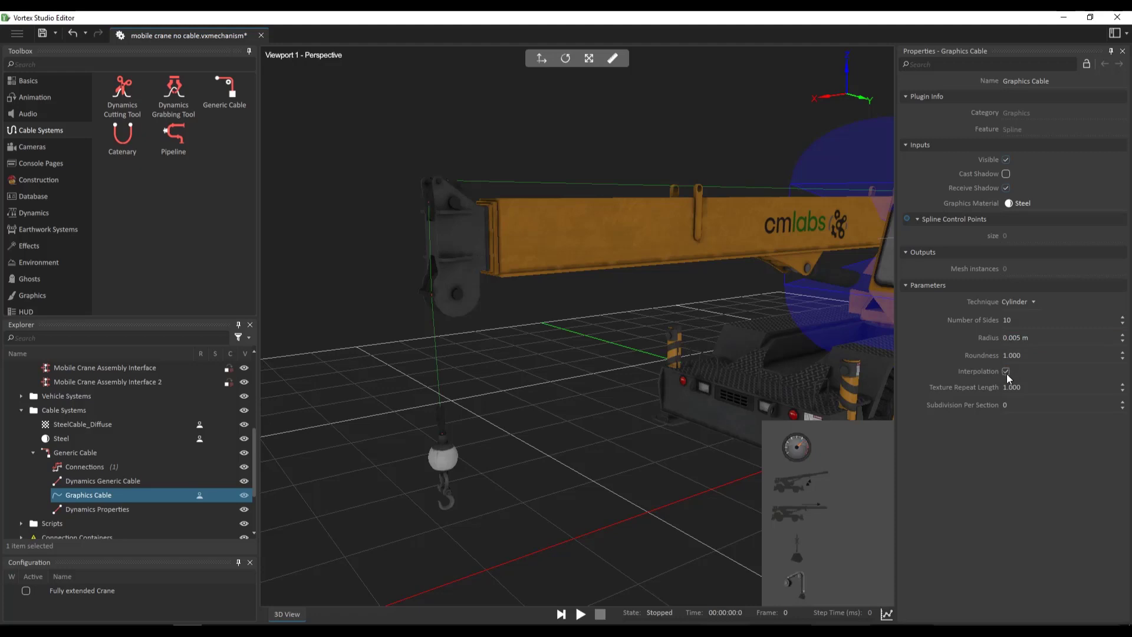
{"action": "mouse_move", "coordinate": [995, 433]}
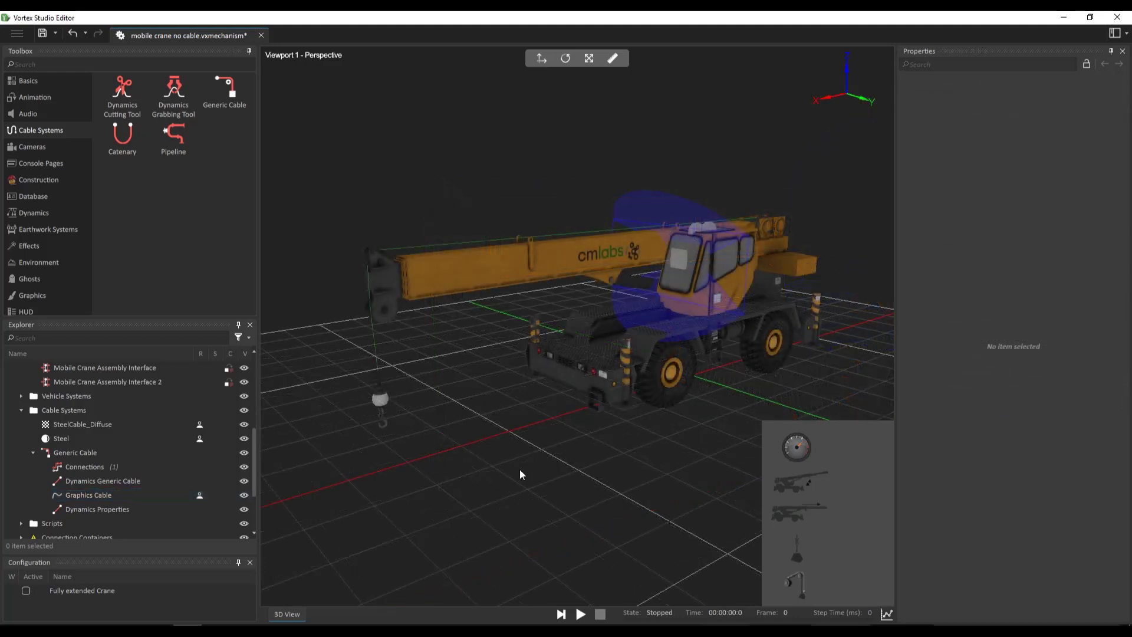
{"action": "left_click", "coordinate": [580, 613]}
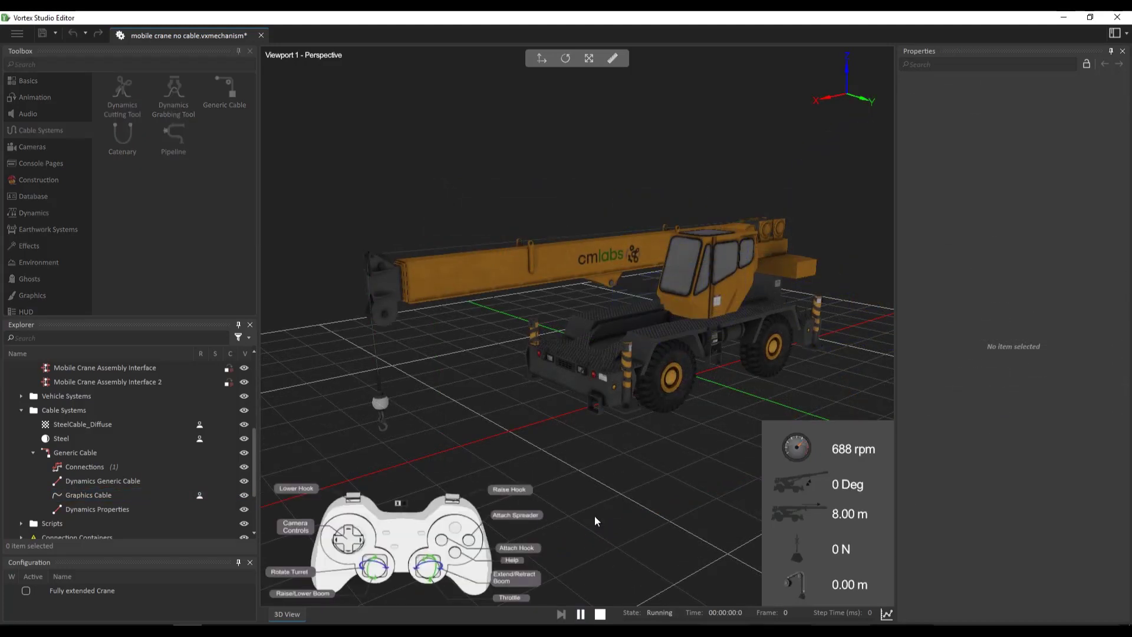